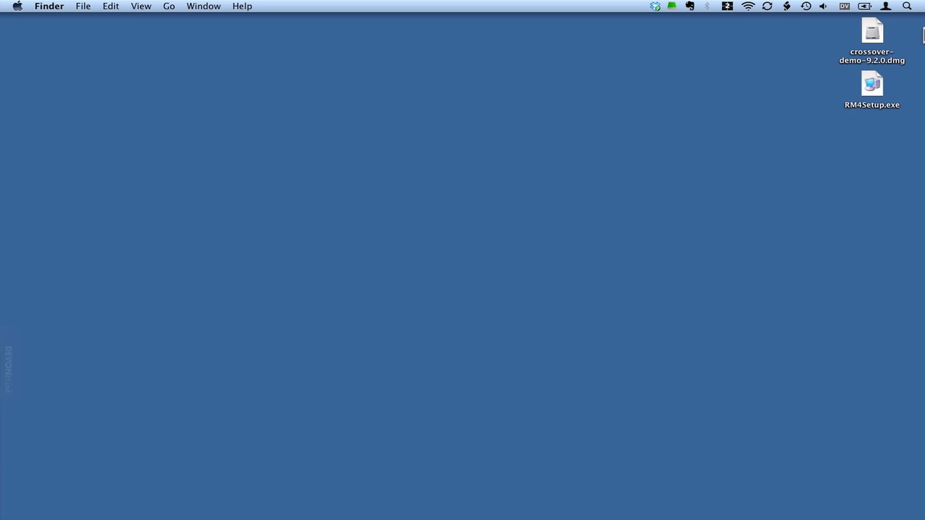
mouse_move(873, 33)
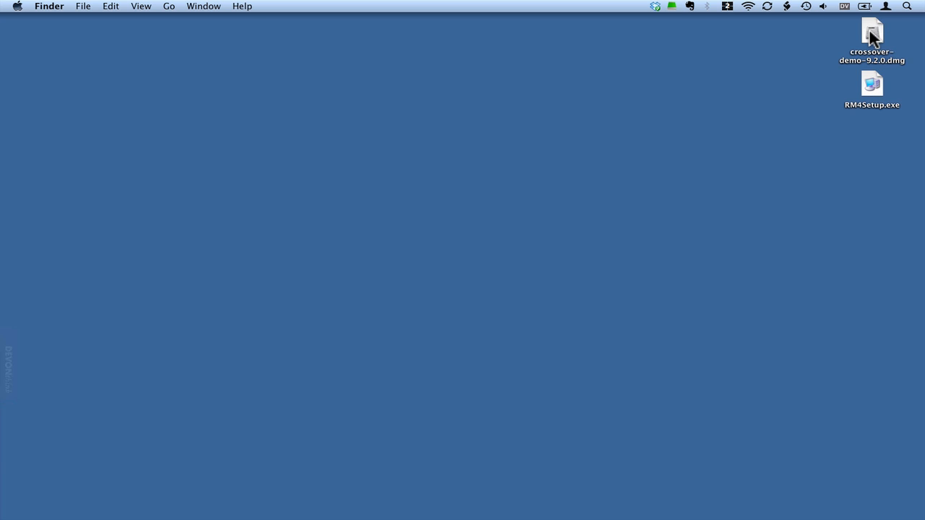
Step: Mount the CrossOver disk image and drag the CrossOver app into the Applications folder
left_click(872, 35)
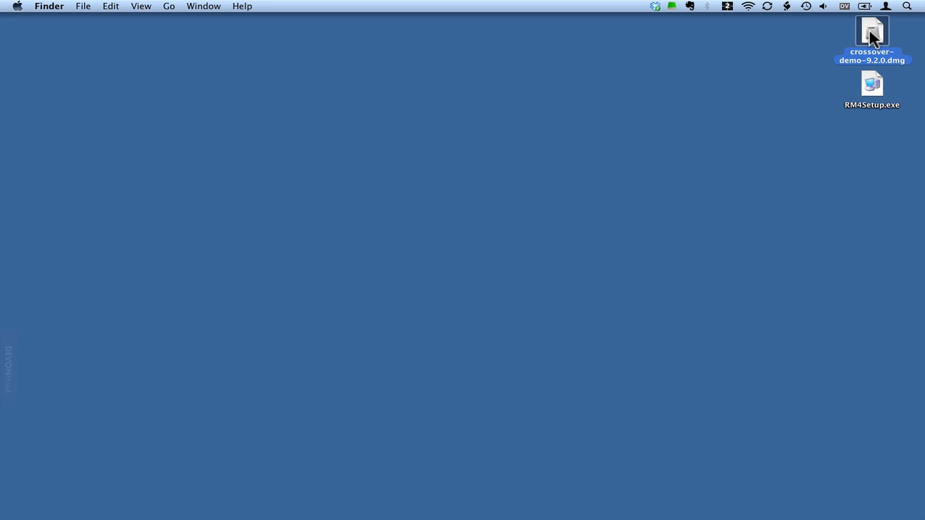
double_click(871, 30)
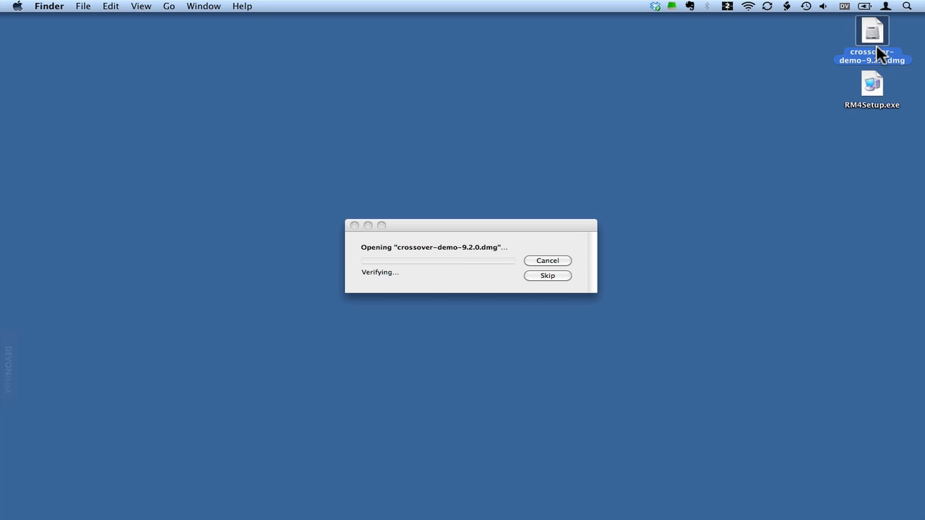
mouse_move(539, 204)
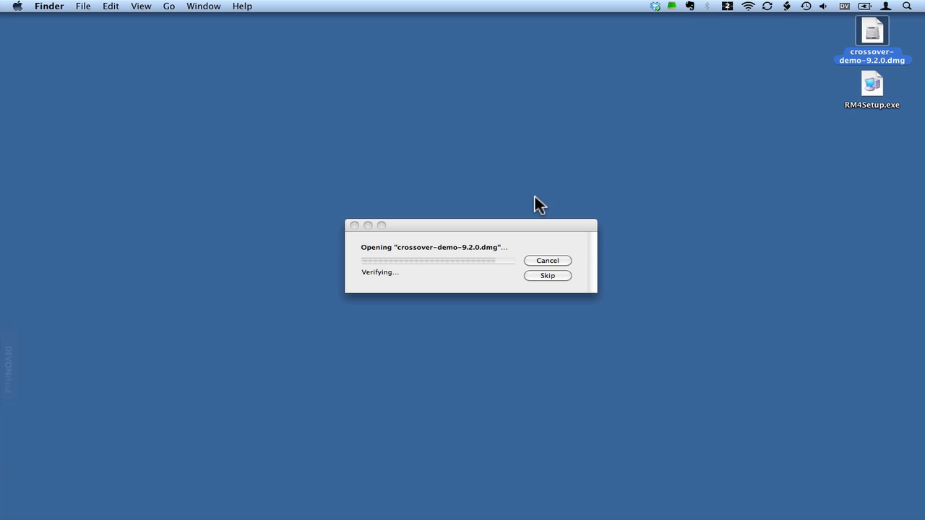
left_click(547, 275)
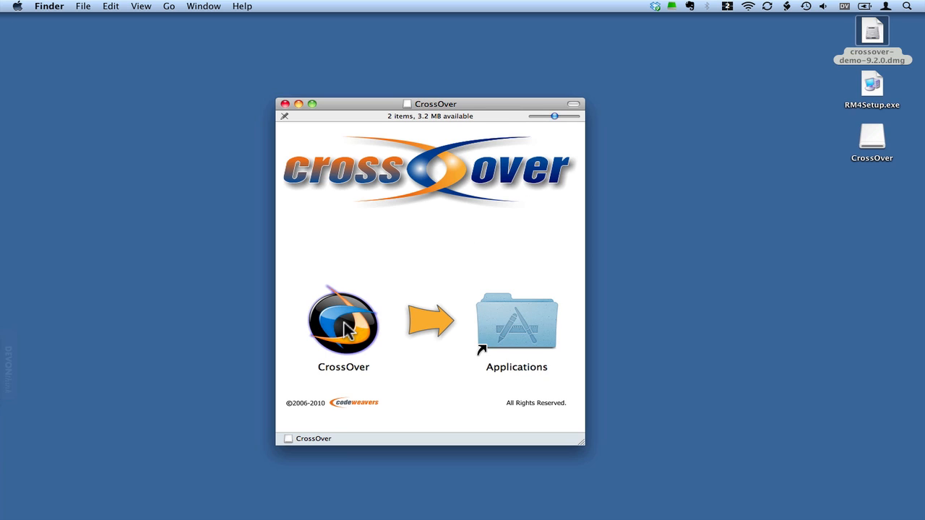
left_click(344, 323)
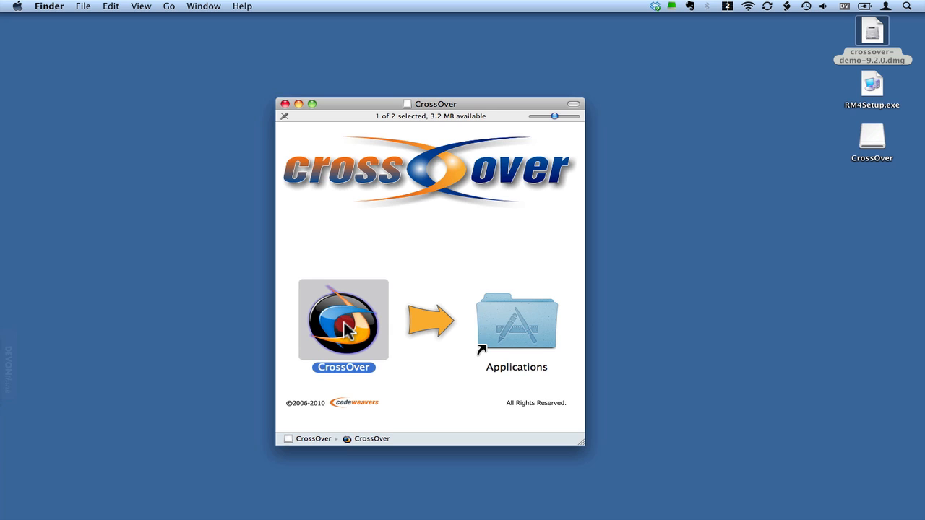
left_click_drag(344, 322, 469, 332)
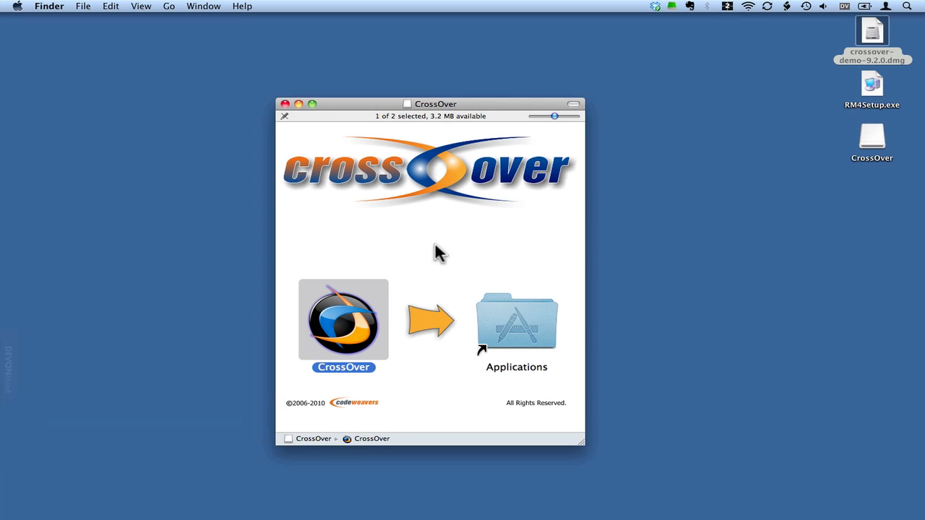
mouse_move(837, 150)
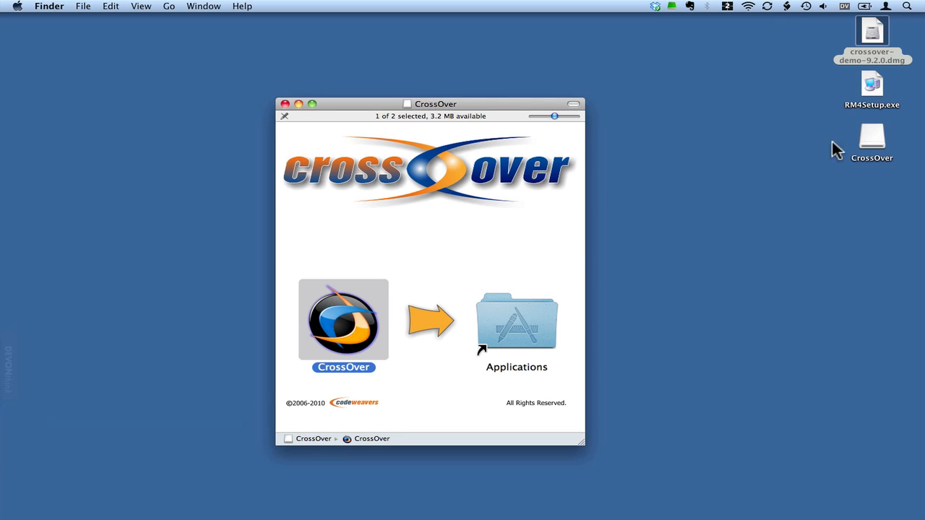
Step: Bring up the context menu on the CrossOver disk volume to eject it
right_click(872, 137)
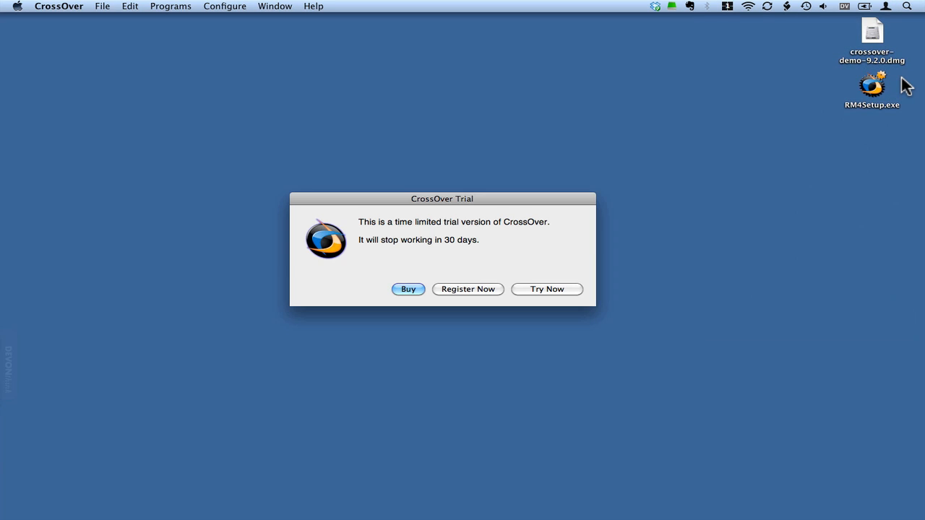
mouse_move(762, 133)
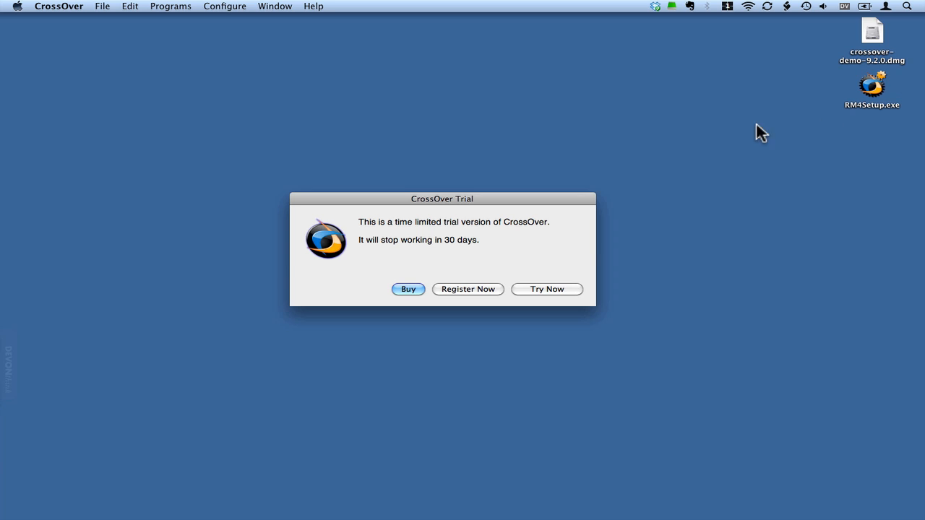
mouse_move(457, 239)
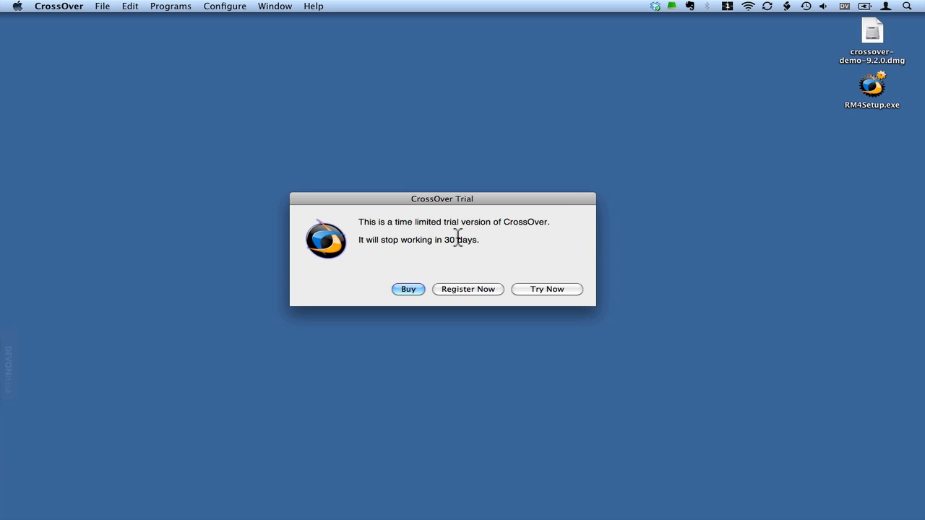
mouse_move(441, 302)
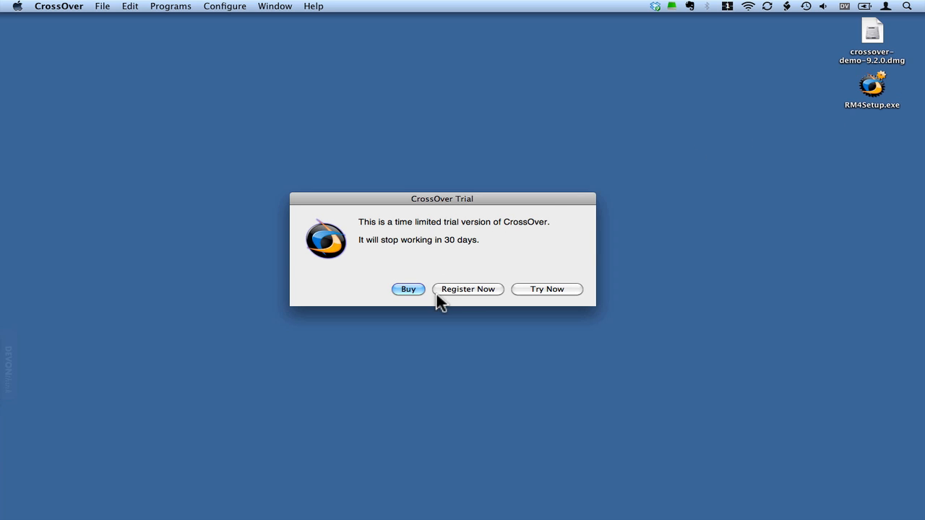
mouse_move(524, 302)
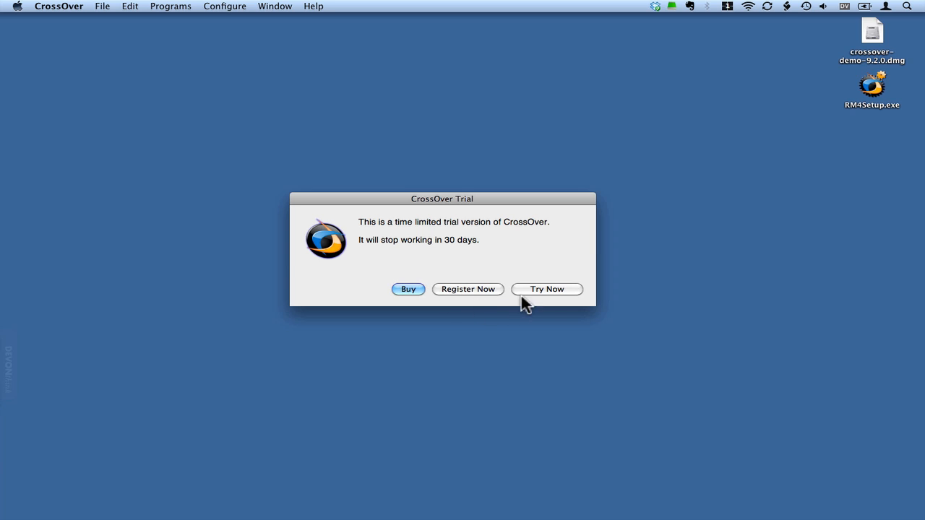
mouse_move(547, 297)
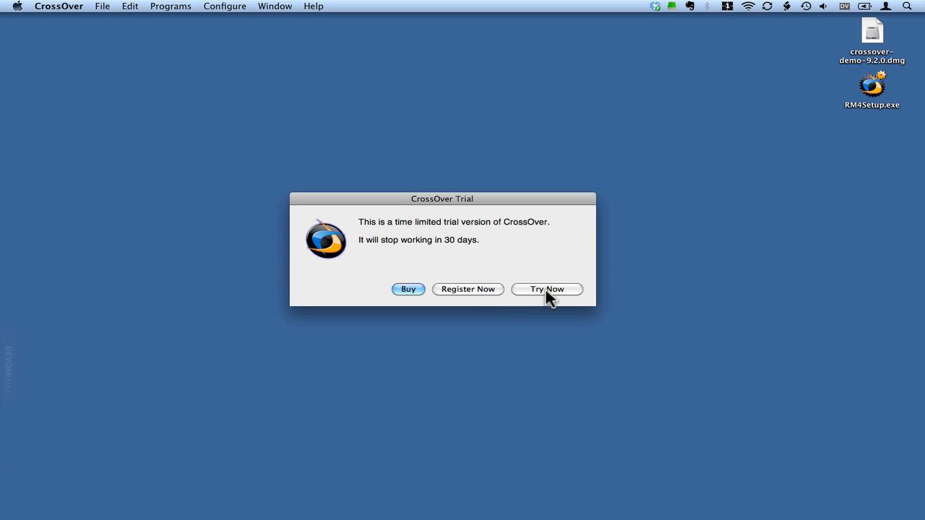
Step: Continue with the CrossOver trial and choose Don't Collect Data for usage logging
left_click(547, 290)
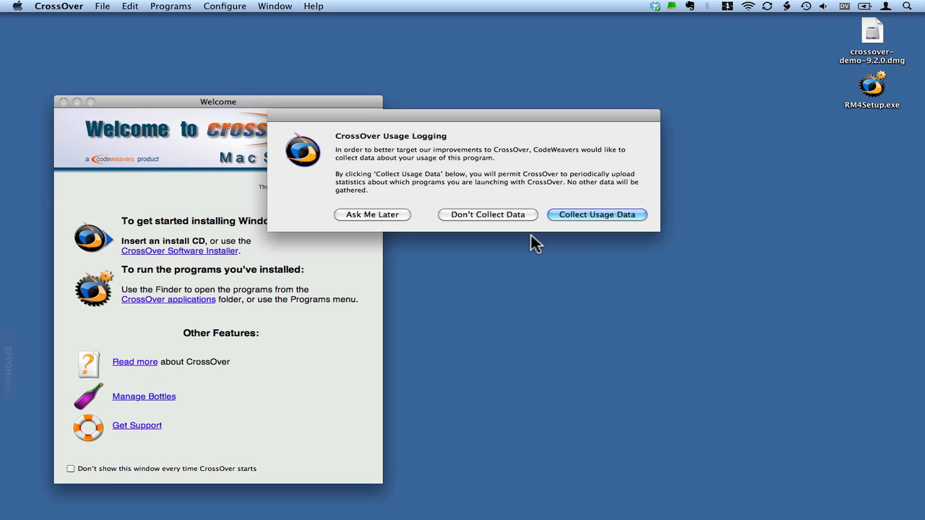
mouse_move(487, 215)
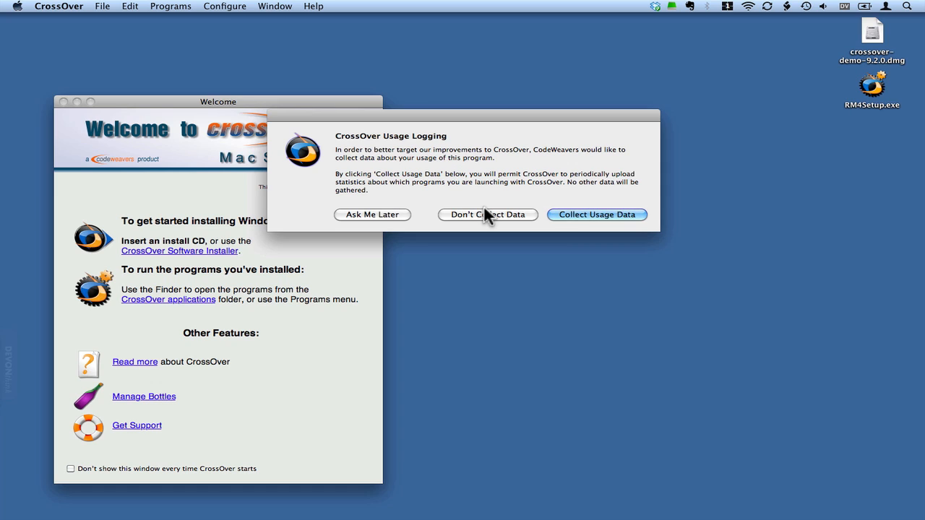
left_click(487, 215)
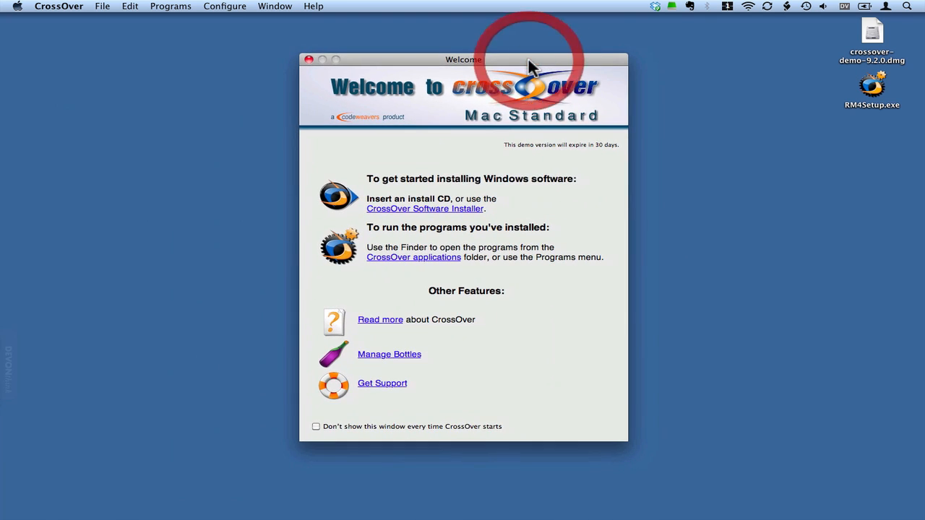
mouse_move(528, 214)
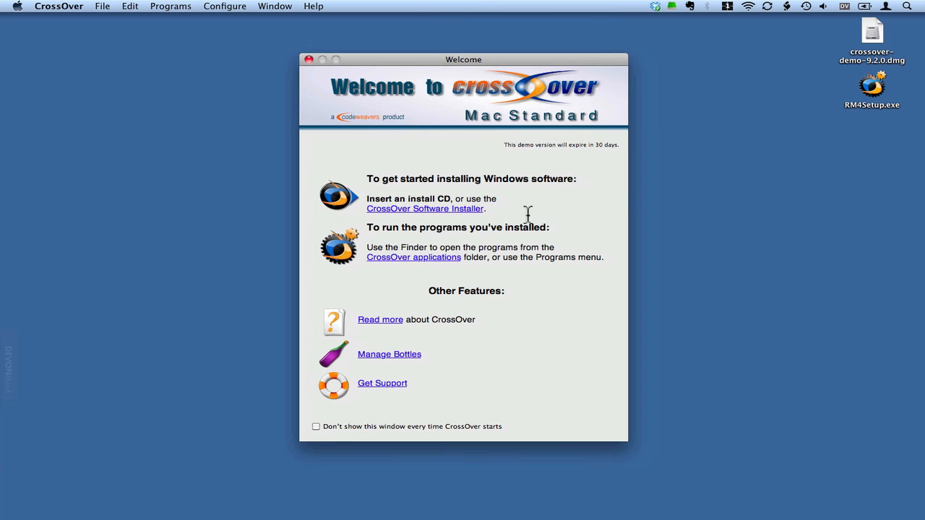
left_click(59, 6)
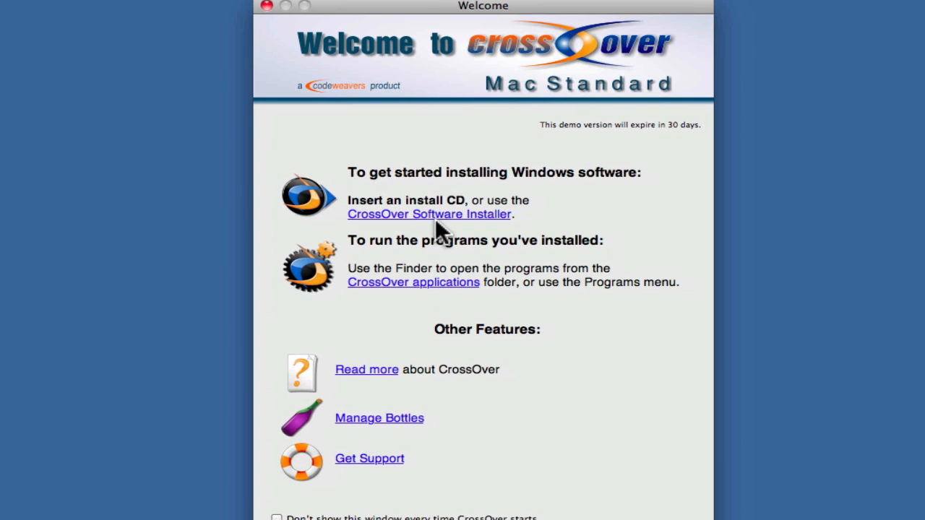
mouse_move(430, 217)
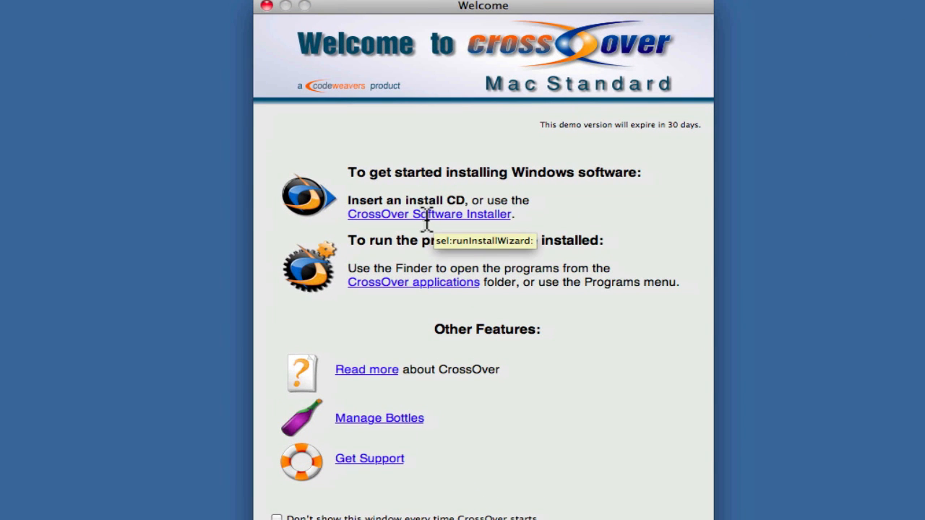
mouse_move(426, 224)
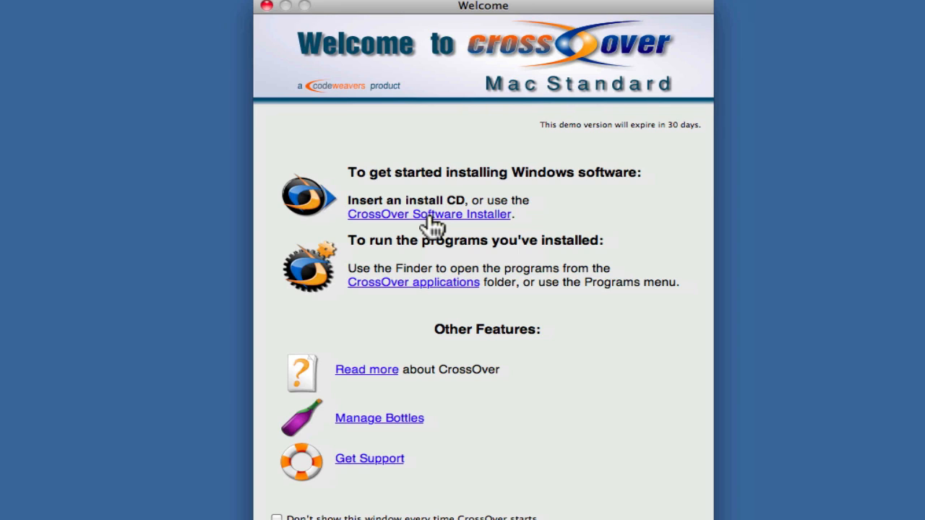
mouse_move(432, 293)
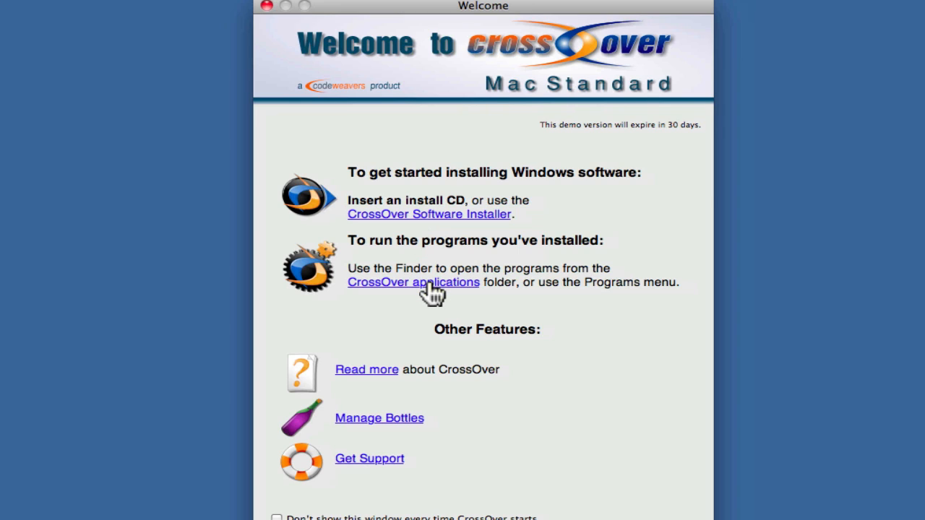
mouse_move(408, 219)
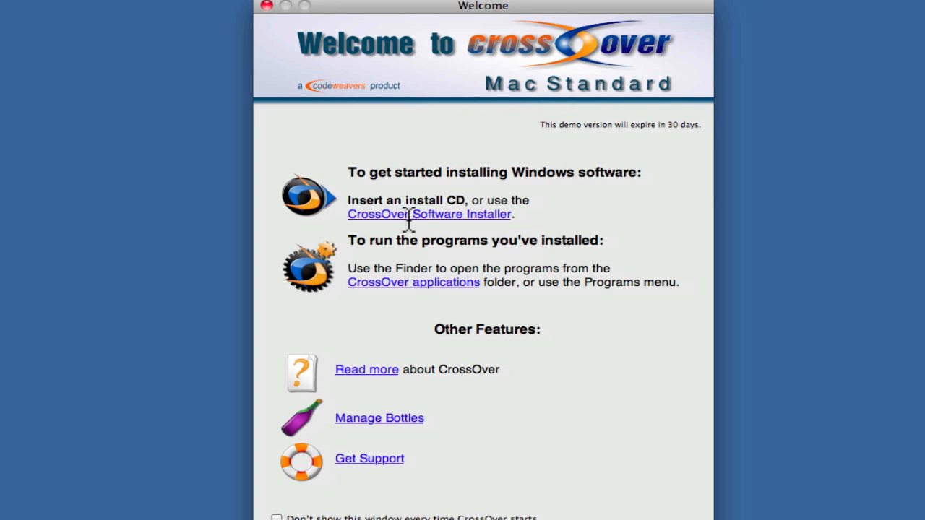
Step: Install an Other Application using RM4Setup.exe from the Desktop as the installer
left_click(430, 214)
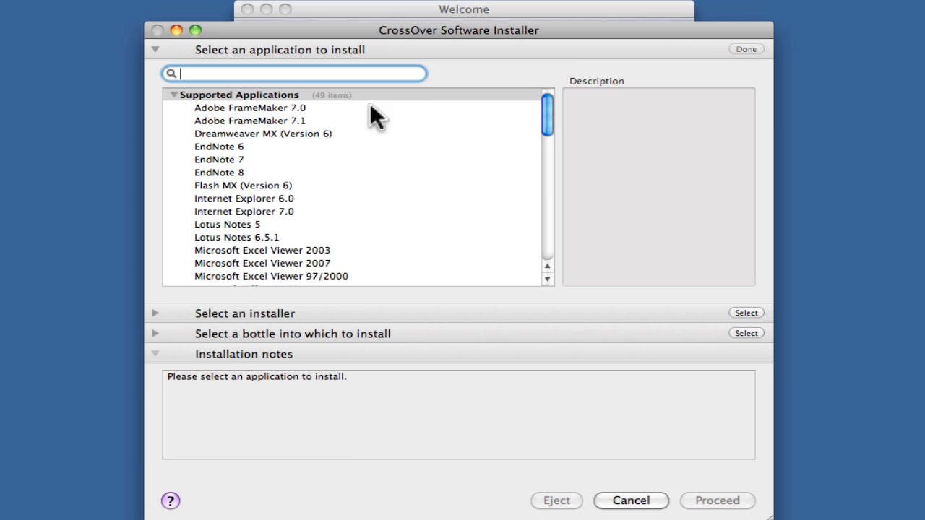
mouse_move(483, 134)
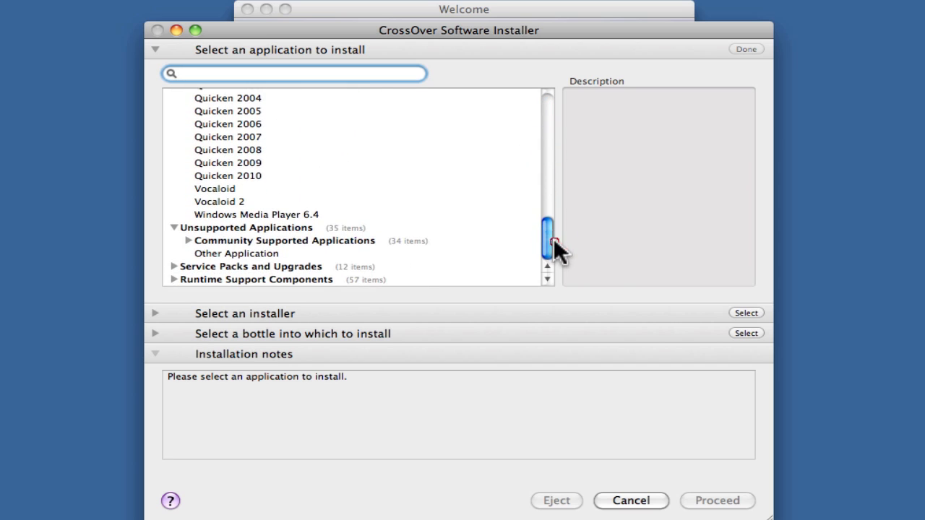
mouse_move(184, 239)
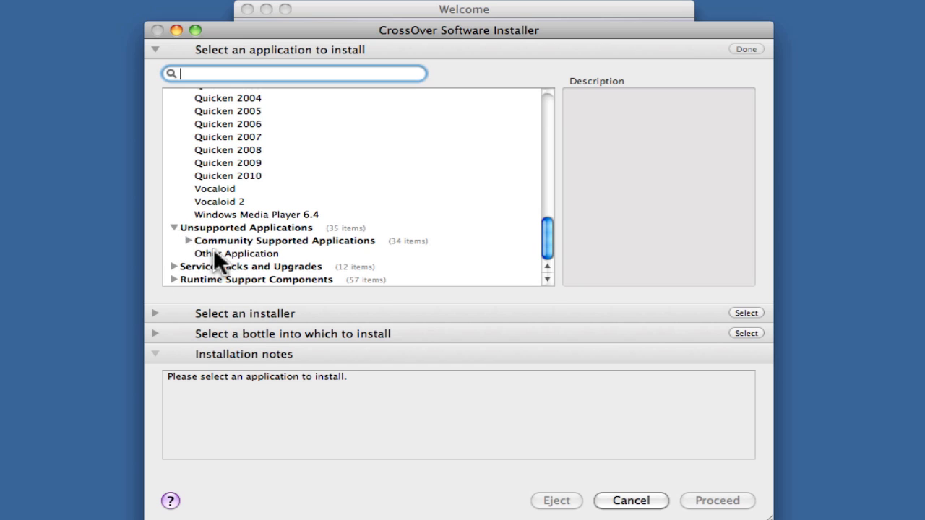
mouse_move(238, 264)
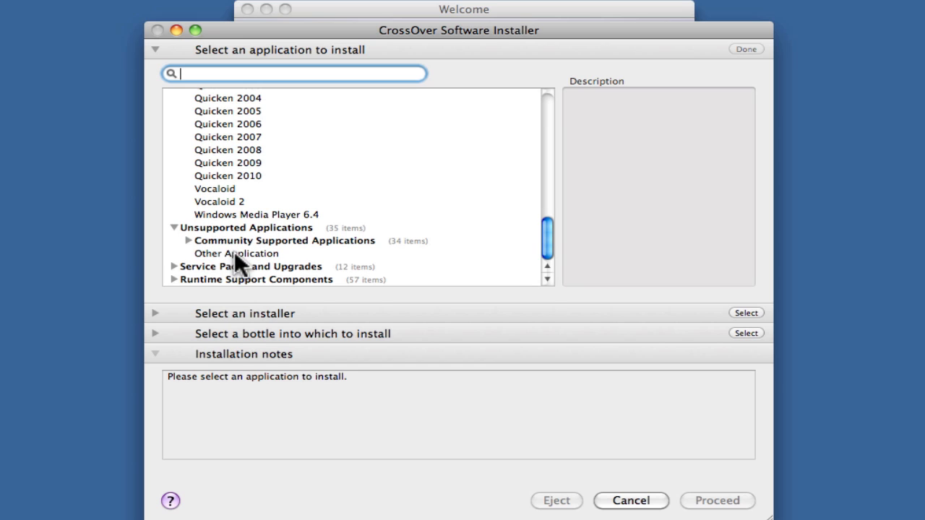
left_click(236, 253)
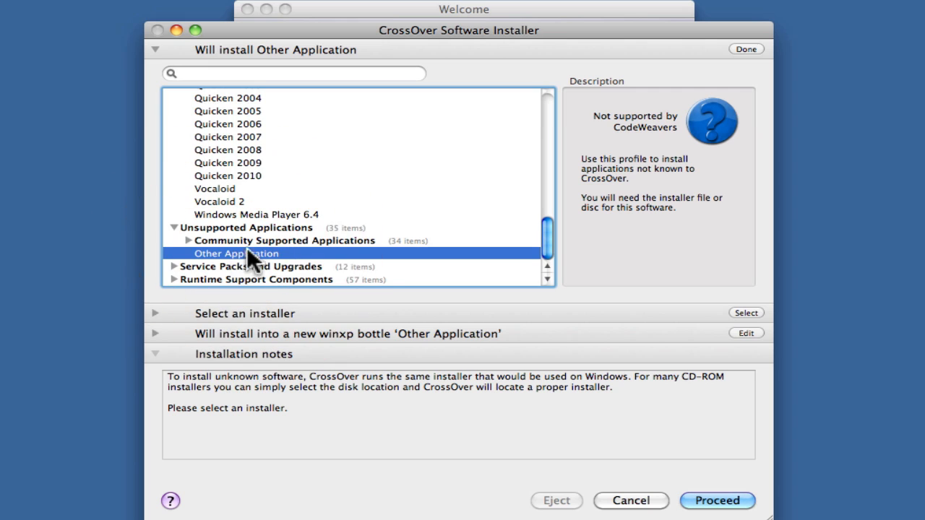
mouse_move(640, 129)
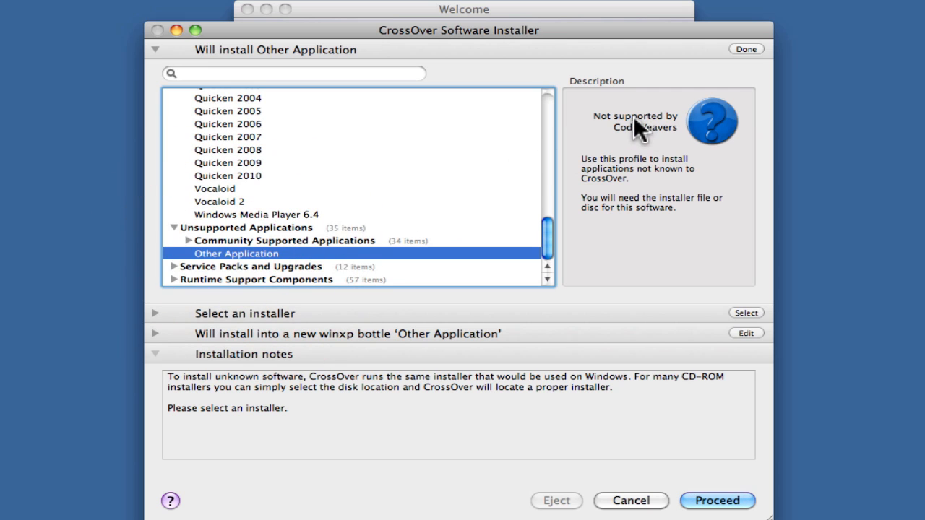
mouse_move(642, 134)
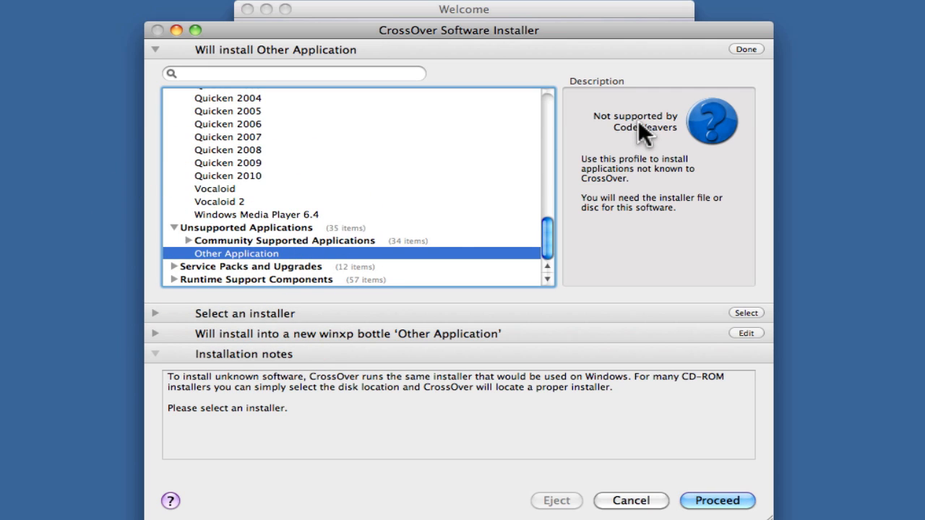
left_click(746, 312)
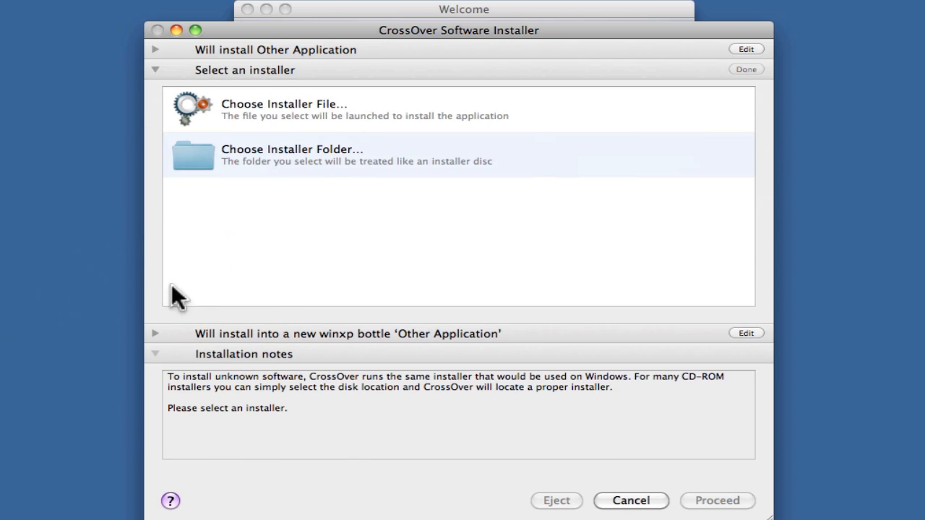
left_click(284, 104)
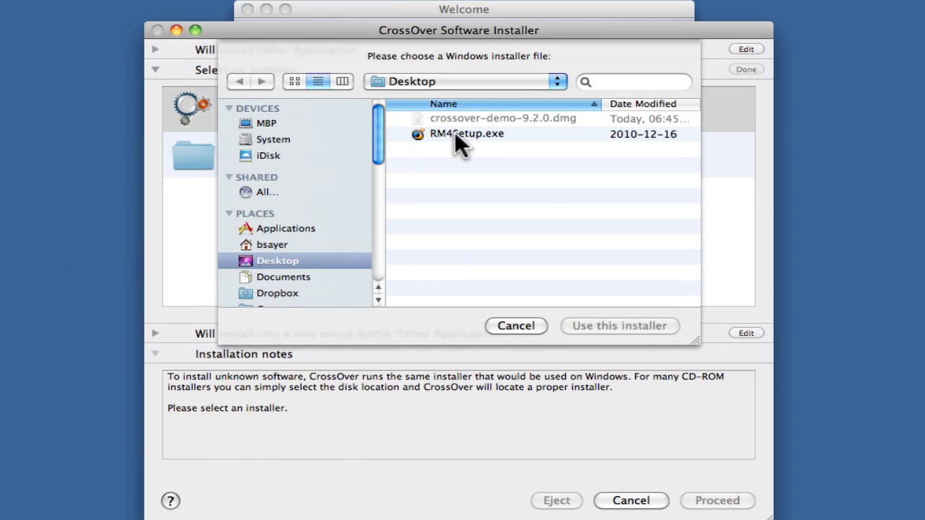
left_click(467, 134)
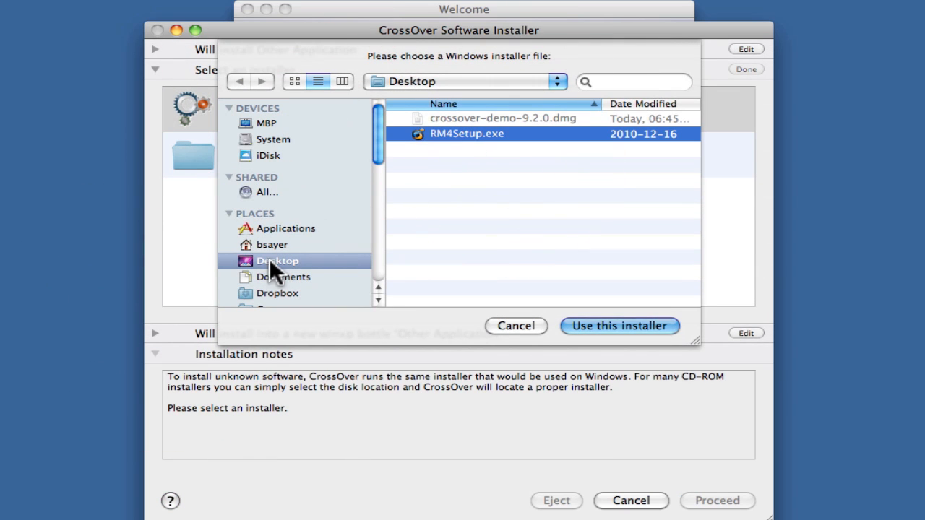
mouse_move(602, 282)
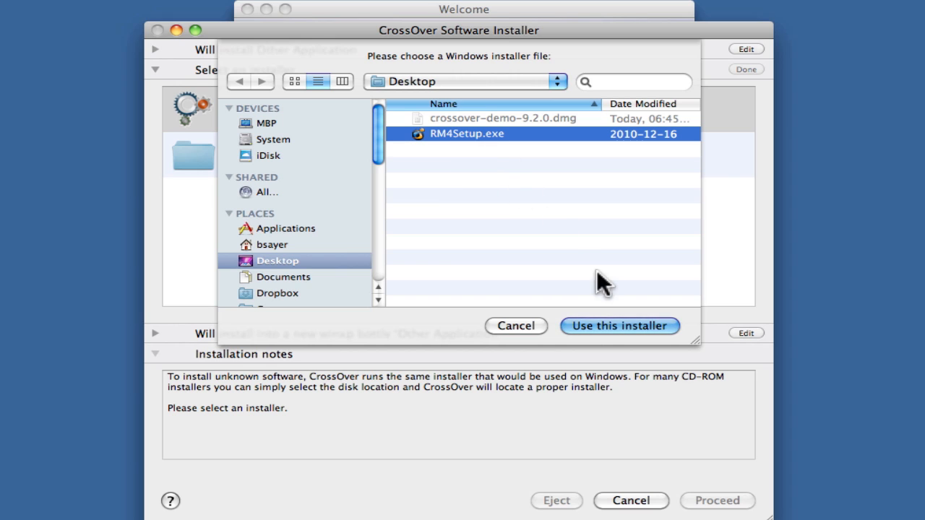
left_click(619, 326)
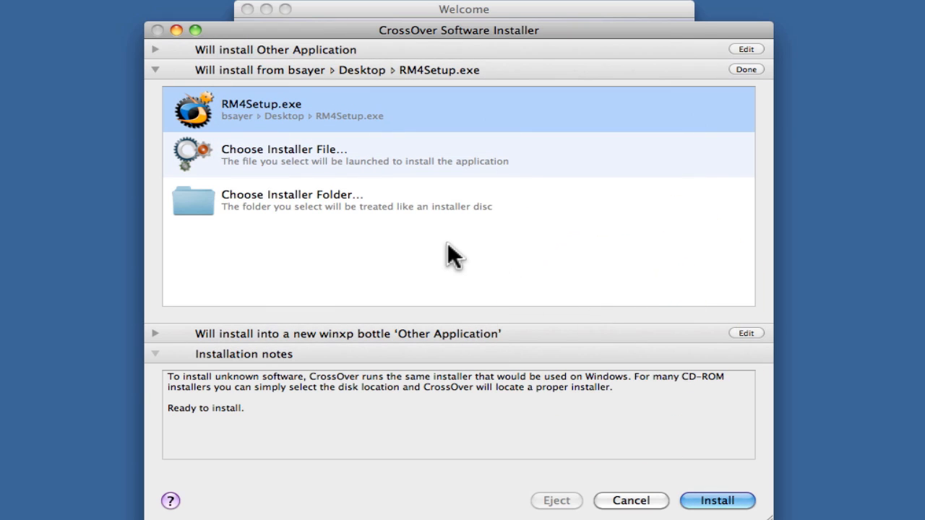
mouse_move(159, 361)
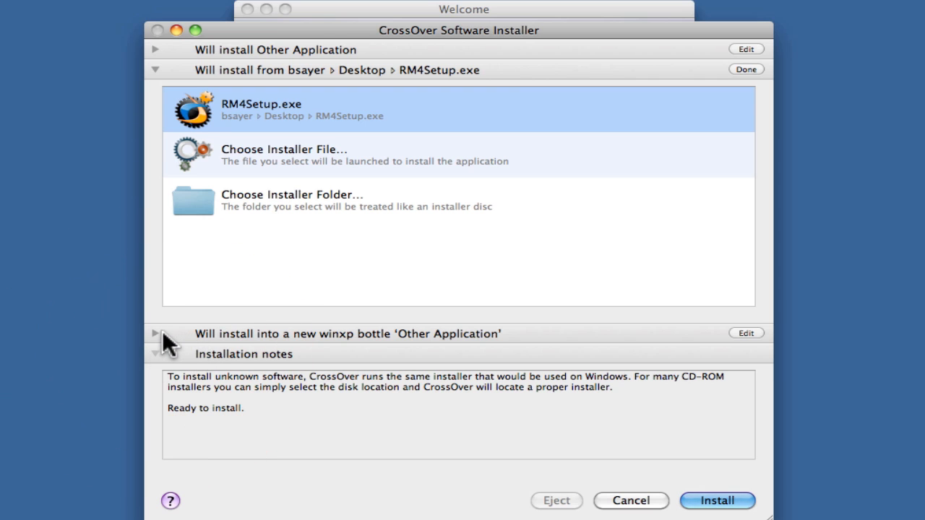
Step: Expand the bottle settings and name the new winxp bottle RM4
left_click(154, 333)
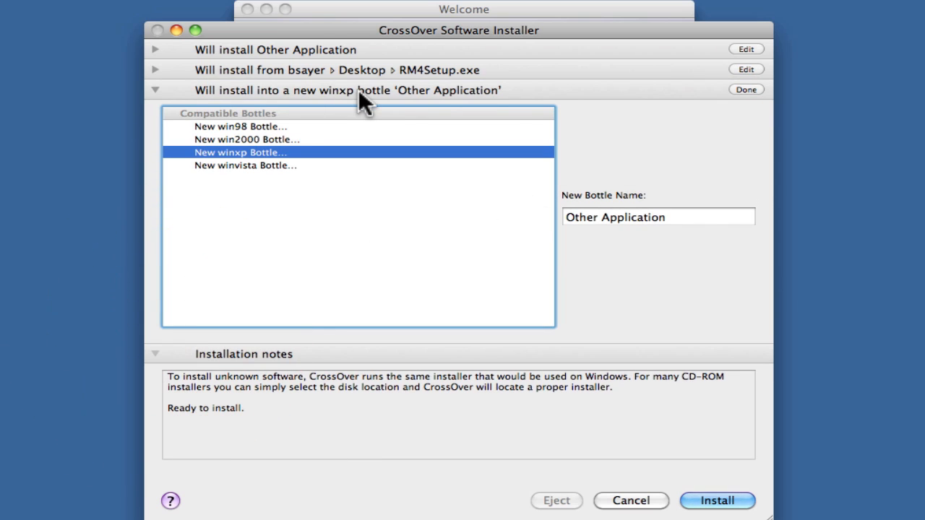
mouse_move(242, 157)
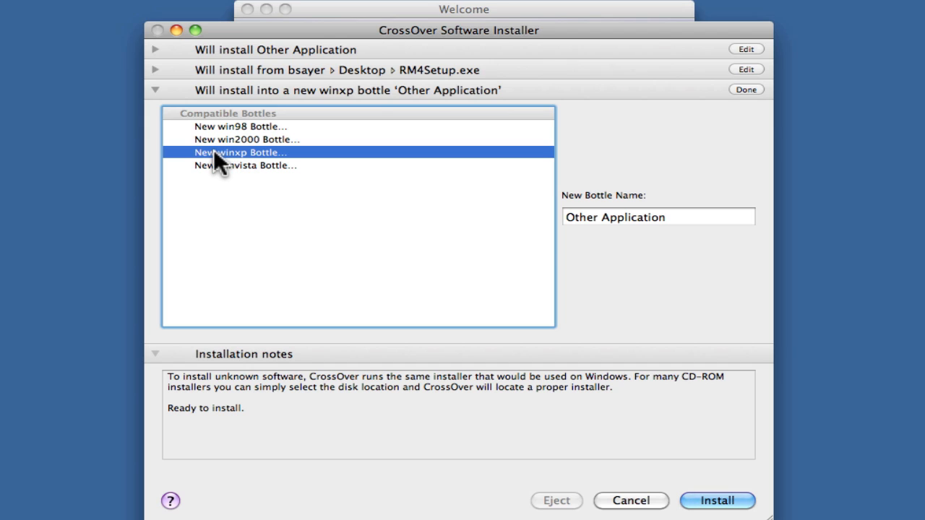
mouse_move(242, 162)
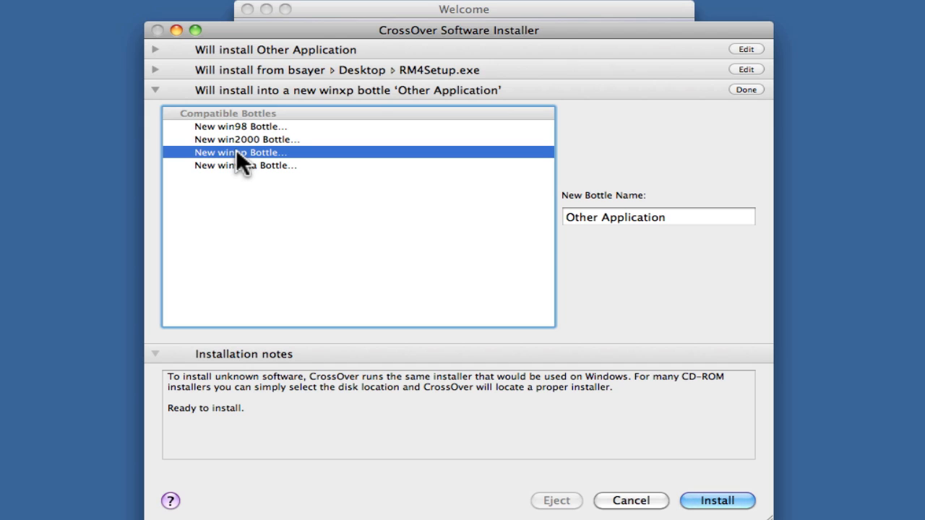
mouse_move(618, 210)
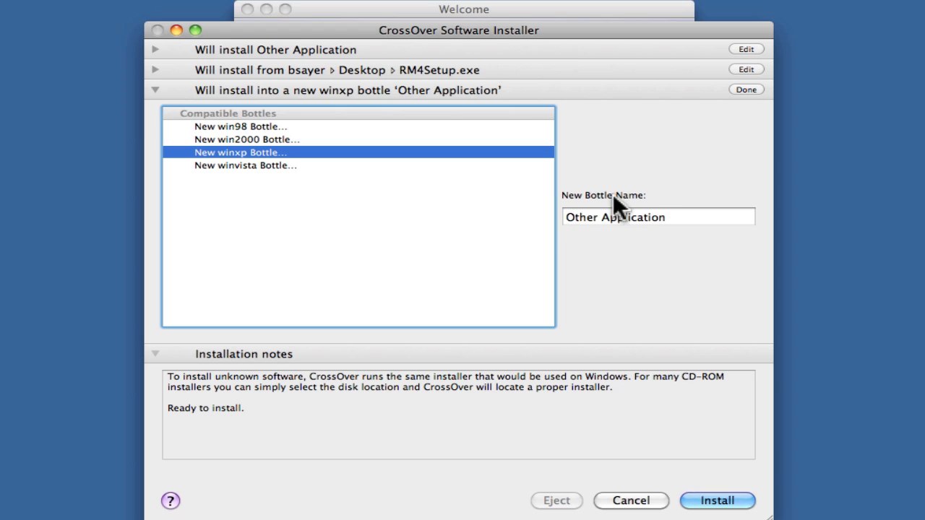
mouse_move(636, 217)
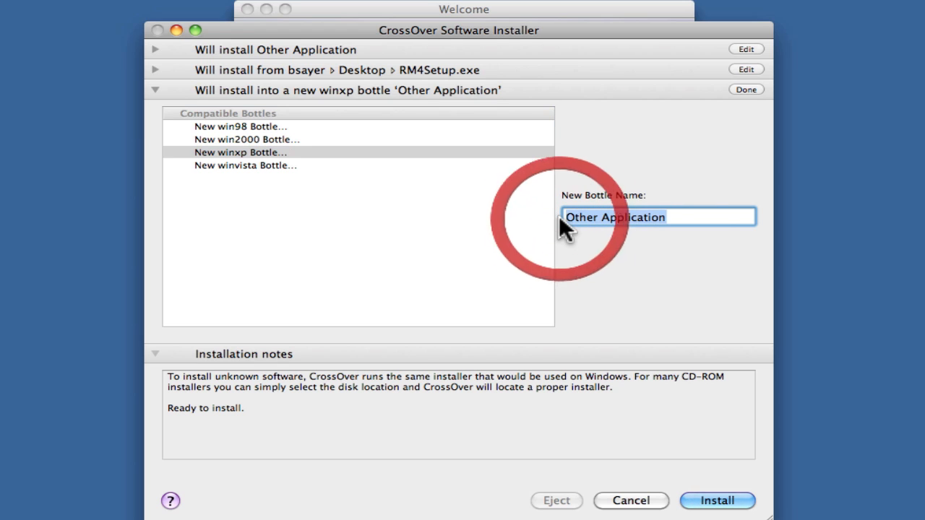
type("RM")
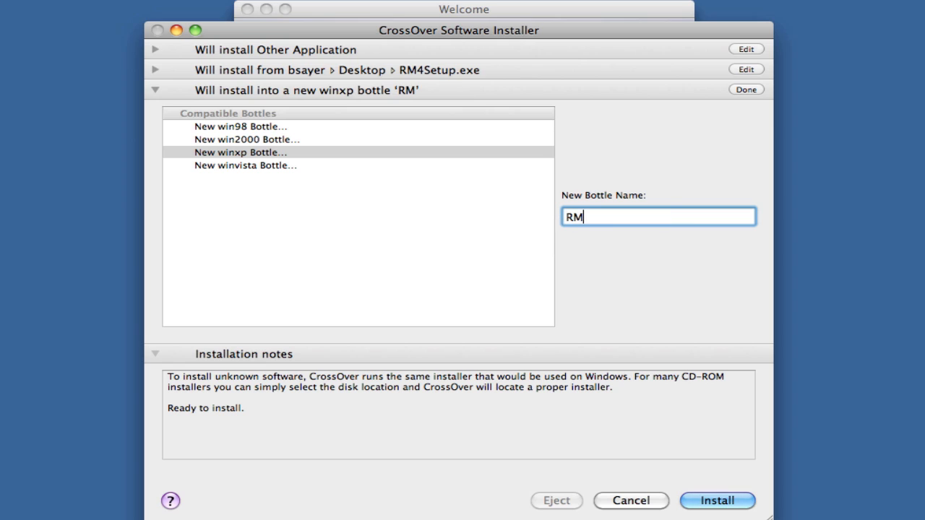
type("4")
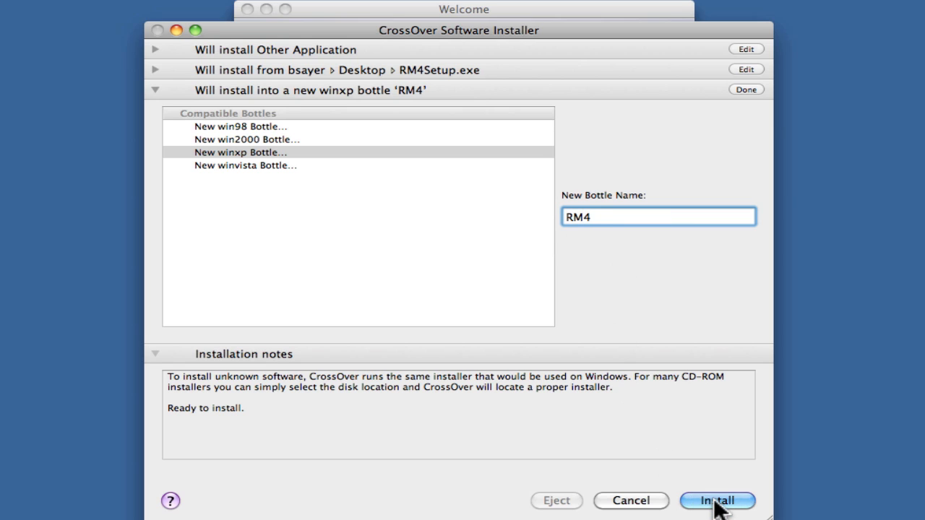
Step: Start installing RM4Setup.exe and collapse the installation progress details
left_click(717, 501)
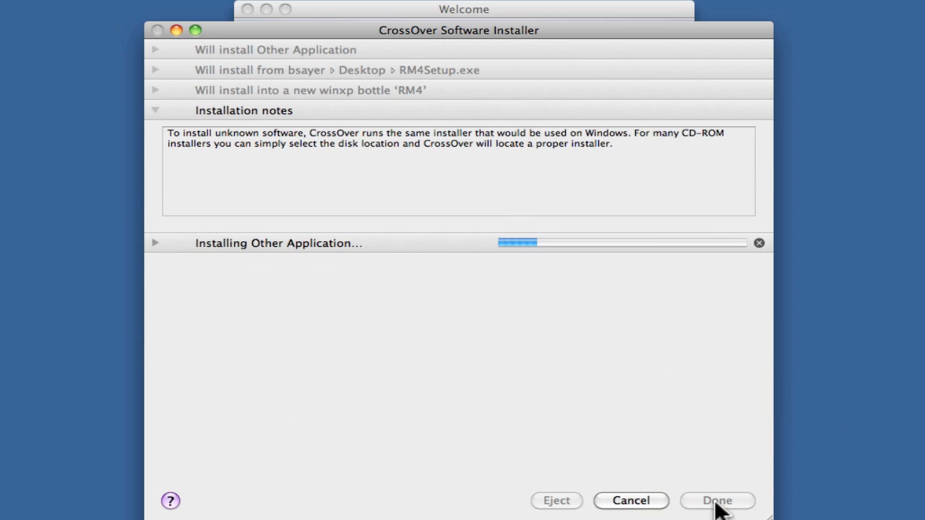
mouse_move(564, 257)
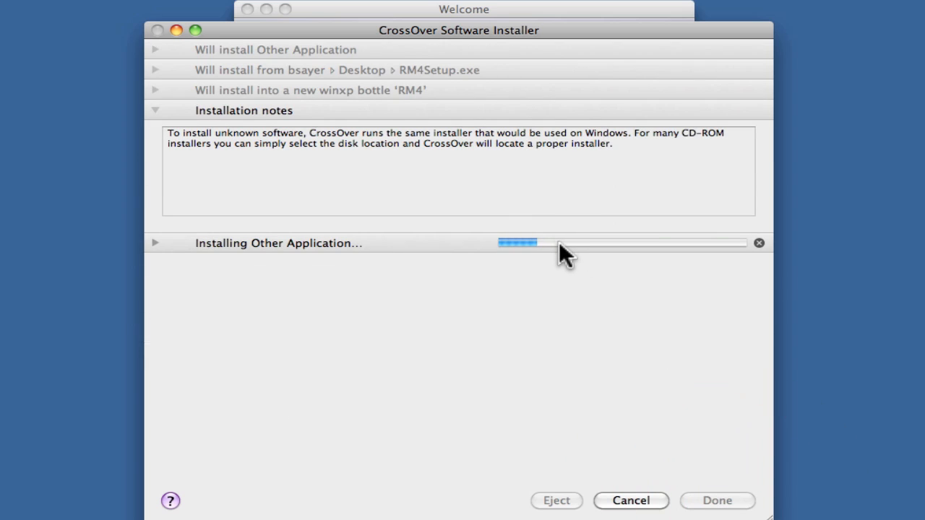
mouse_move(159, 253)
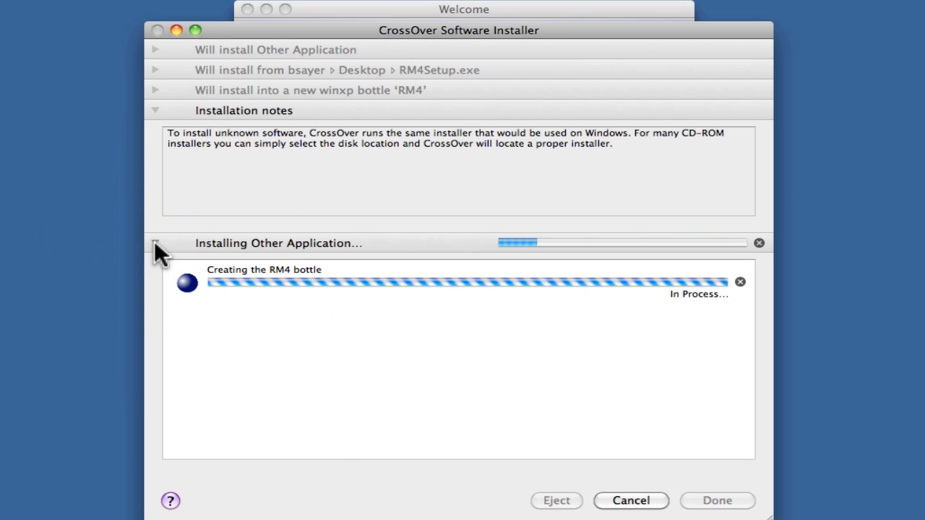
mouse_move(259, 282)
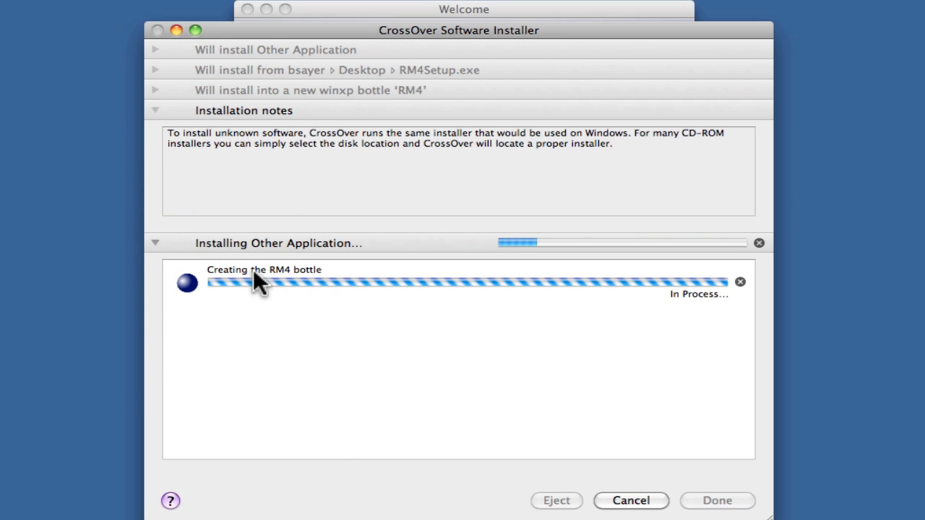
mouse_move(166, 257)
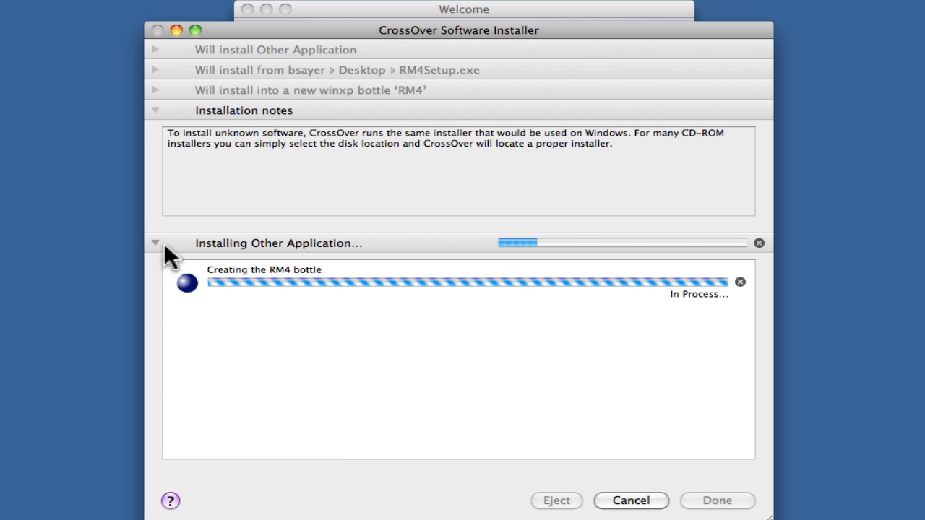
left_click(154, 243)
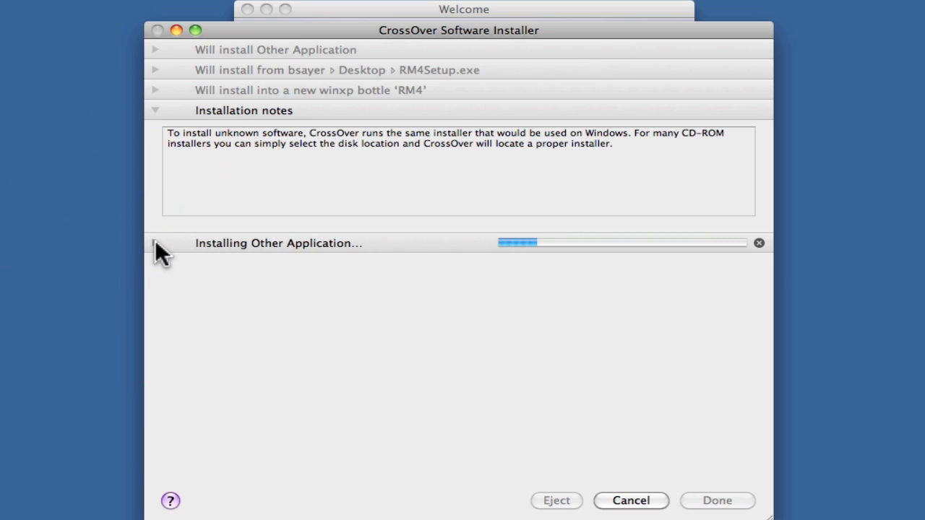
mouse_move(717, 506)
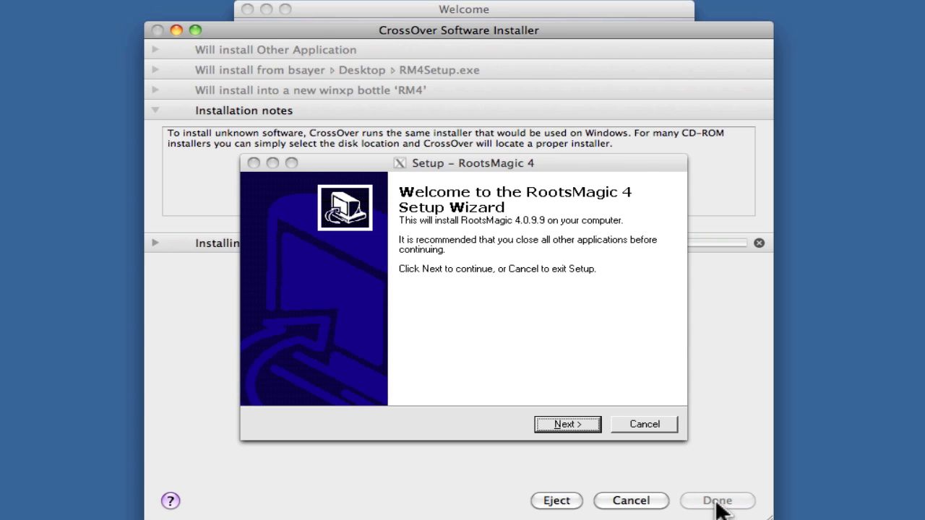
mouse_move(487, 344)
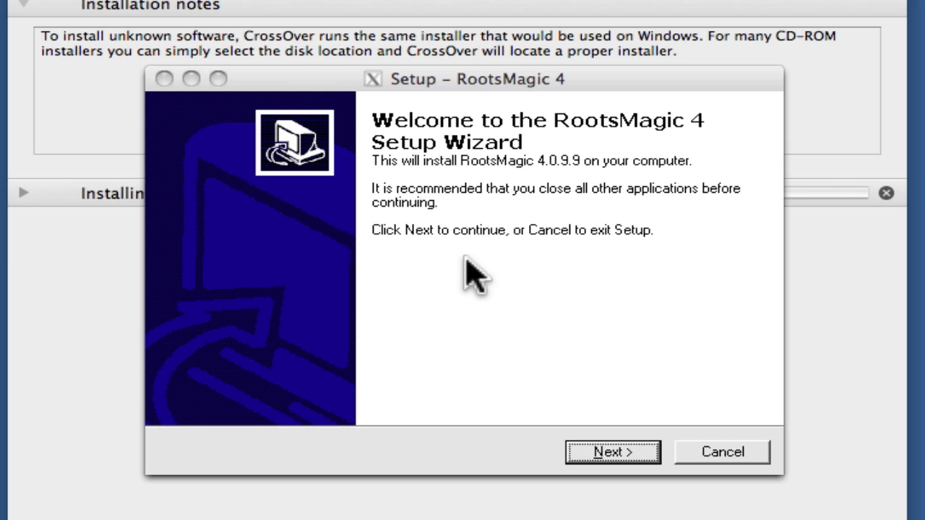
mouse_move(347, 156)
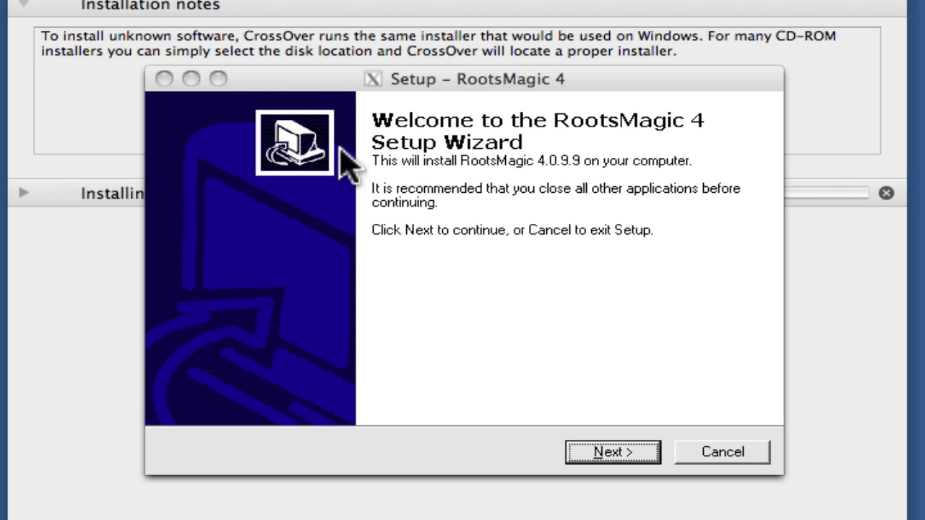
mouse_move(484, 238)
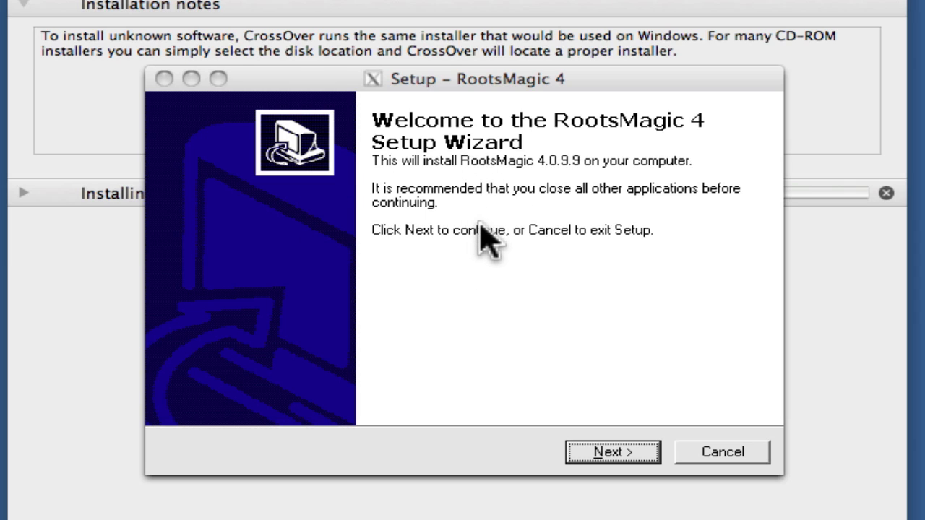
mouse_move(217, 112)
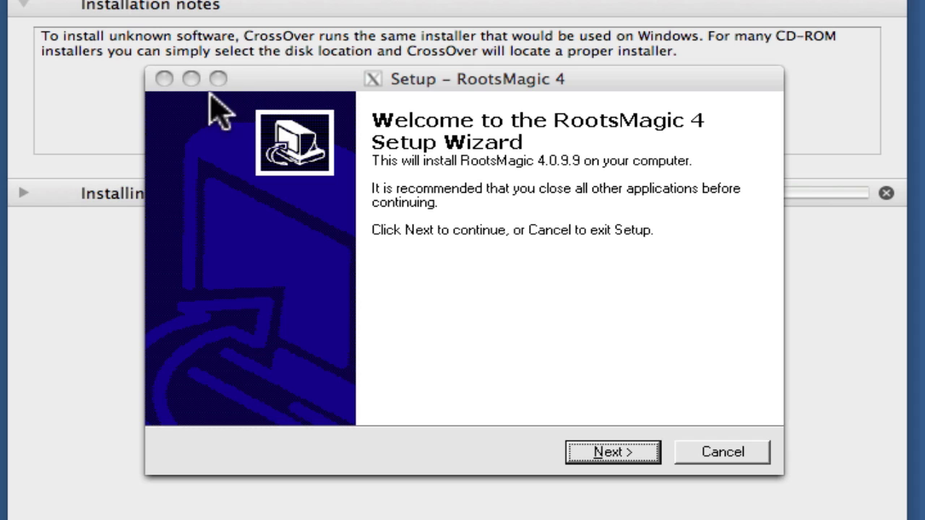
mouse_move(459, 267)
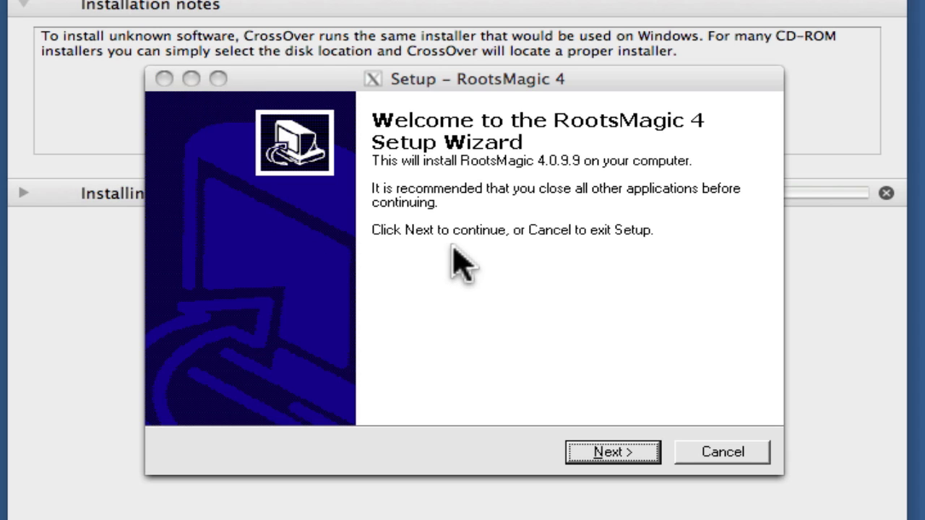
mouse_move(578, 372)
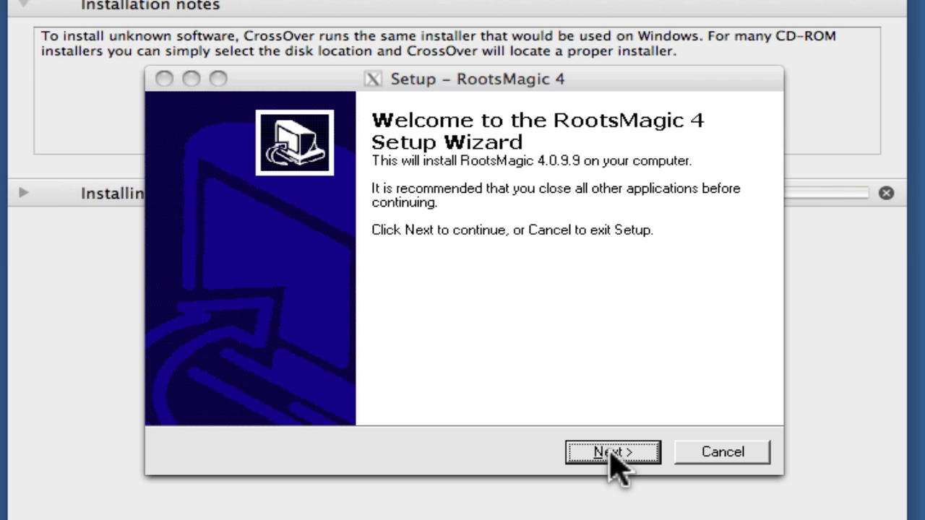
Step: Accept the RootsMagic 4 license and keep C:\Program Files\RootsMagic 4 as the install folder
left_click(612, 452)
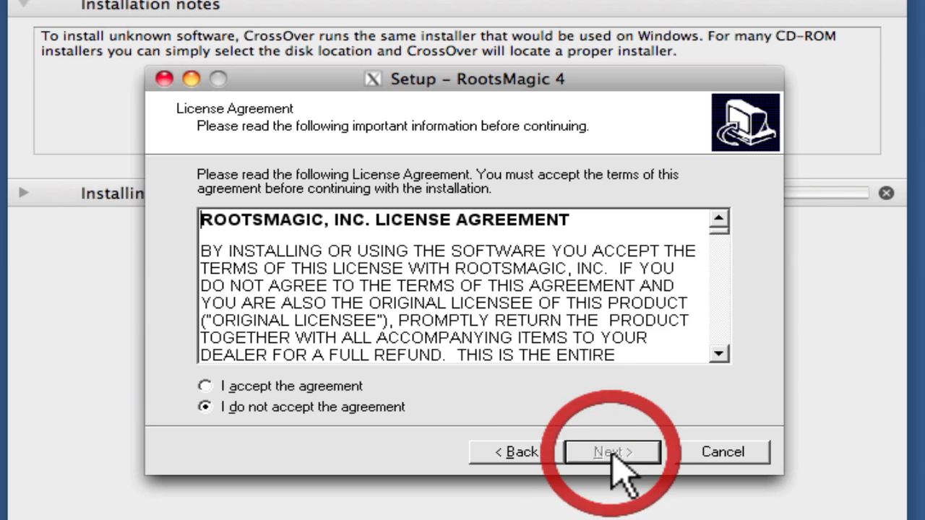
left_click(205, 386)
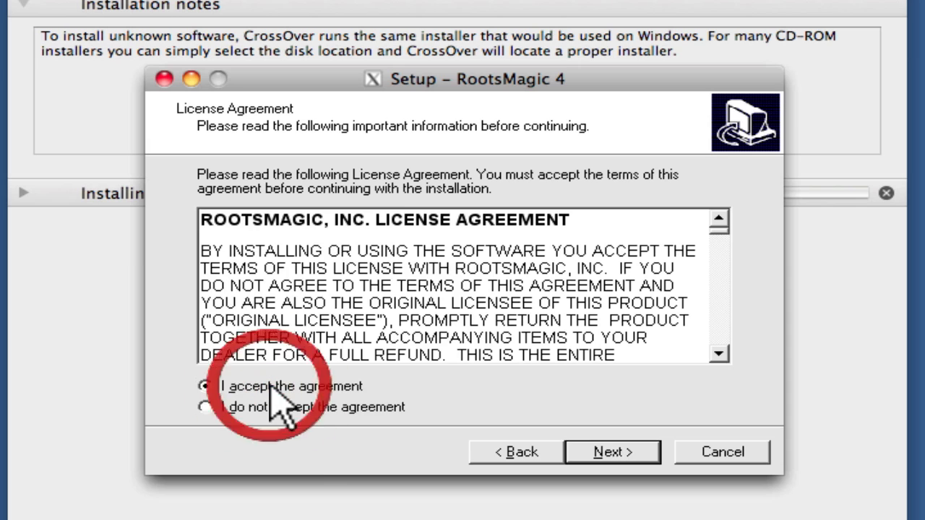
left_click(612, 452)
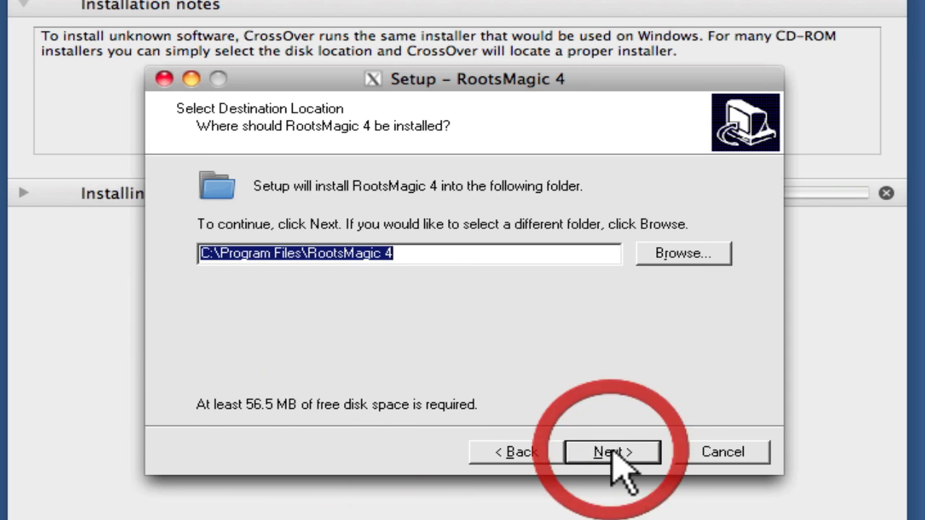
mouse_move(426, 290)
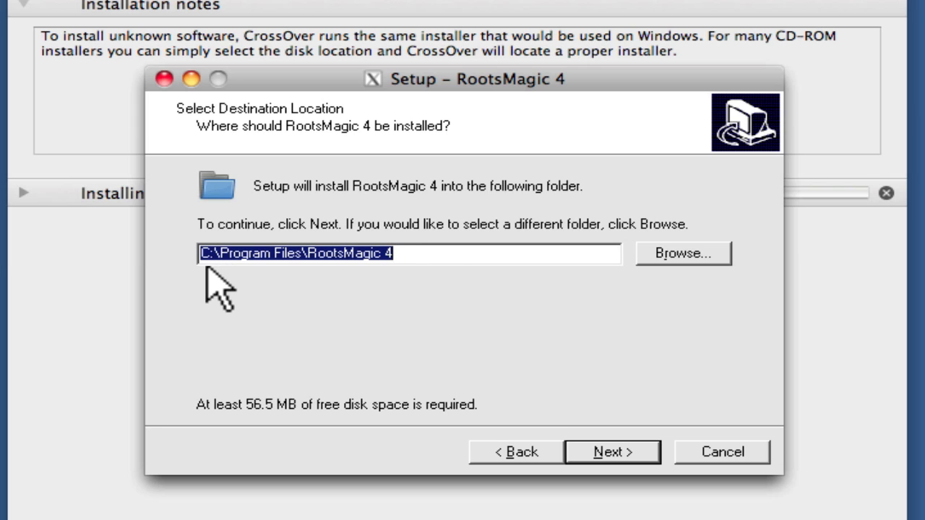
mouse_move(253, 260)
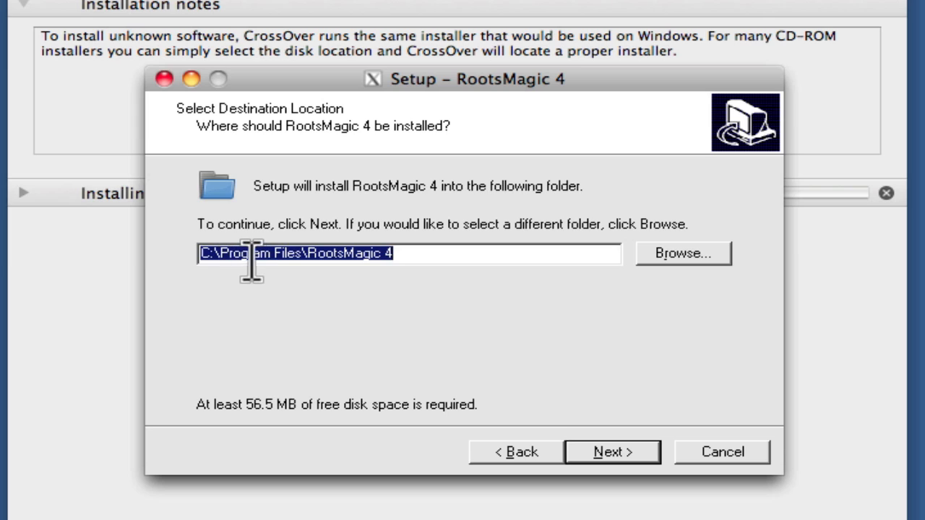
mouse_move(477, 300)
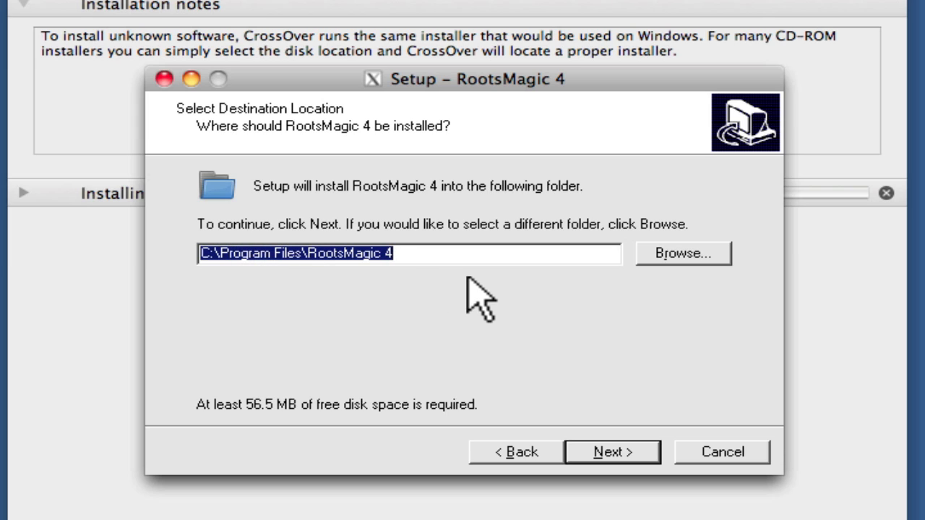
mouse_move(560, 391)
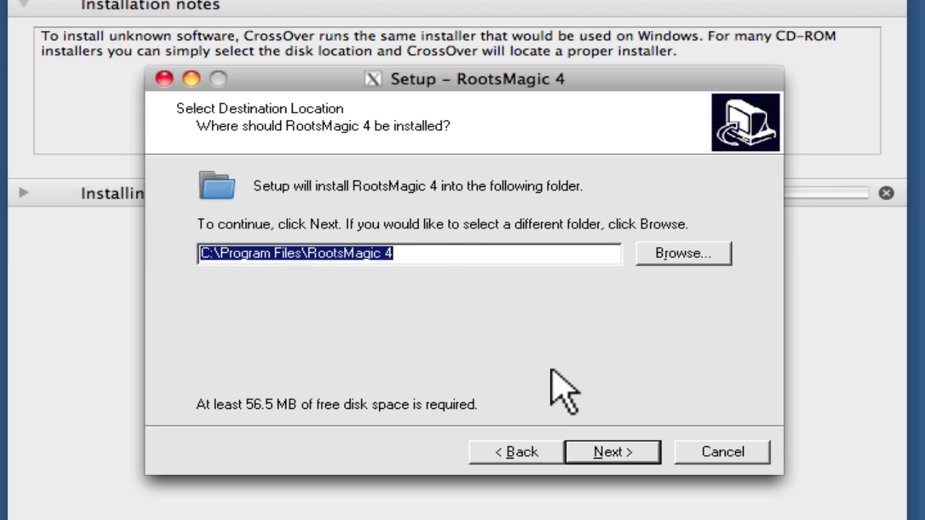
mouse_move(613, 452)
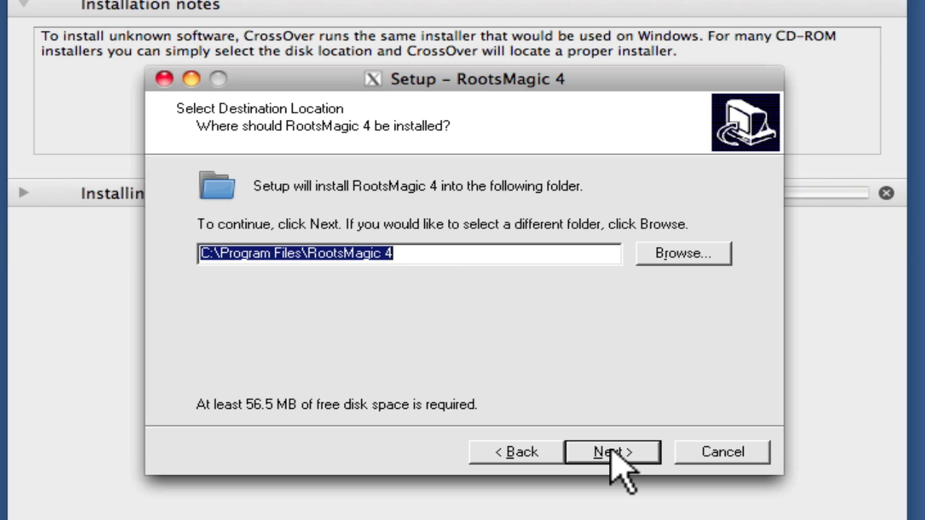
left_click(612, 452)
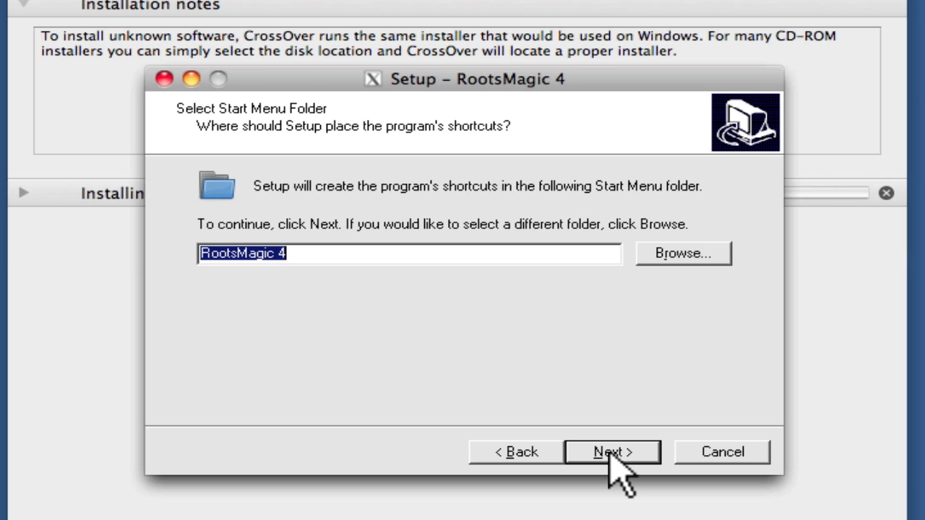
Step: Keep the RootsMagic 4 Start Menu folder, skip the desktop icon, keep the Place Database
left_click(611, 451)
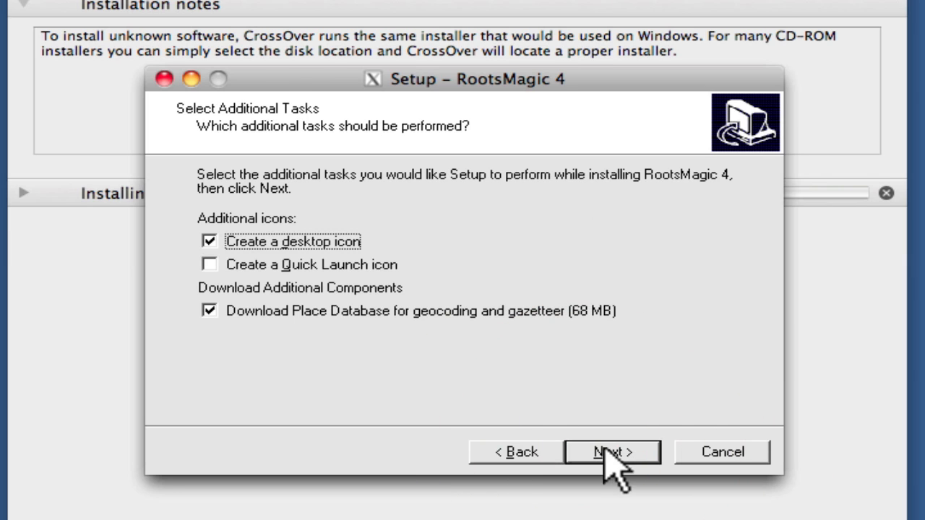
mouse_move(224, 261)
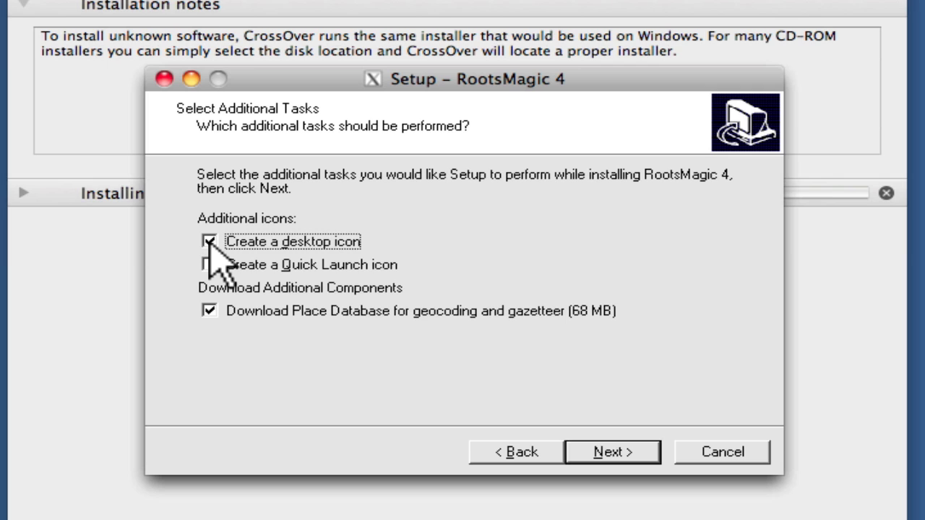
left_click(209, 241)
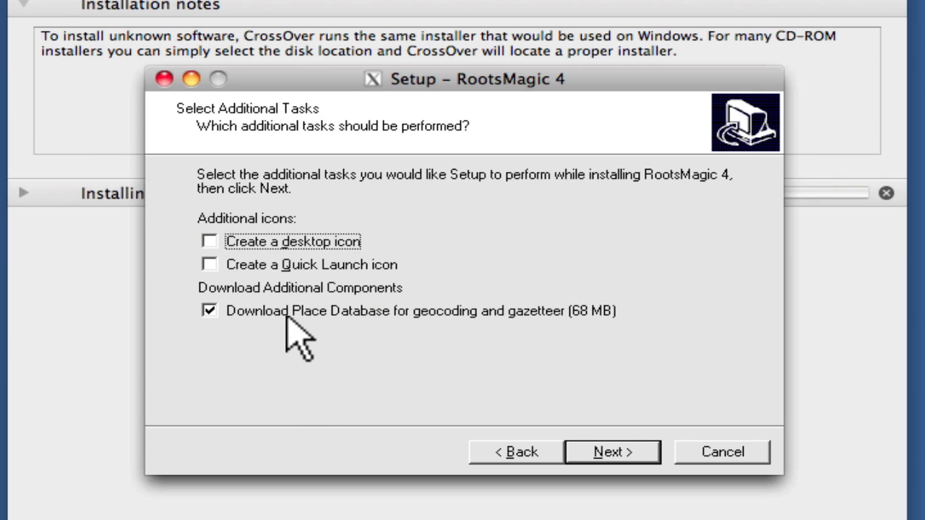
mouse_move(271, 340)
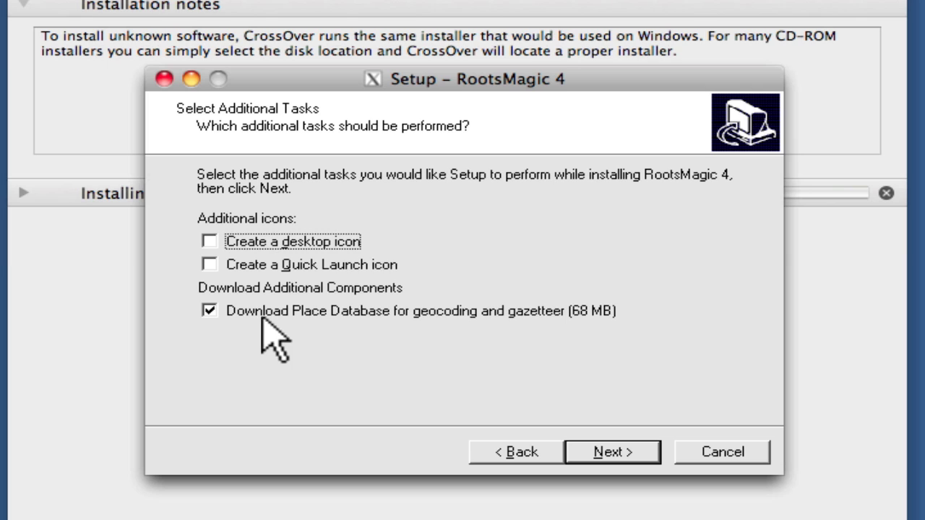
mouse_move(408, 347)
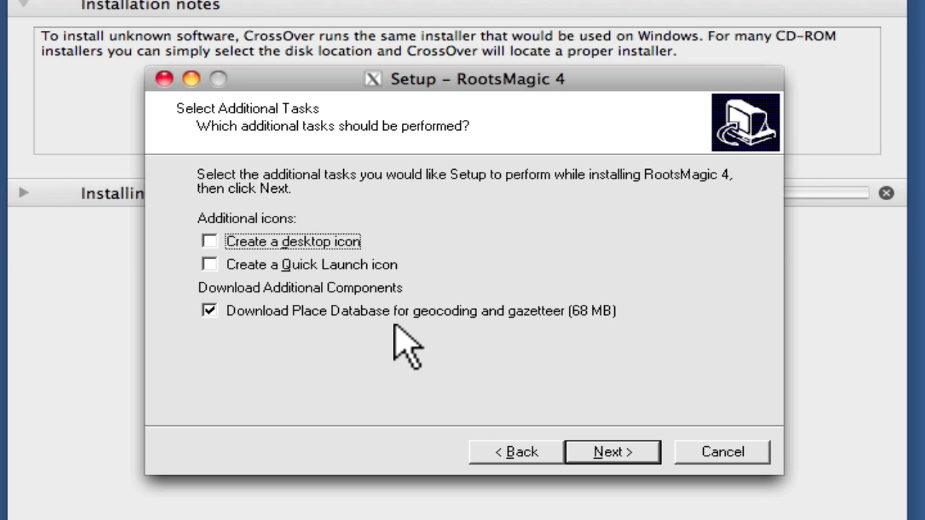
mouse_move(611, 427)
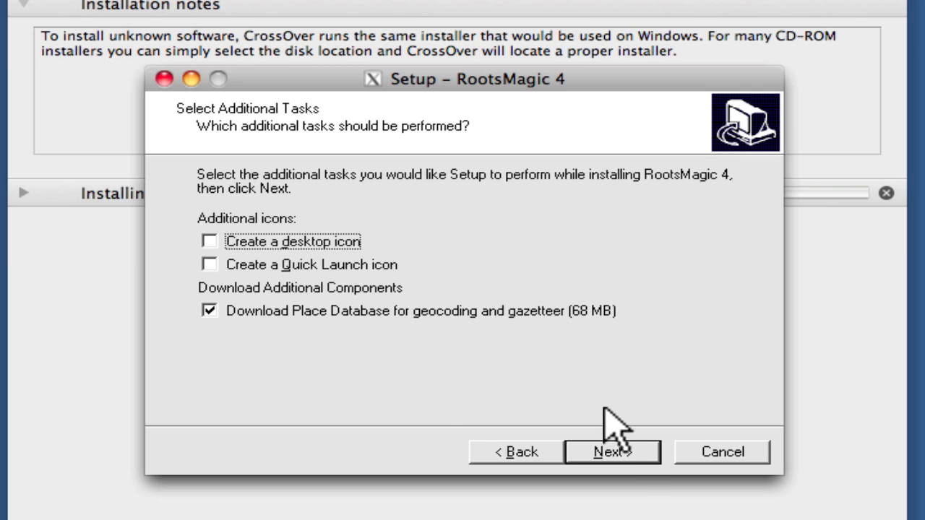
left_click(612, 452)
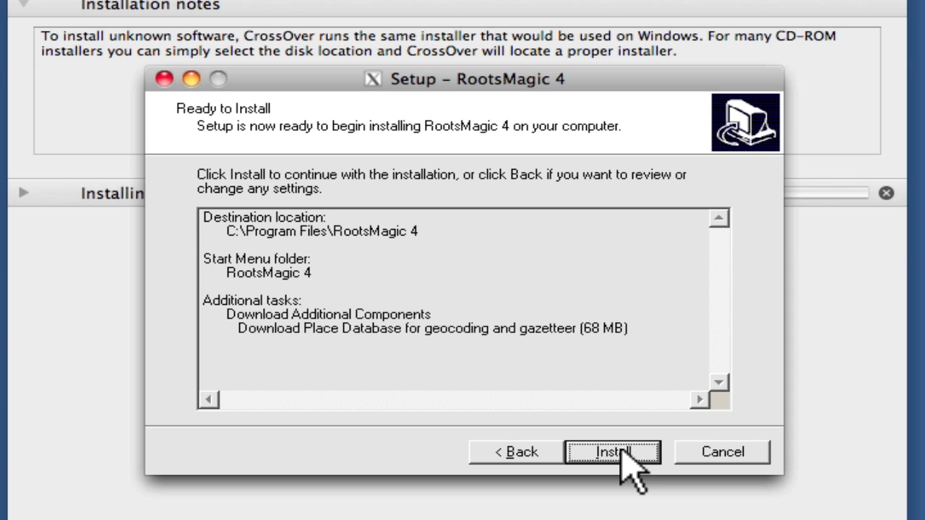
Step: Run the RootsMagic 4 installation through to the Completing Setup Wizard page
left_click(612, 452)
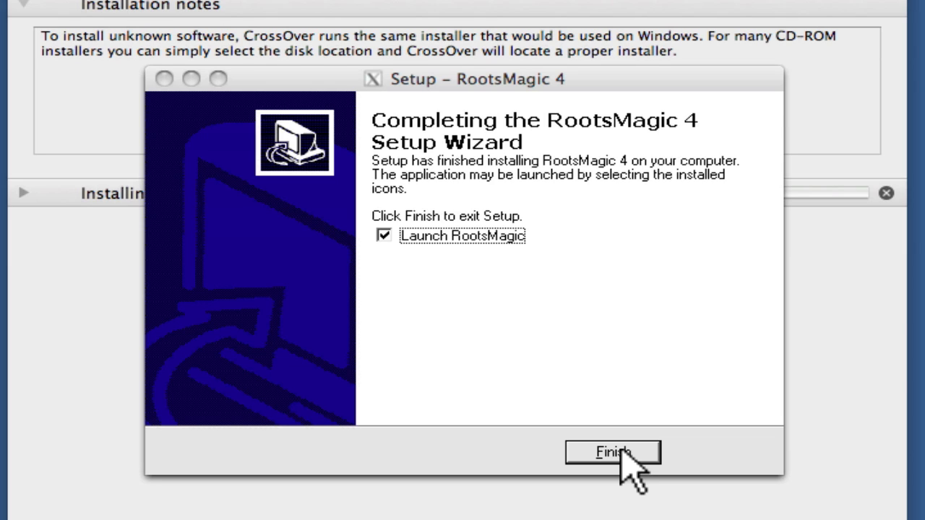
mouse_move(549, 366)
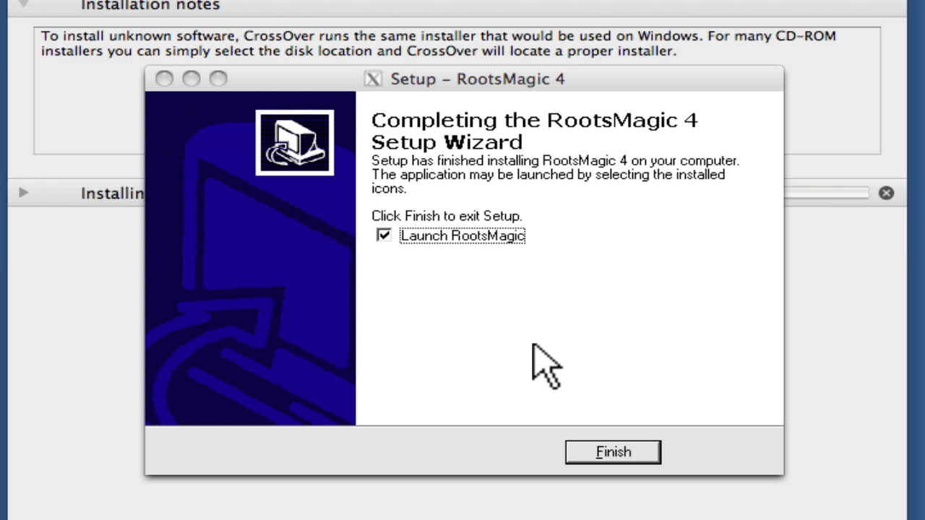
mouse_move(452, 271)
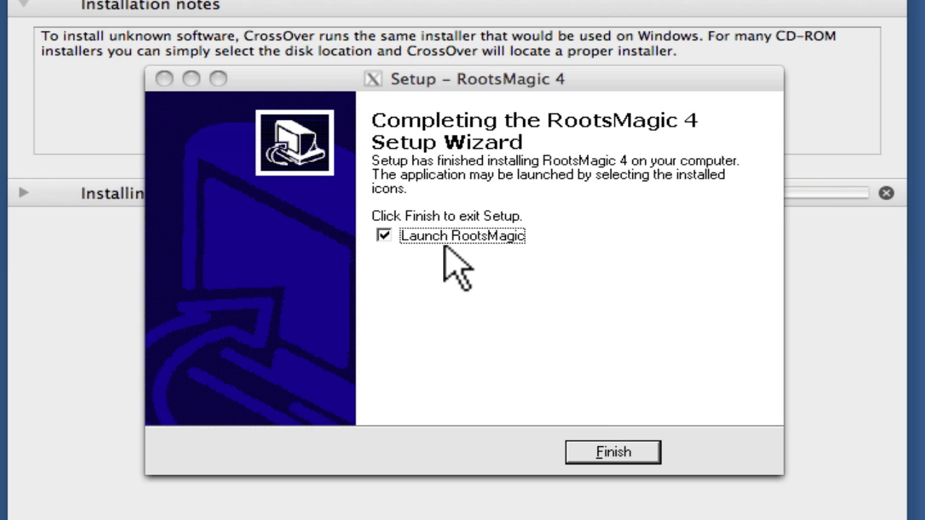
mouse_move(452, 253)
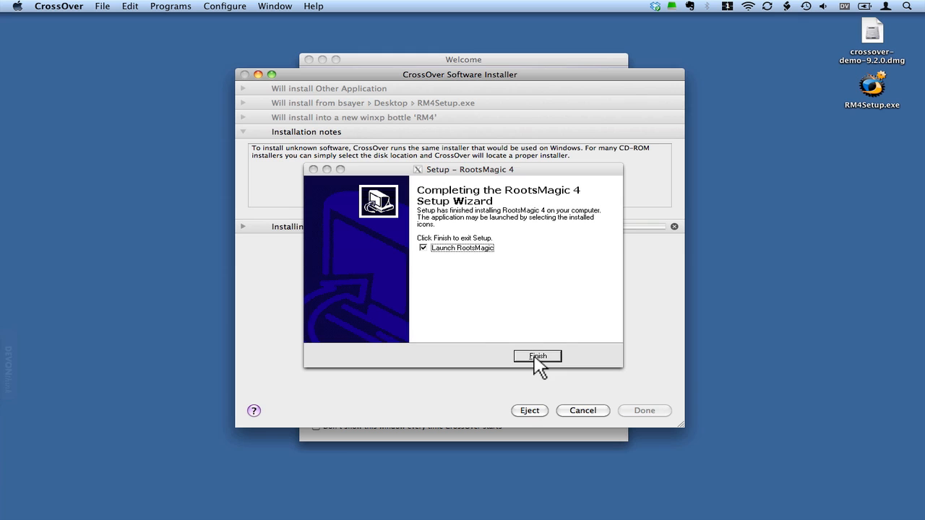
Step: Finish setup to launch RootsMagic and pick 'RootsMagic 4 - Full Registered Version'
left_click(538, 356)
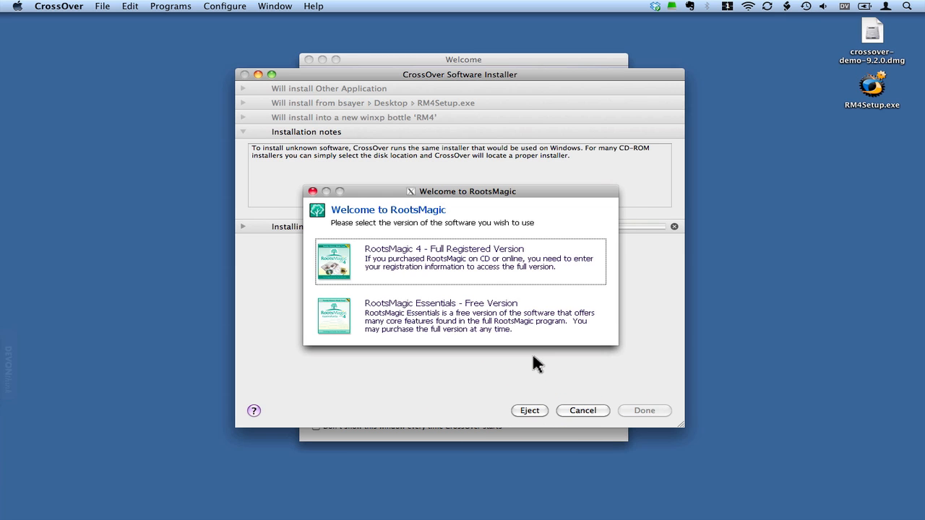
mouse_move(463, 201)
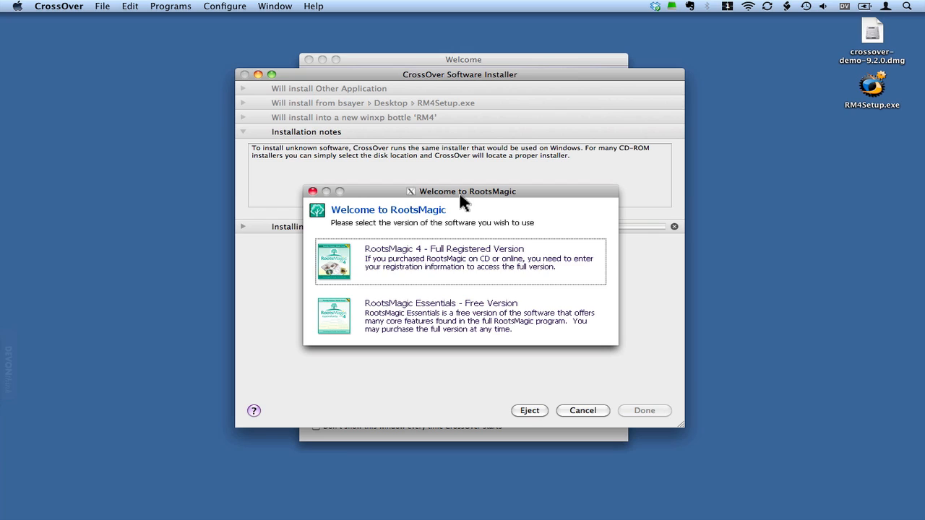
mouse_move(418, 199)
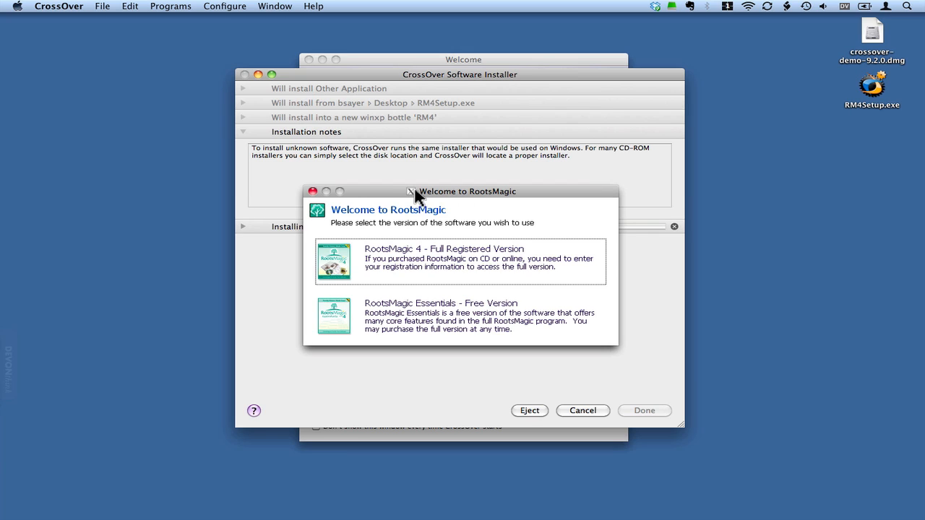
mouse_move(370, 195)
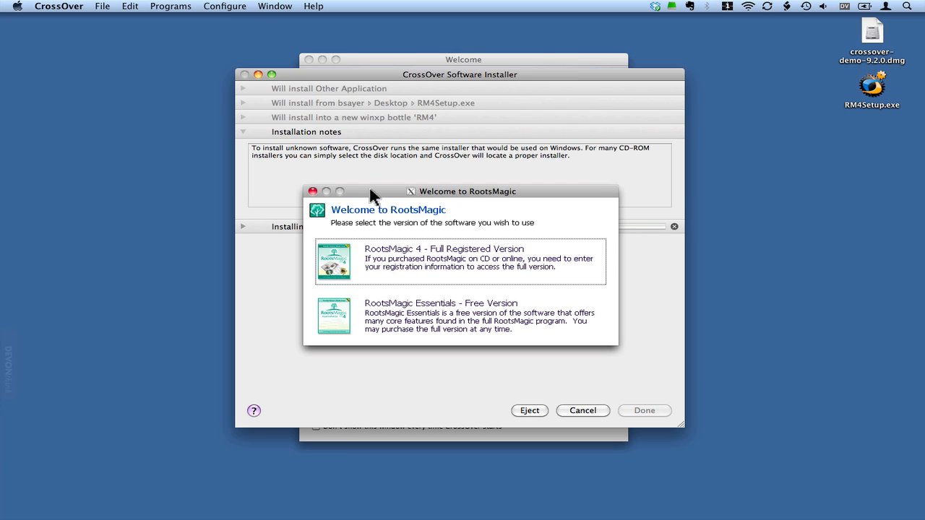
mouse_move(415, 238)
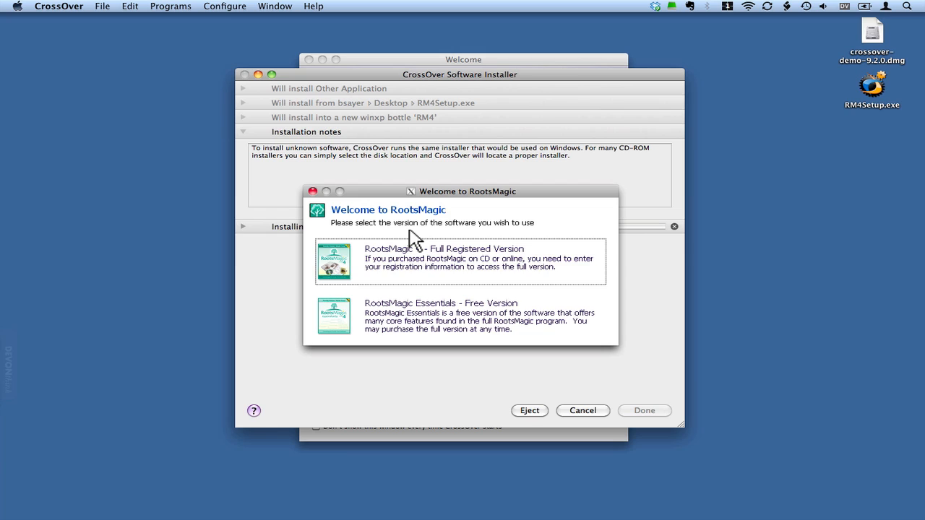
mouse_move(436, 242)
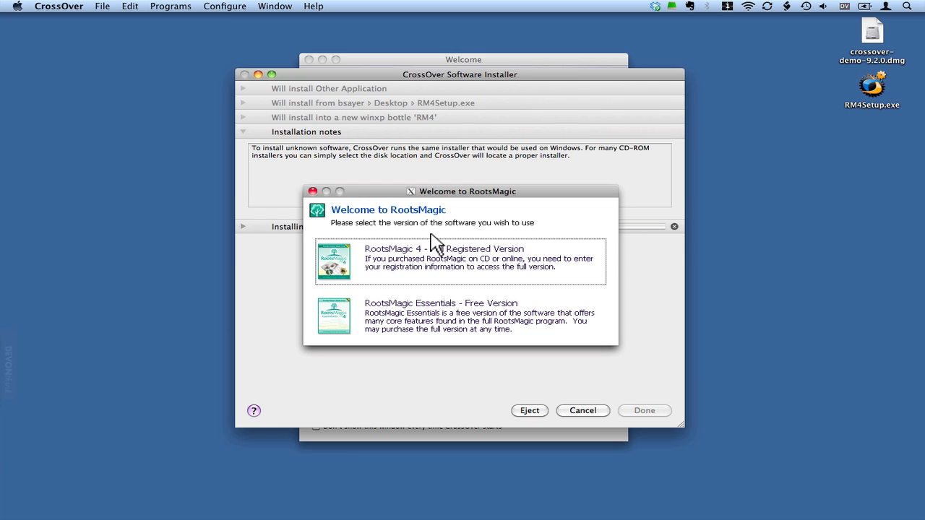
mouse_move(432, 243)
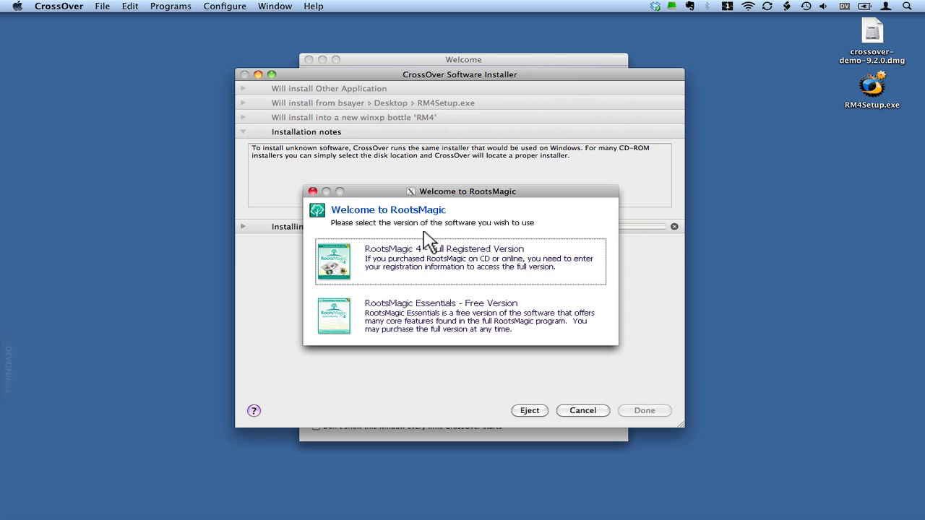
left_click(448, 260)
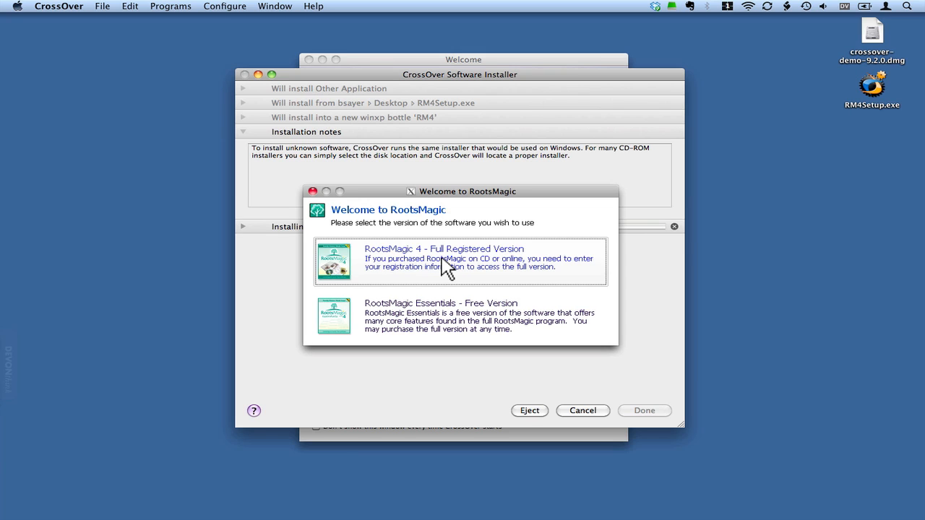
left_click(460, 262)
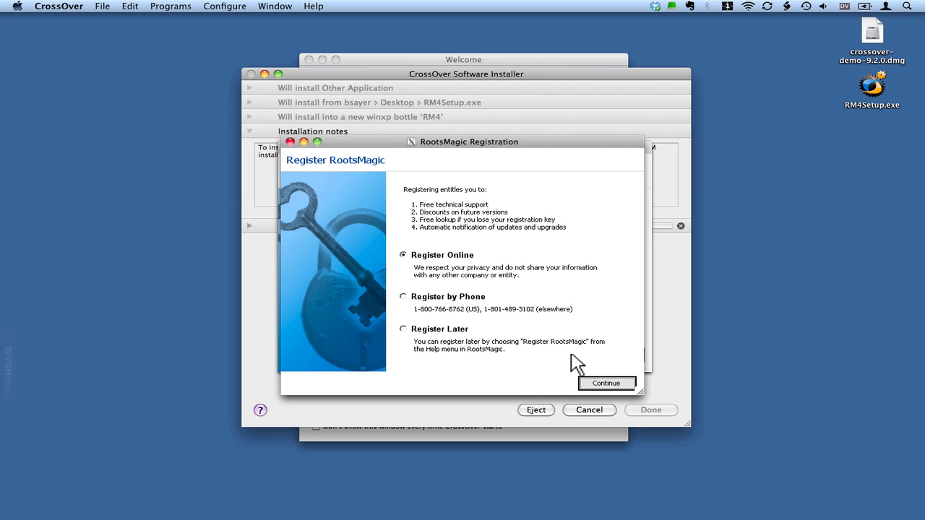
mouse_move(429, 273)
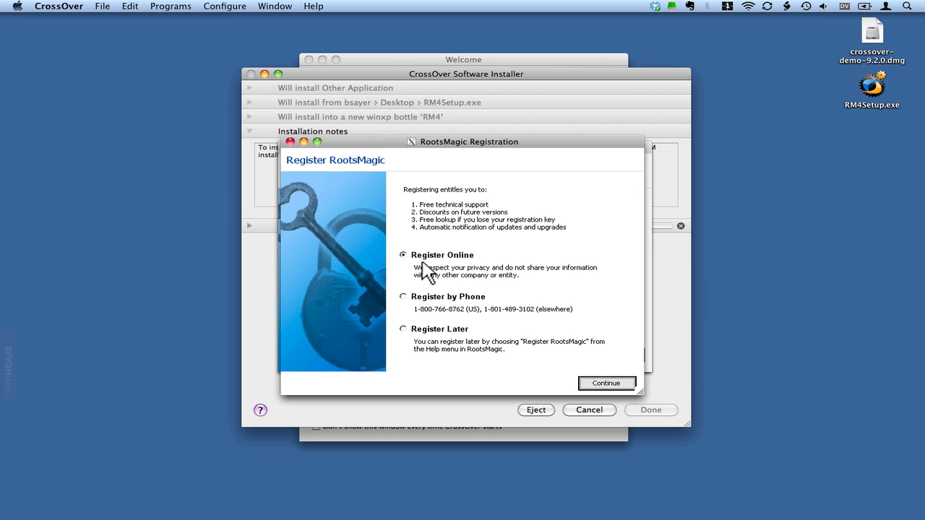
mouse_move(409, 341)
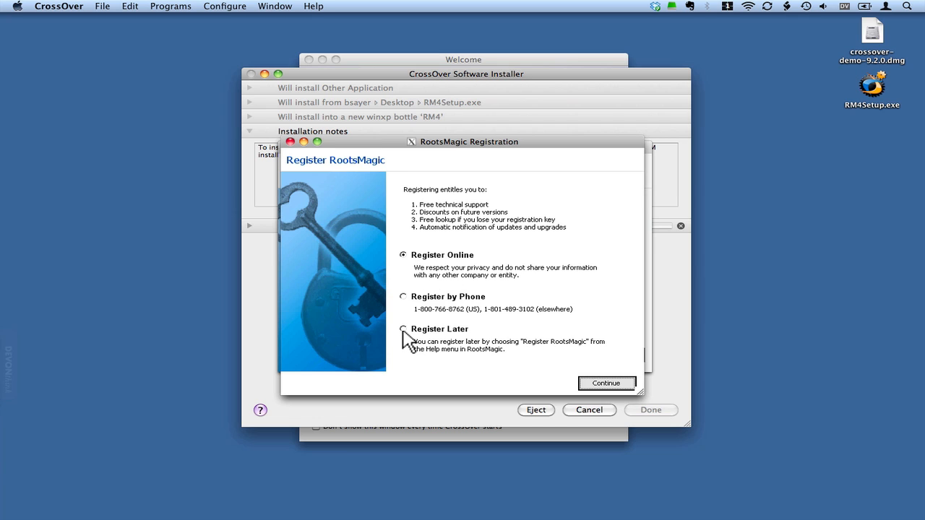
Step: Choose Register Later for RootsMagic and dismiss the registration reminder
left_click(404, 329)
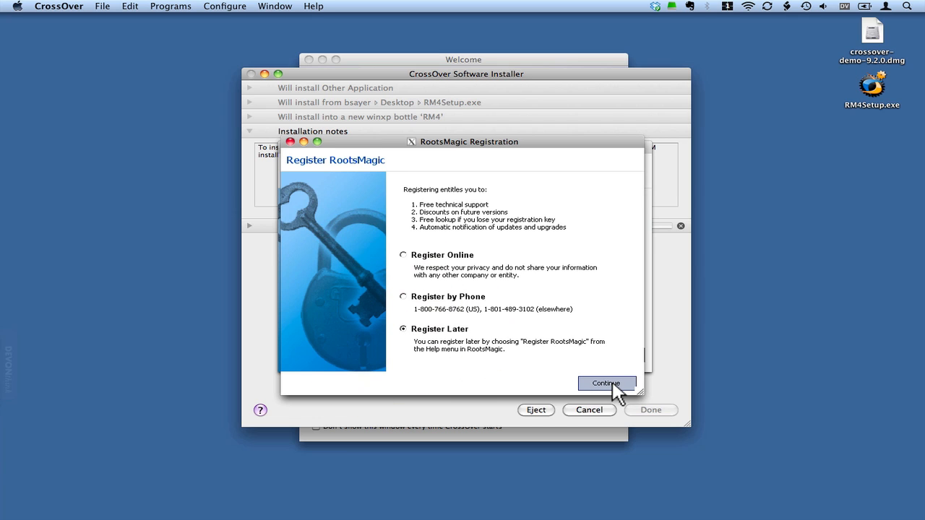
left_click(606, 383)
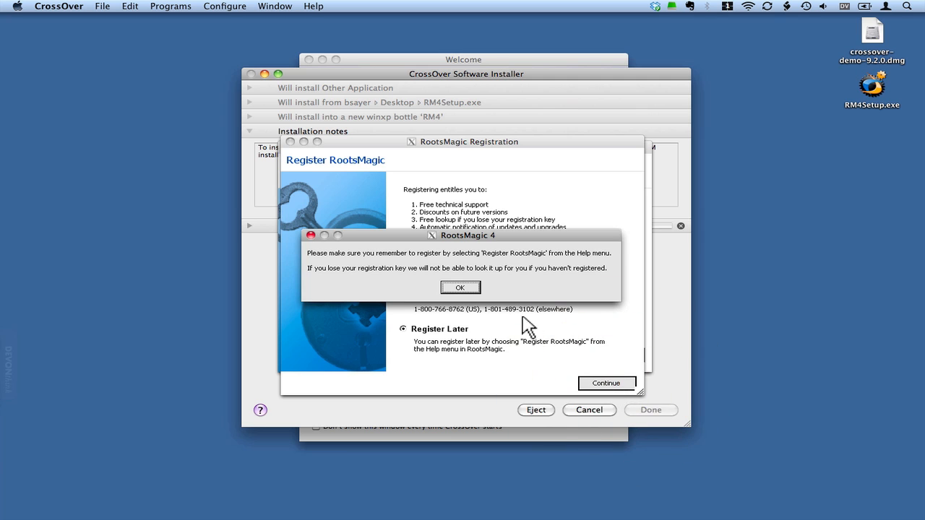
left_click(460, 287)
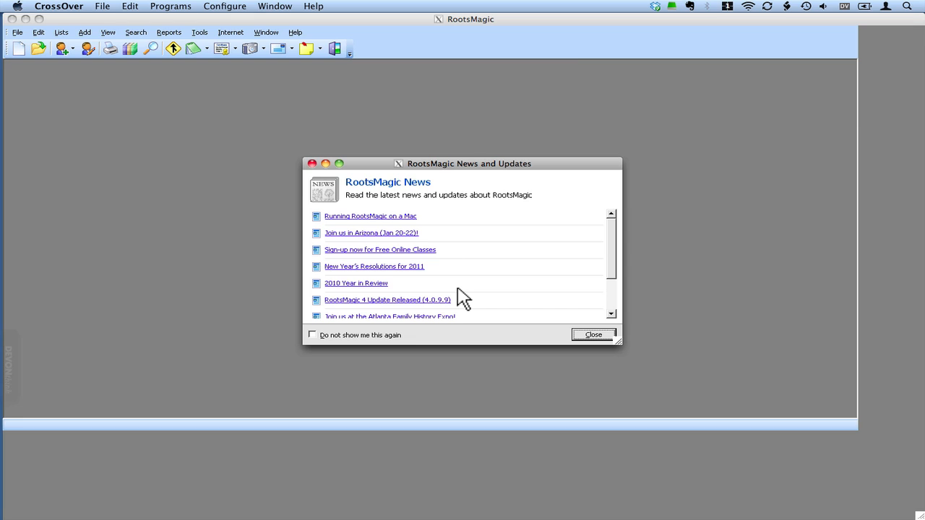
mouse_move(42, 11)
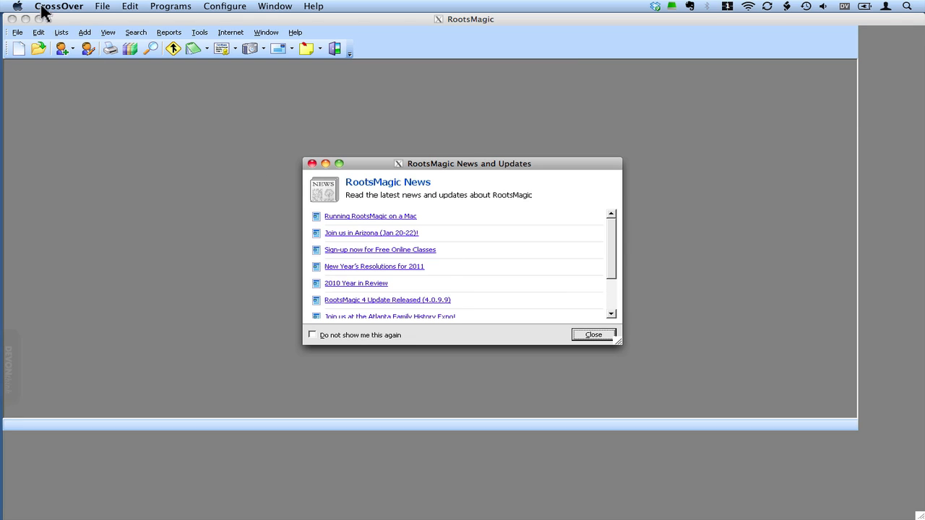
mouse_move(464, 175)
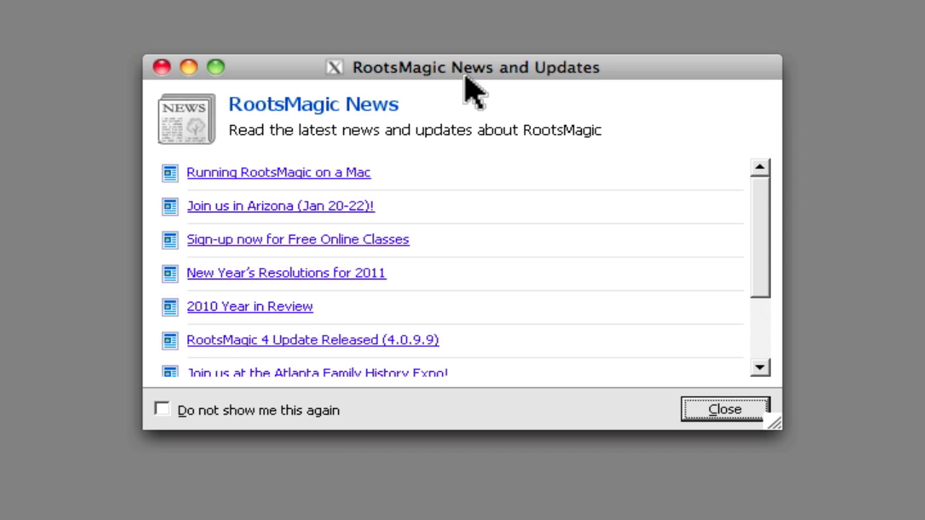
mouse_move(271, 195)
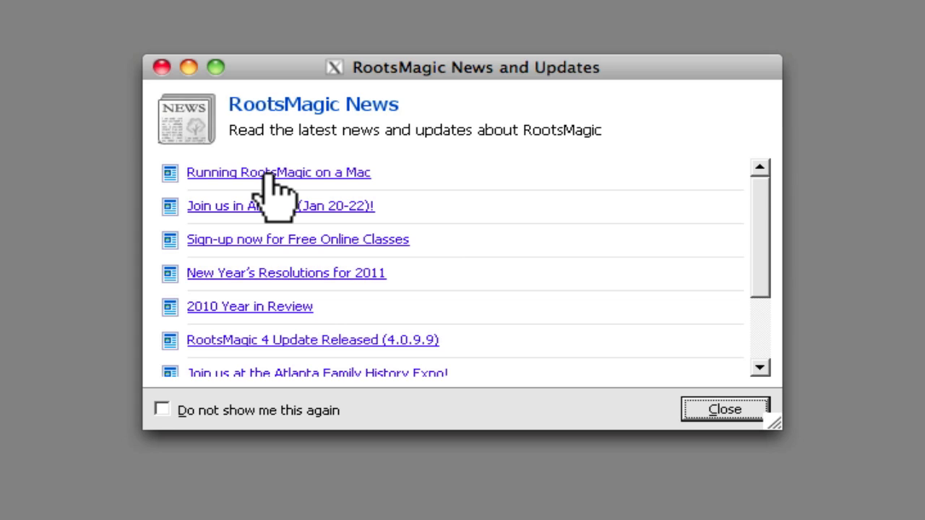
mouse_move(394, 282)
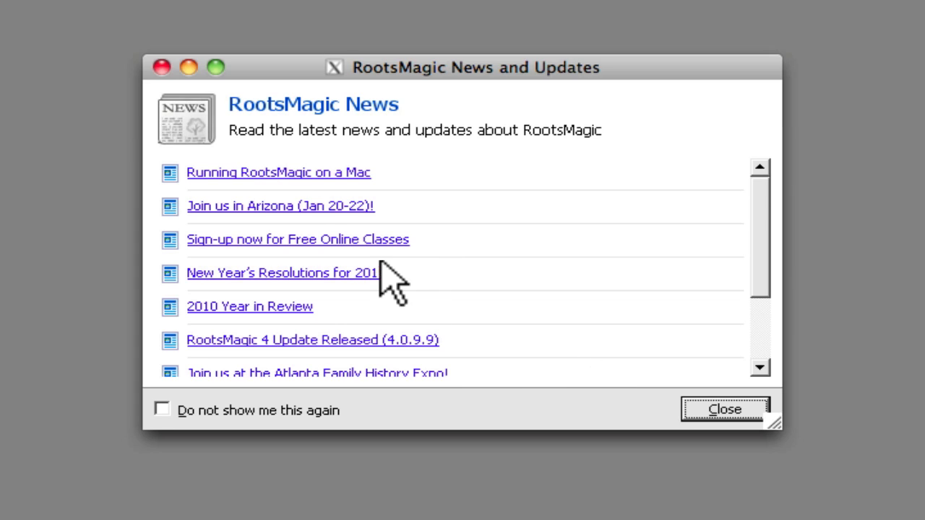
mouse_move(441, 195)
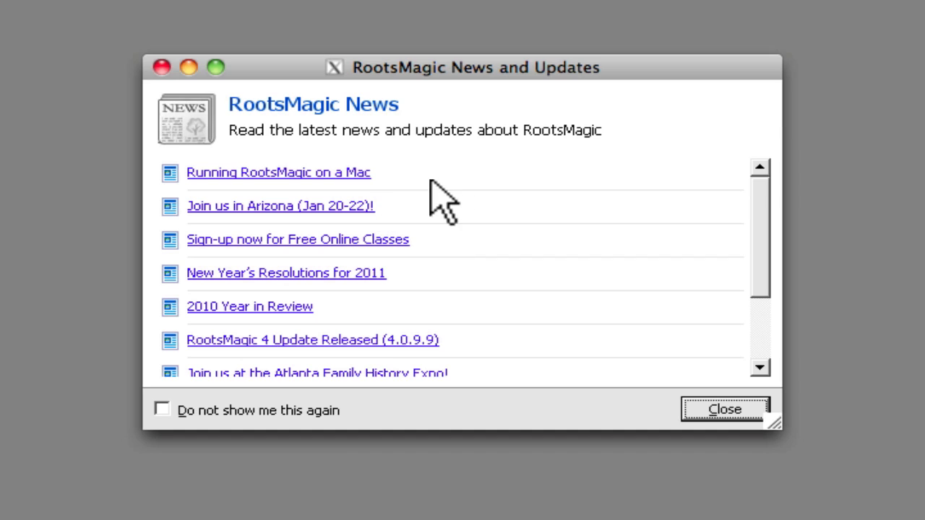
mouse_move(430, 209)
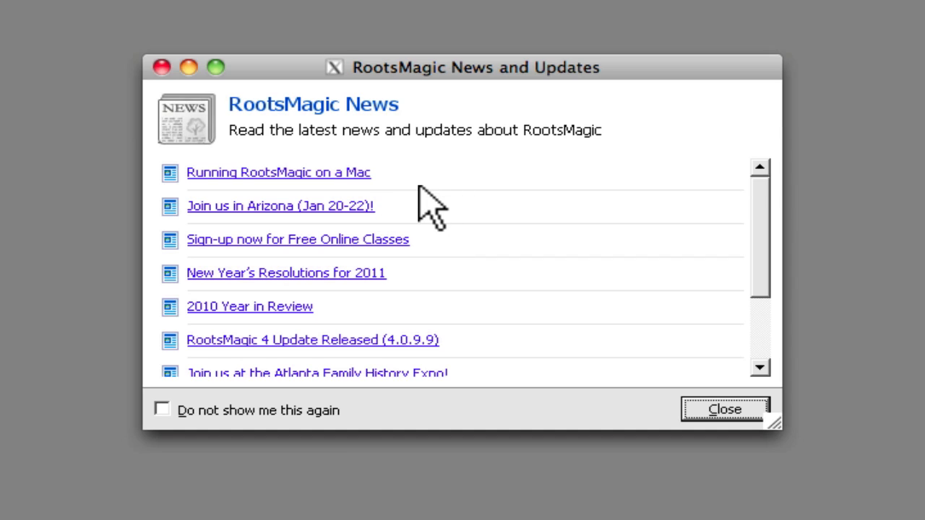
mouse_move(292, 361)
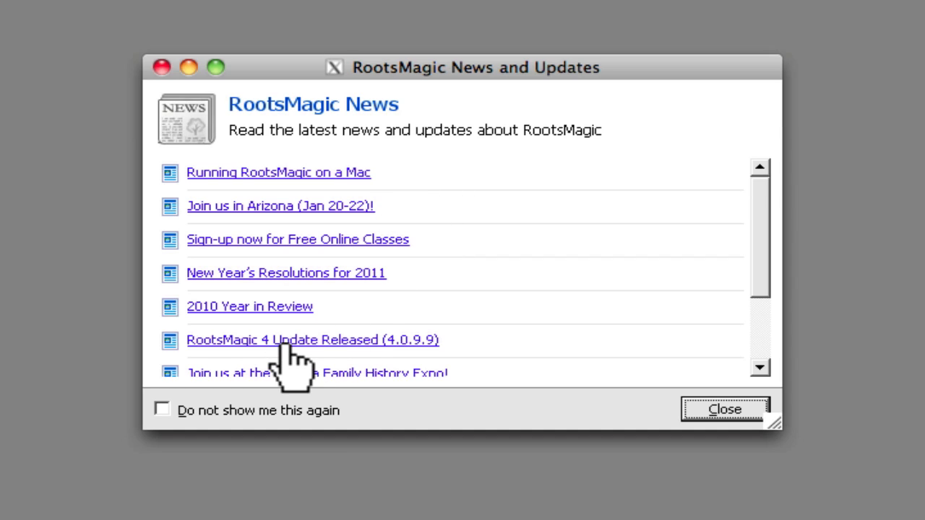
mouse_move(300, 369)
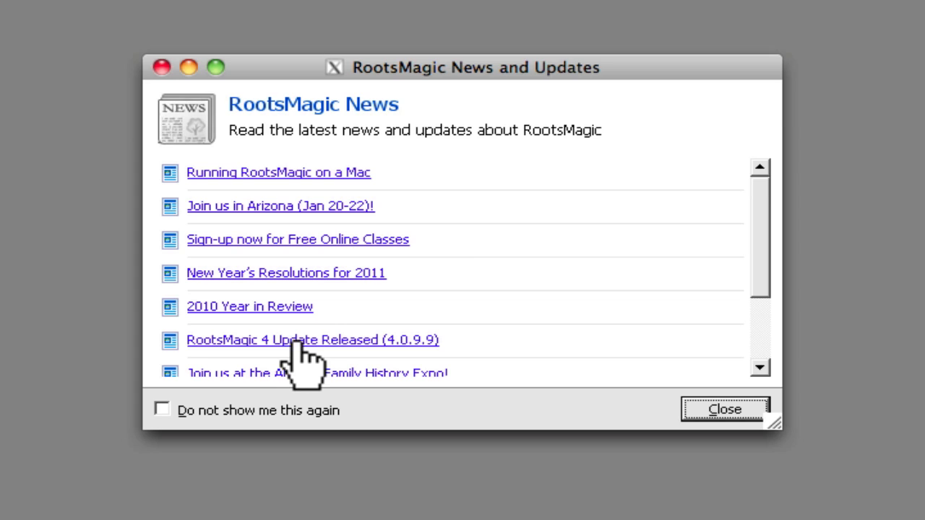
mouse_move(419, 365)
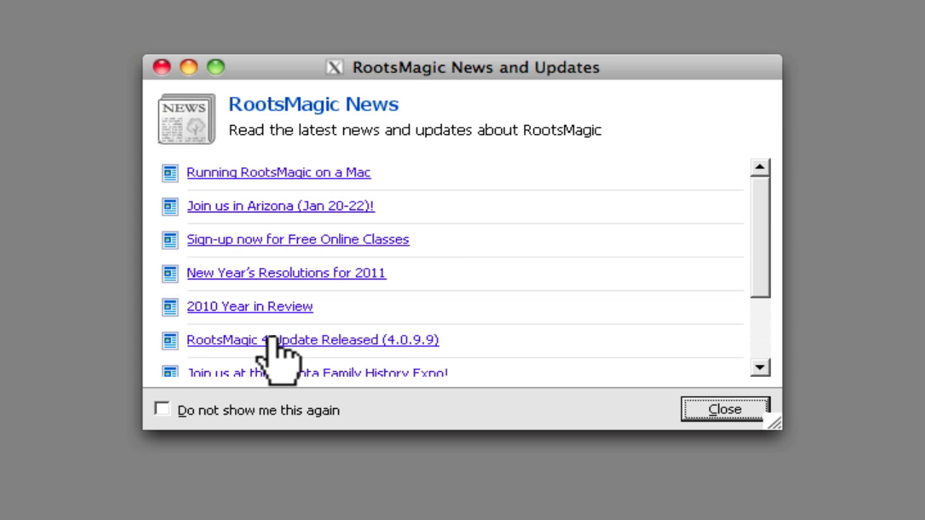
mouse_move(333, 310)
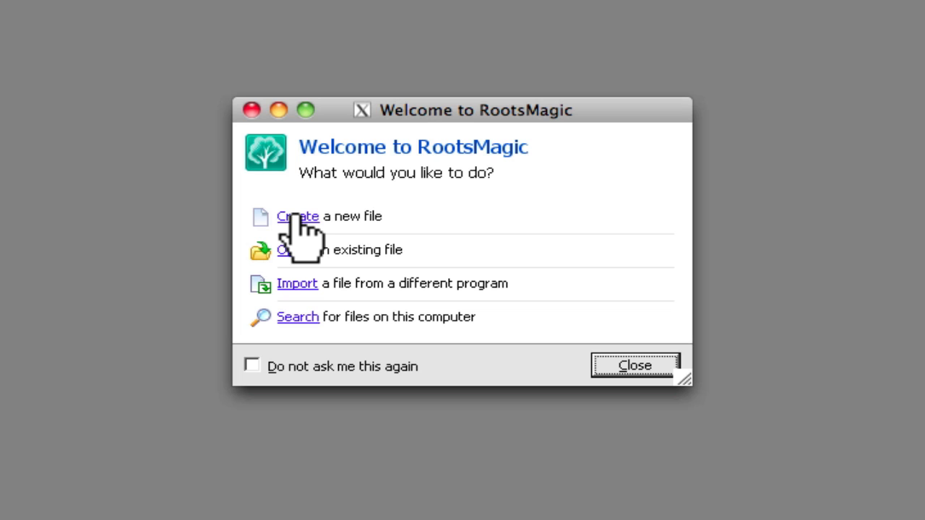
Step: Name the new file 'Sayer Family', enable LDS and new FamilySearch support, and choose importing
left_click(298, 216)
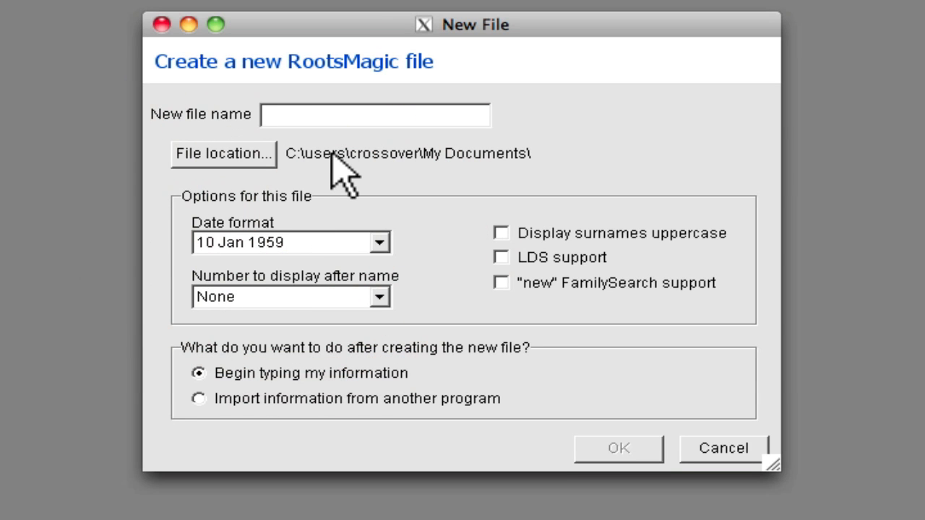
type("Say")
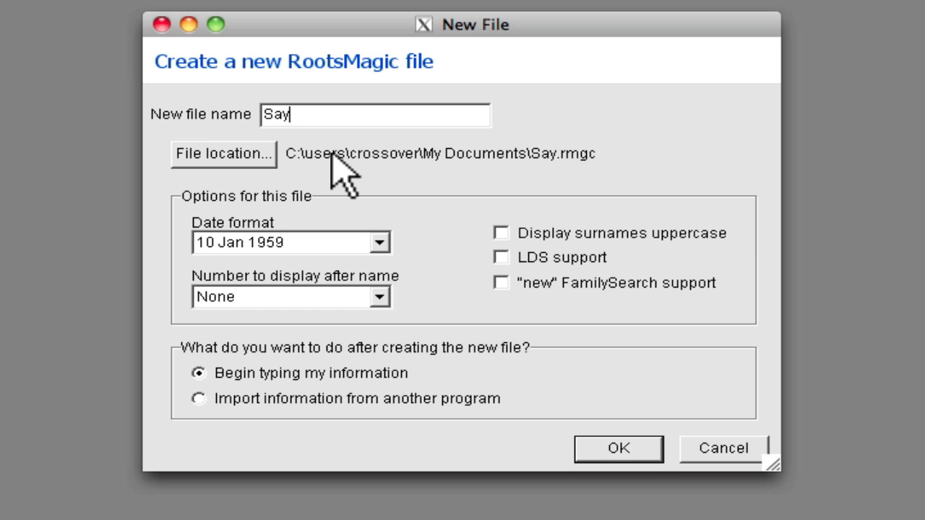
type("er Family")
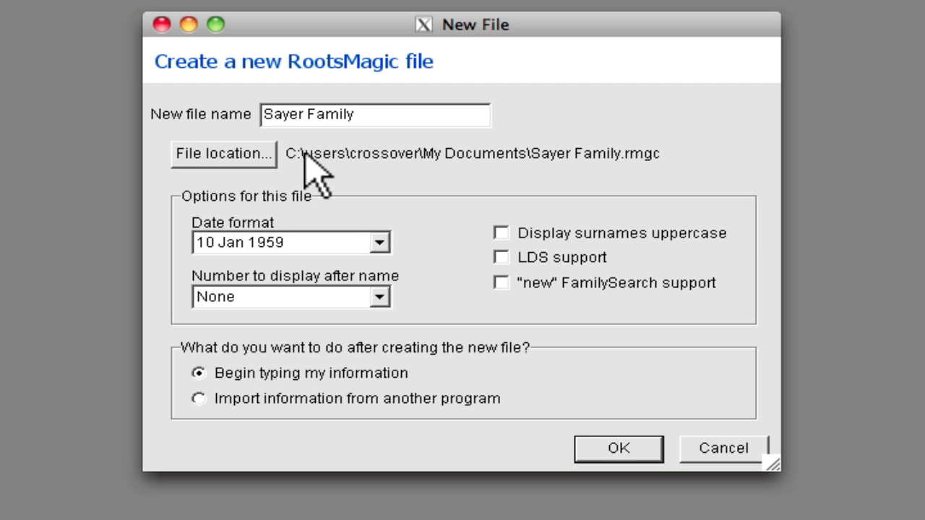
mouse_move(495, 181)
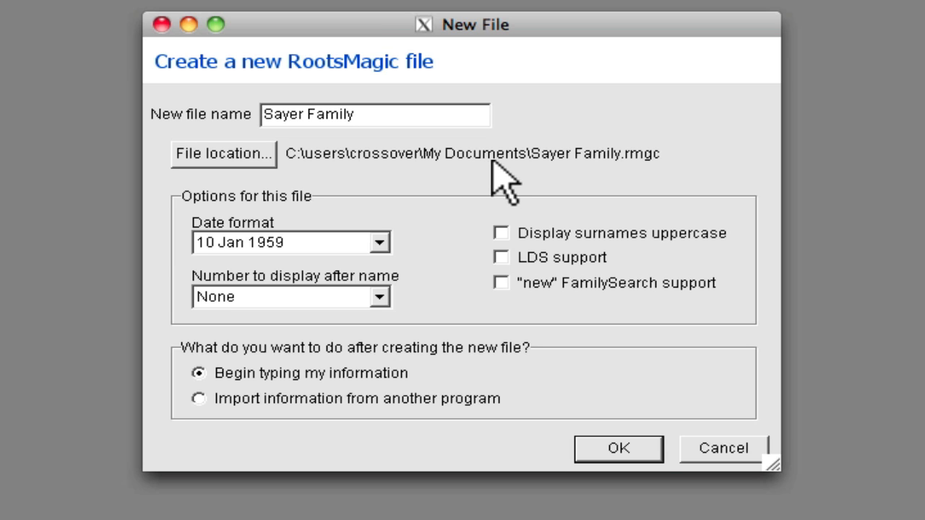
mouse_move(495, 184)
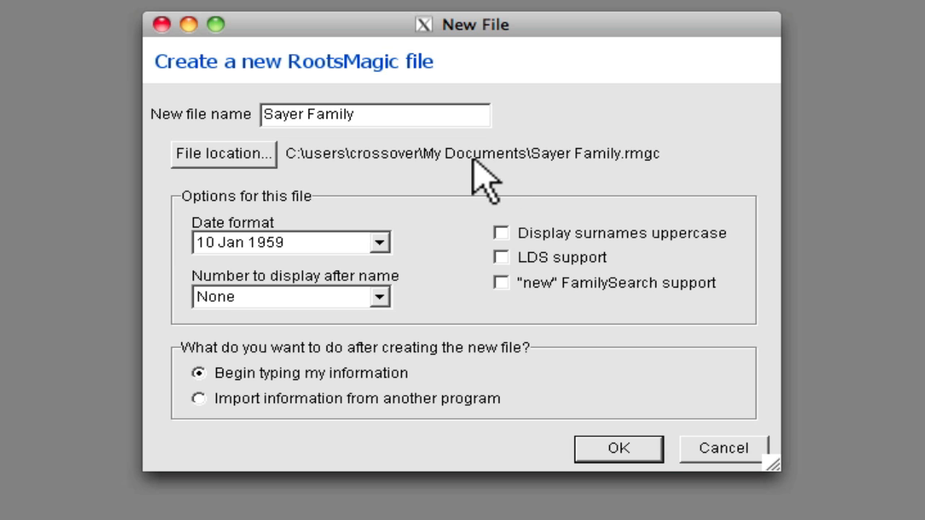
mouse_move(296, 167)
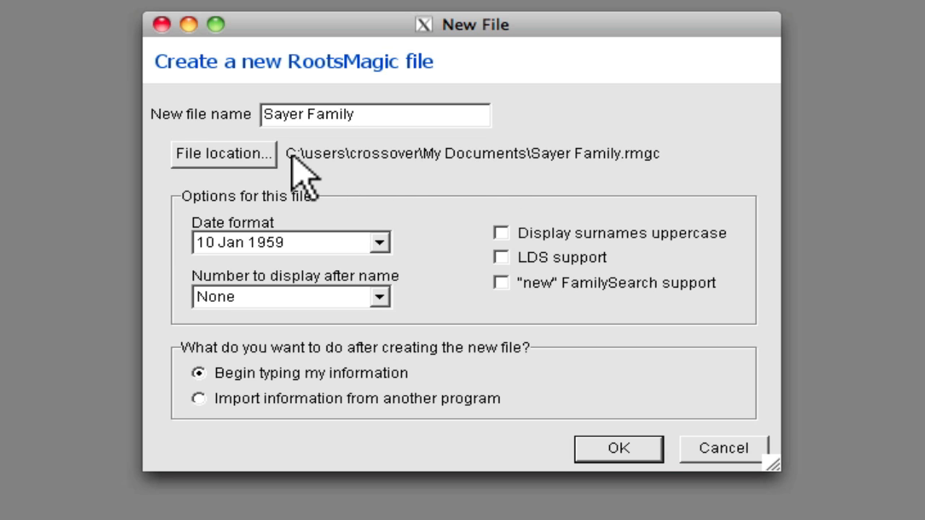
mouse_move(451, 220)
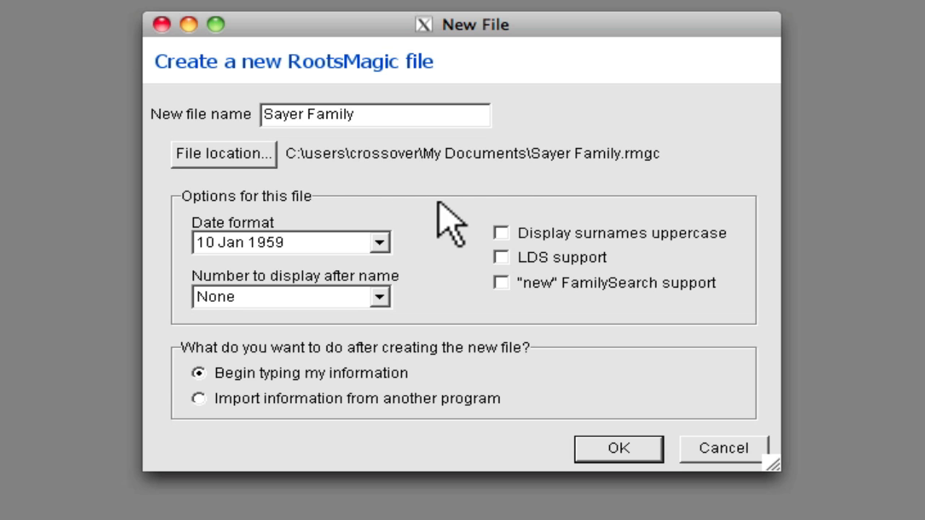
mouse_move(350, 271)
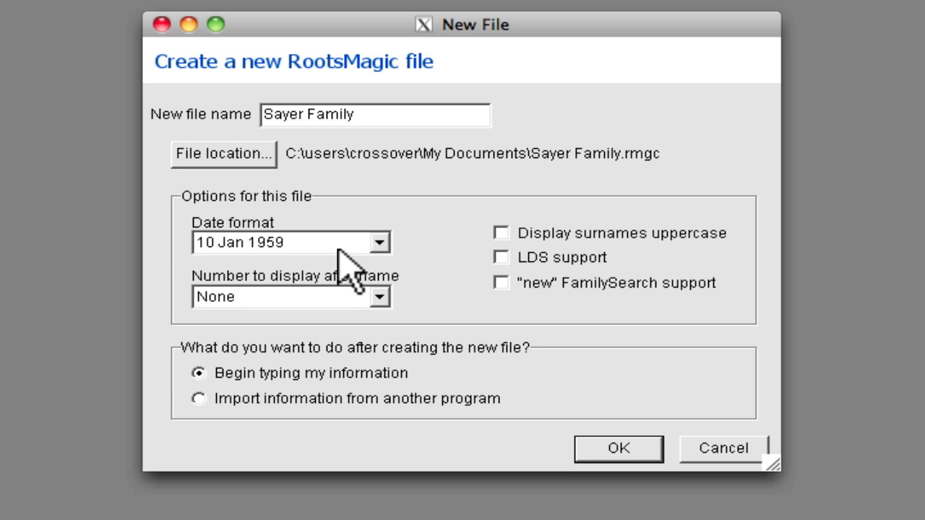
mouse_move(387, 292)
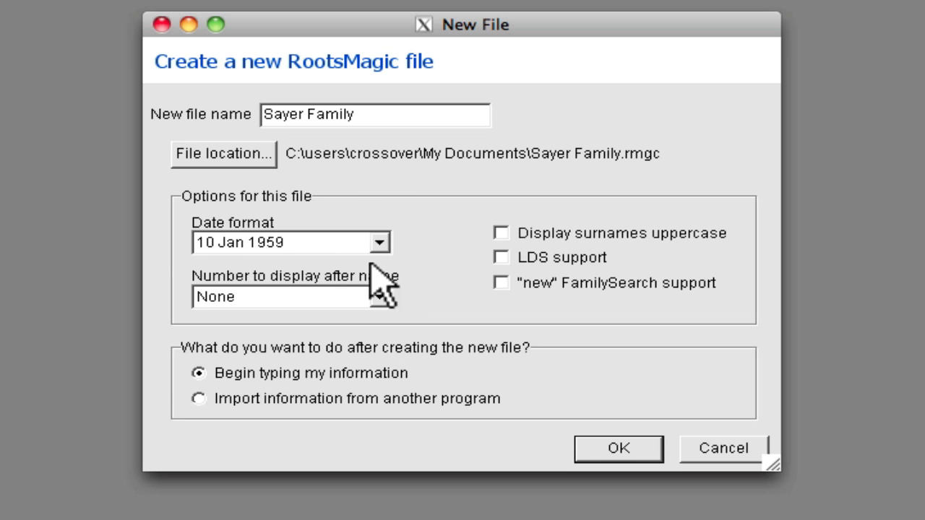
left_click(501, 258)
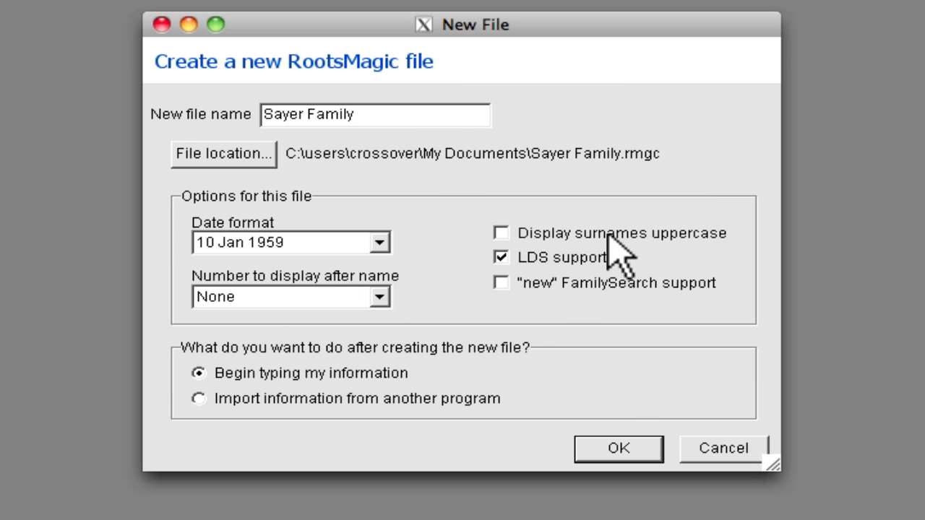
mouse_move(506, 297)
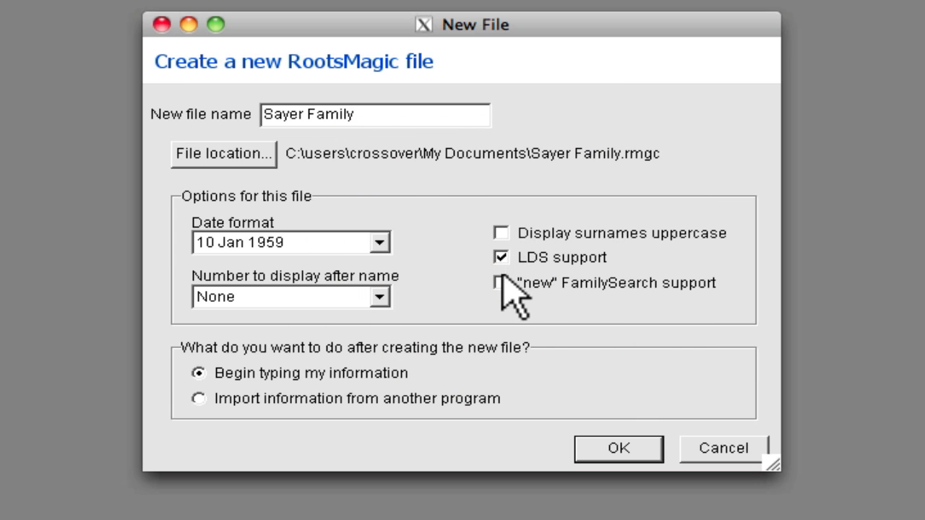
left_click(501, 282)
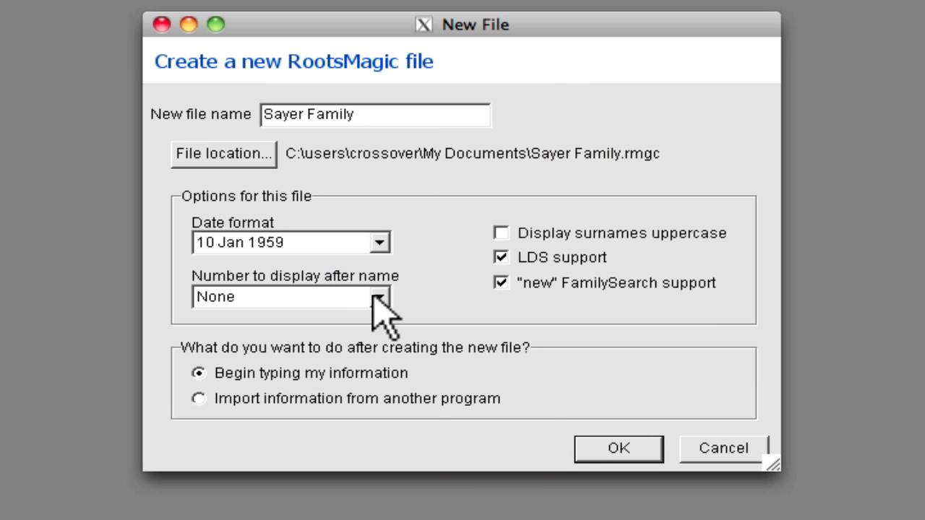
mouse_move(257, 415)
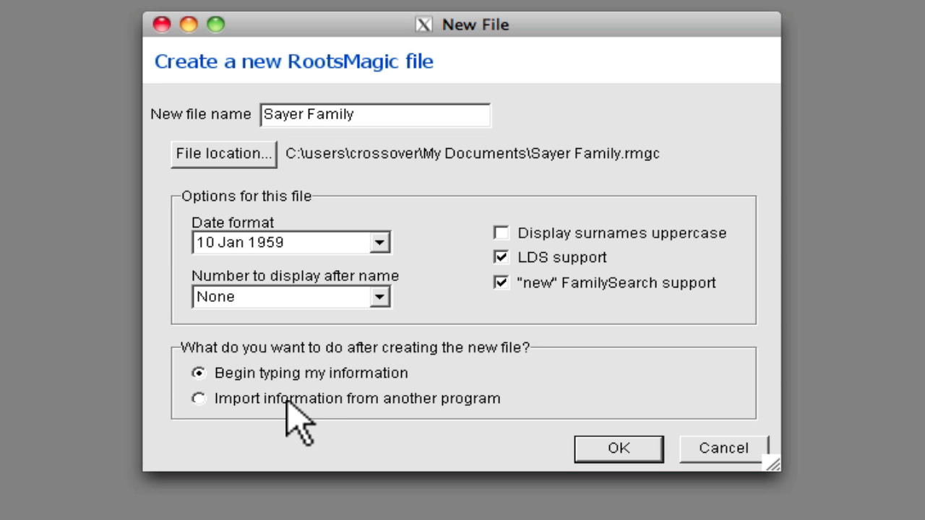
left_click(199, 399)
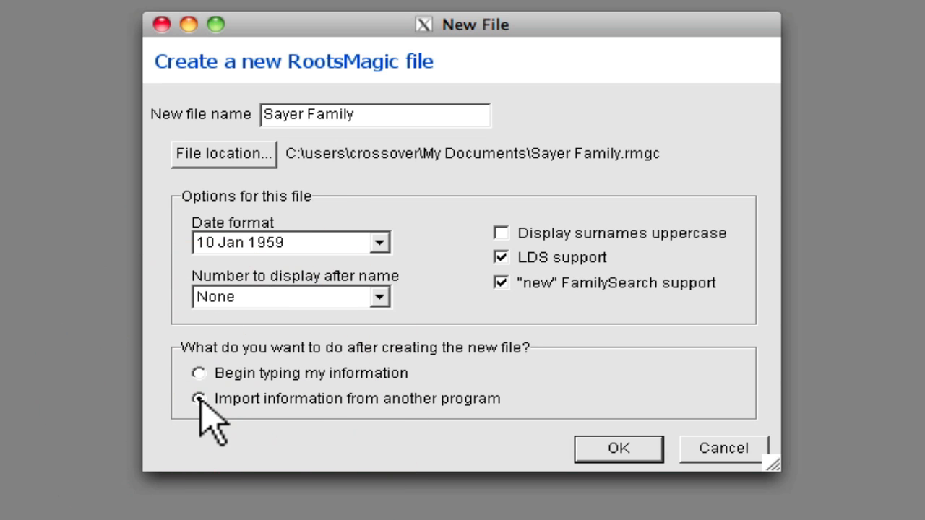
left_click(199, 399)
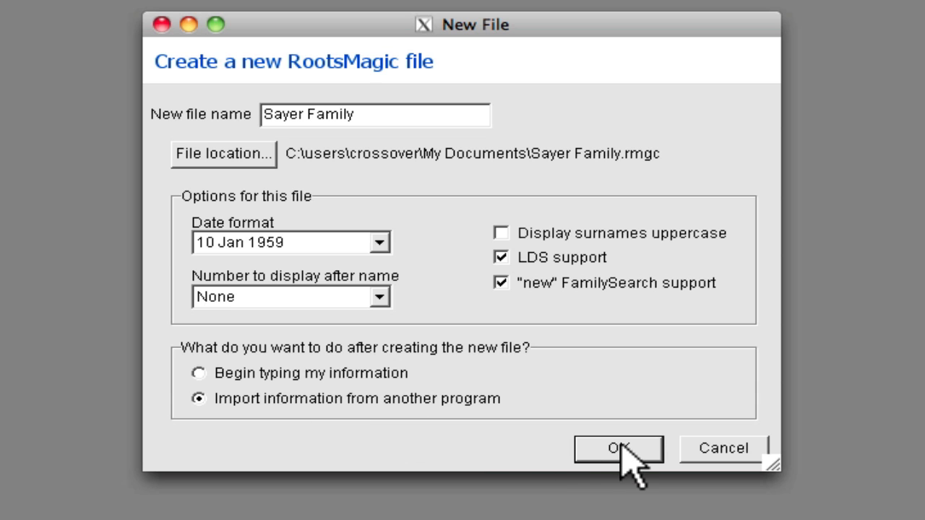
Step: Create the empty Sayer Family file and pick GEDCOM (Other programs) as the import source
left_click(618, 448)
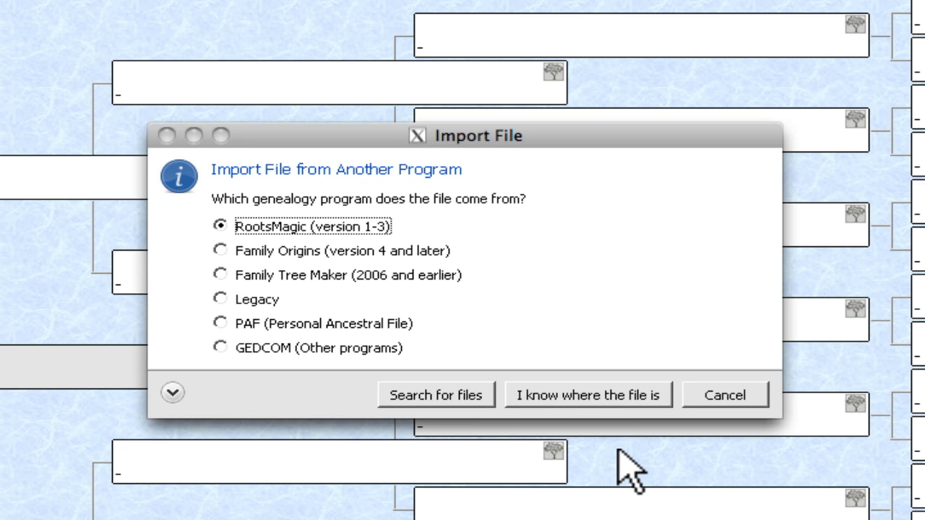
mouse_move(396, 253)
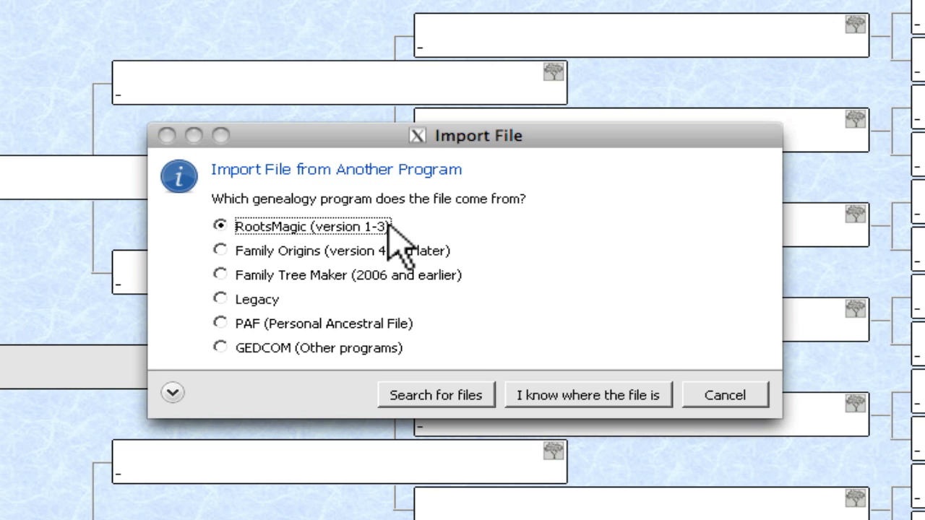
mouse_move(375, 253)
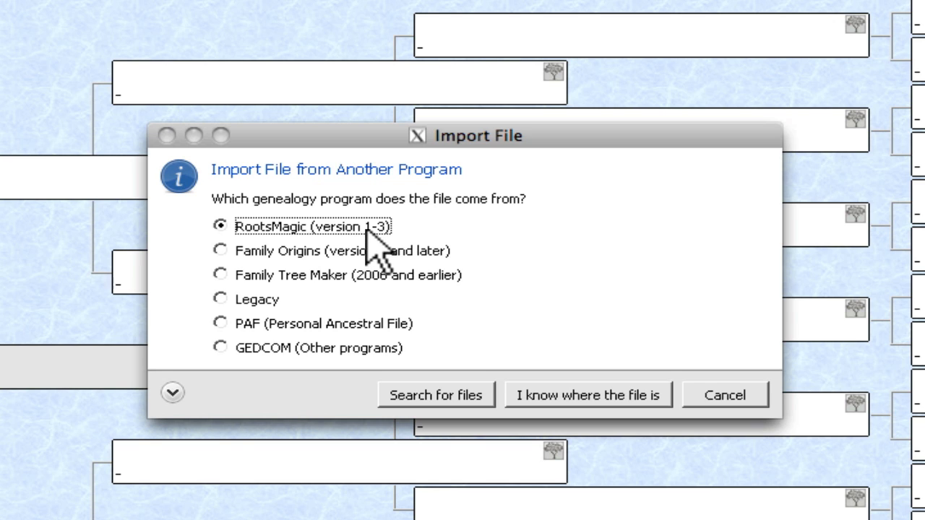
mouse_move(304, 253)
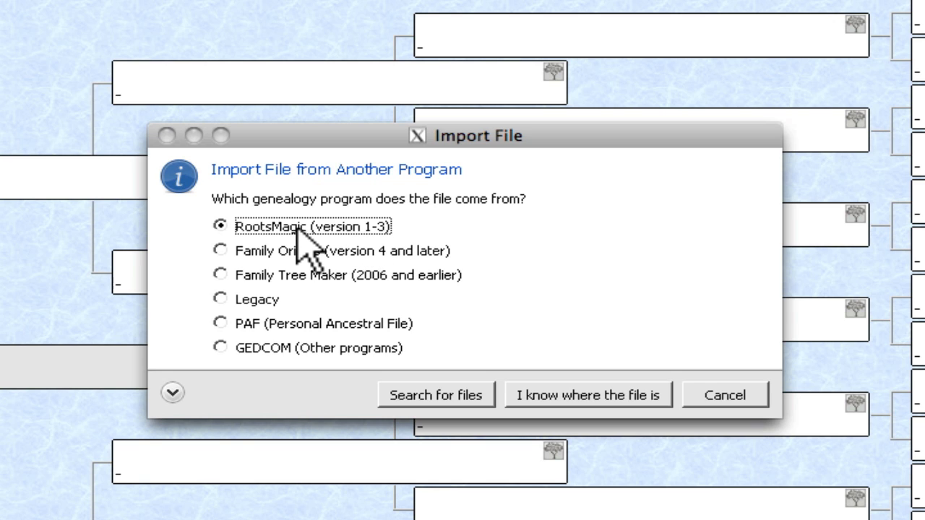
mouse_move(314, 257)
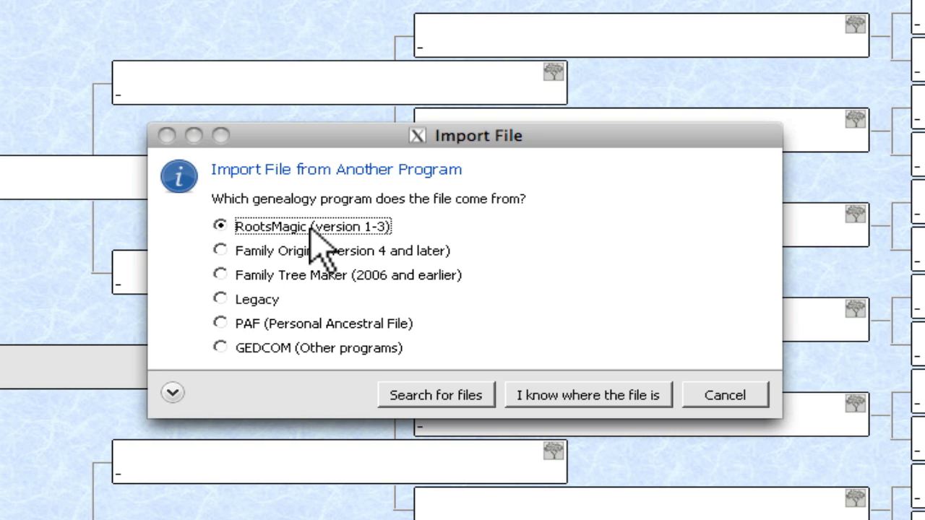
mouse_move(315, 318)
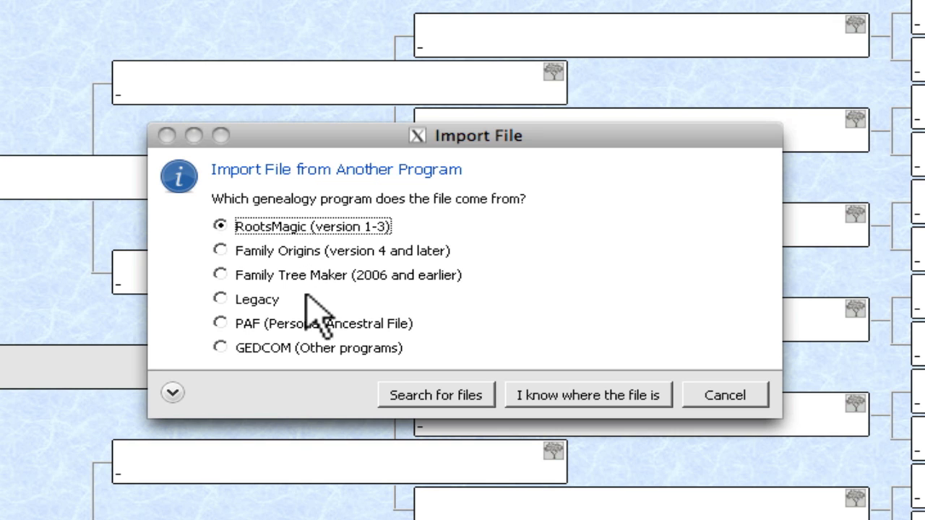
mouse_move(238, 361)
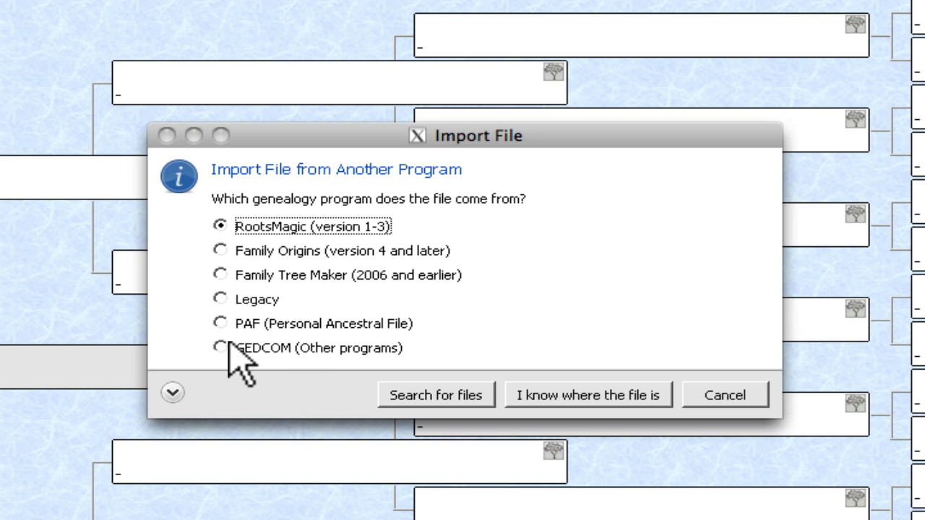
left_click(221, 348)
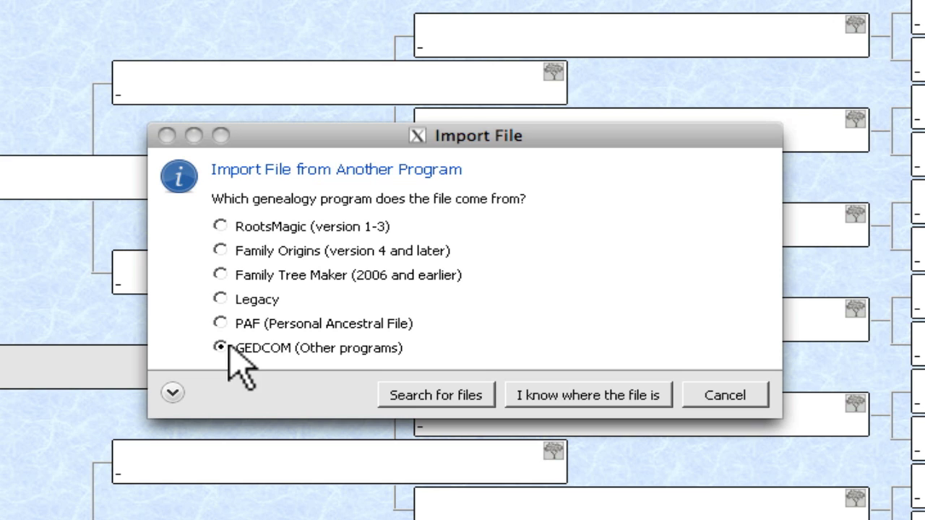
left_click(221, 225)
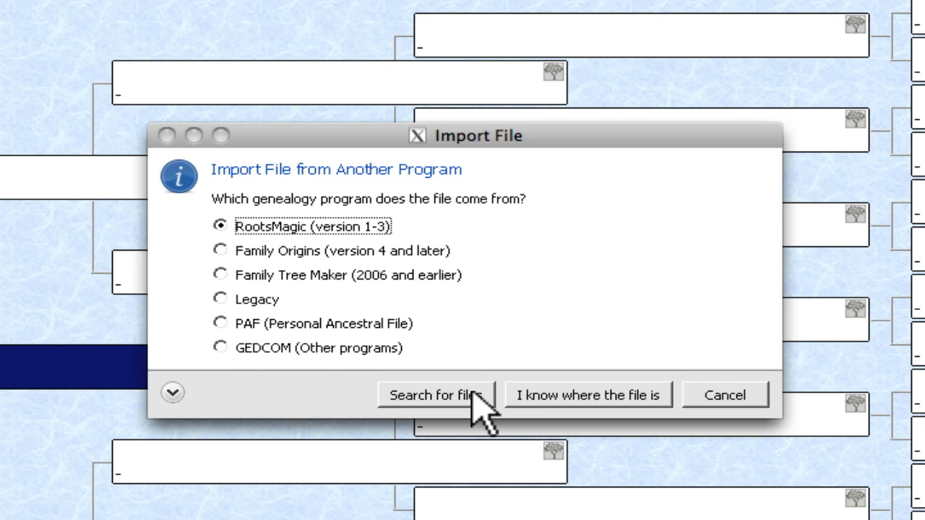
mouse_move(463, 423)
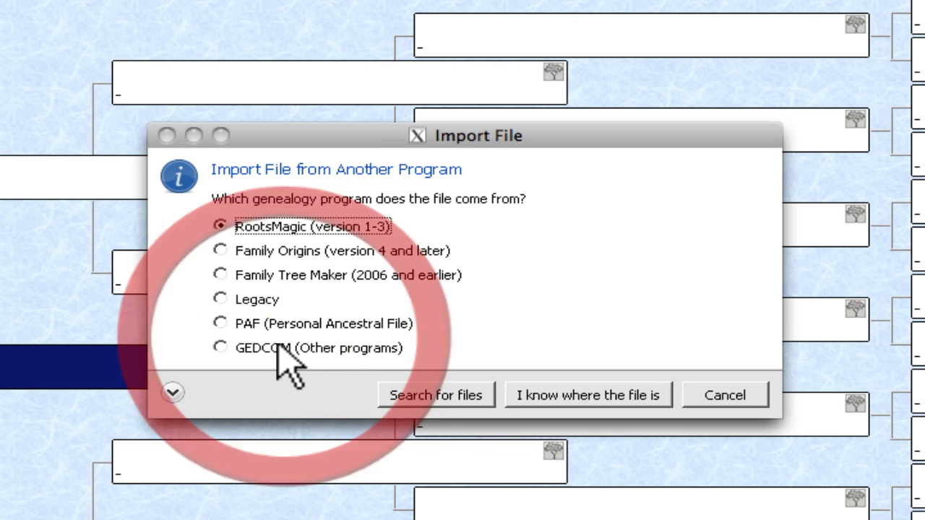
left_click(435, 394)
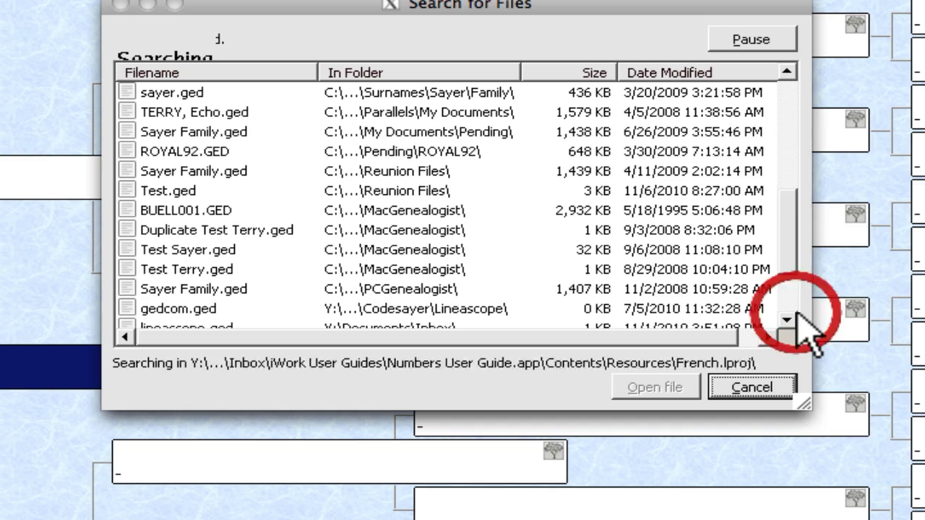
Step: Import Sayer Family.ged from the search results, leaving the add-source option at NO
left_click(787, 320)
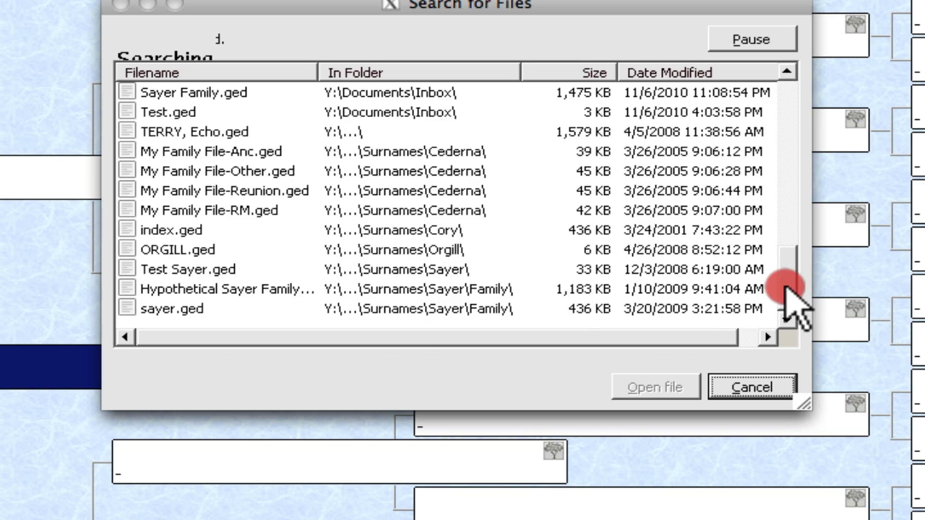
scroll("up", 3)
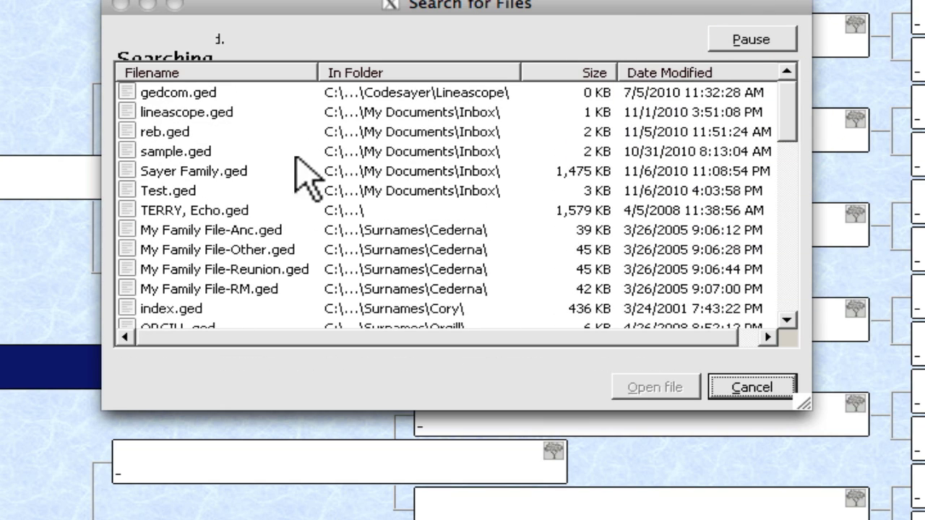
left_click(194, 171)
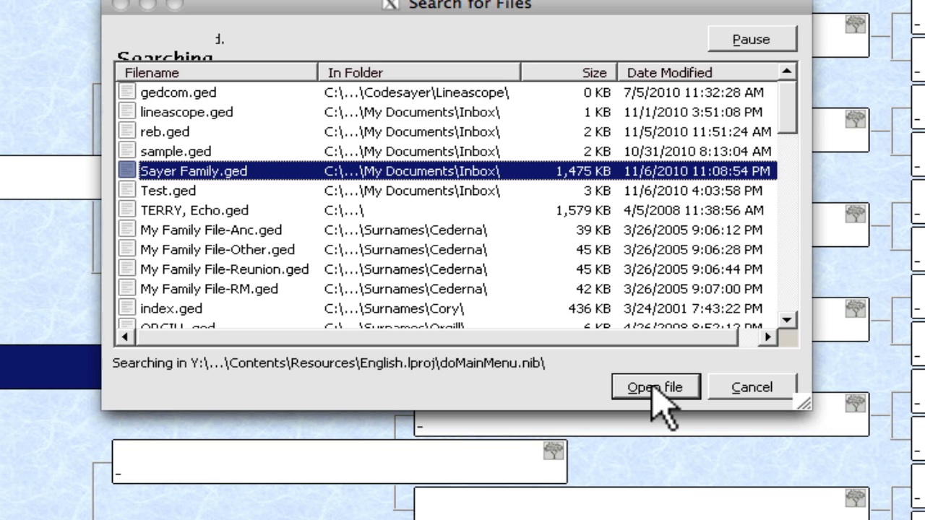
left_click(654, 387)
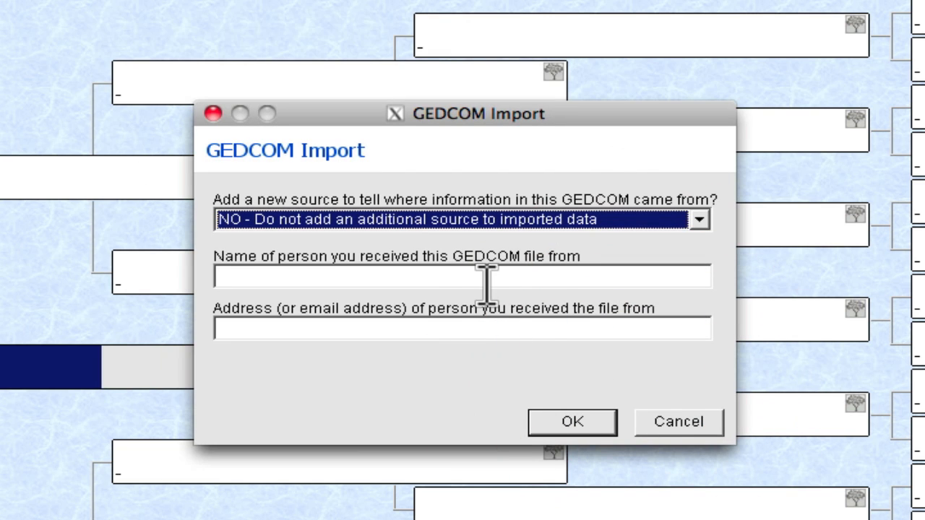
mouse_move(470, 271)
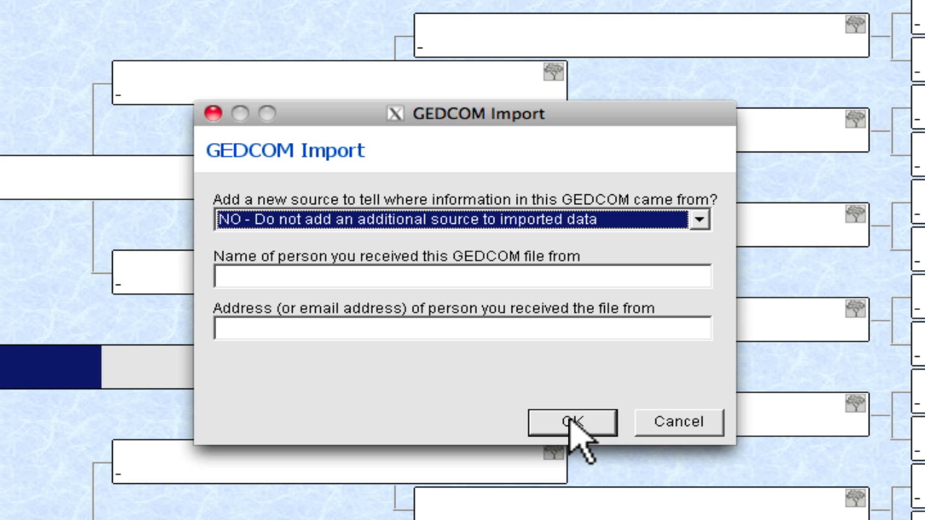
left_click(571, 422)
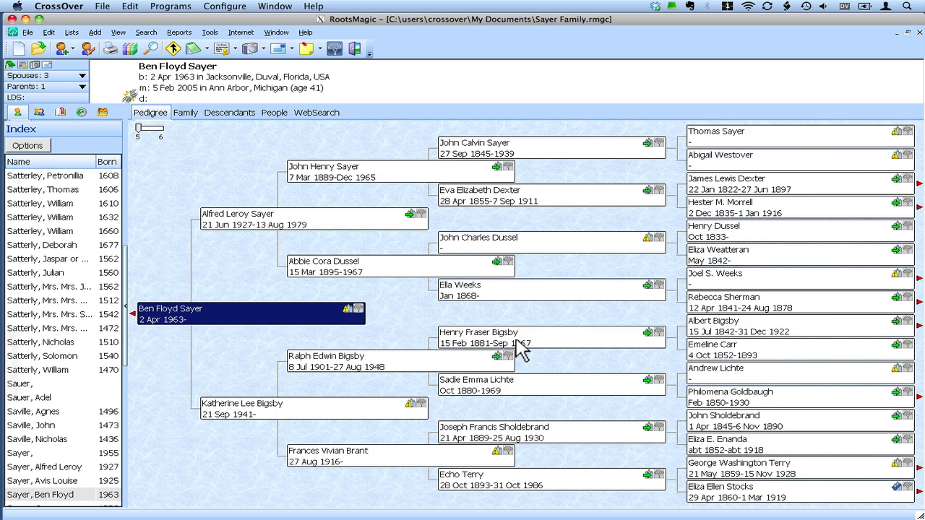
mouse_move(494, 323)
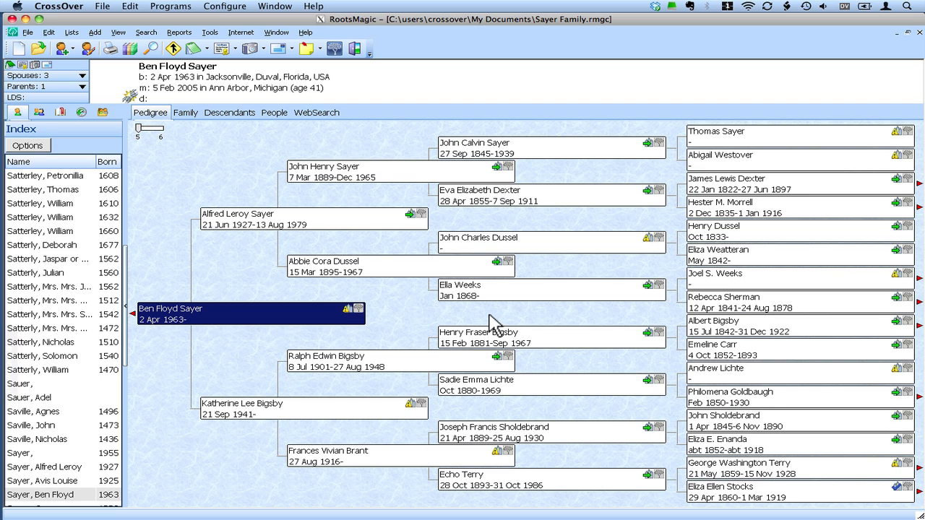
mouse_move(447, 320)
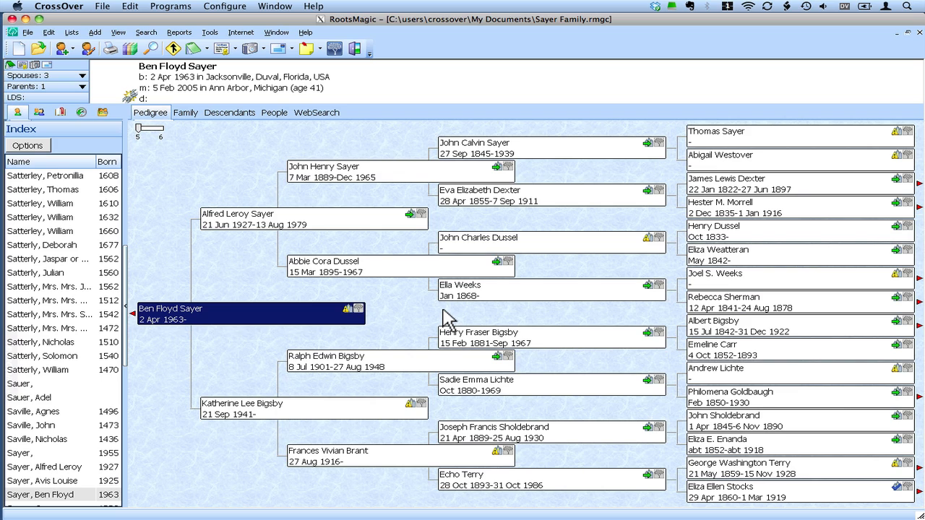
mouse_move(361, 42)
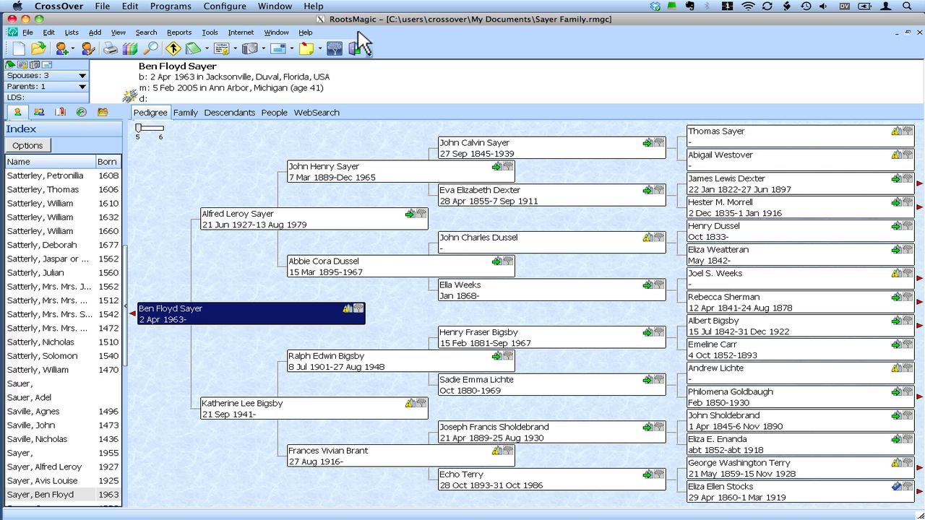
mouse_move(394, 41)
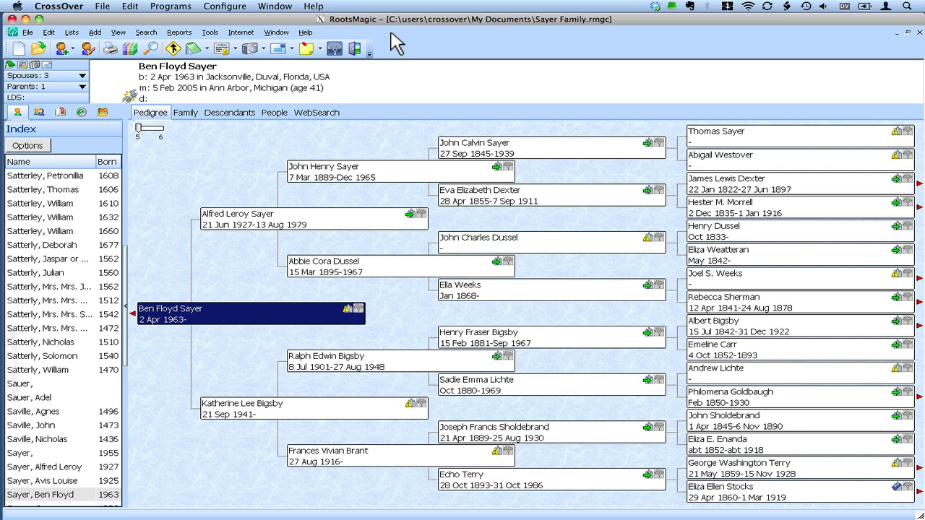
mouse_move(27, 32)
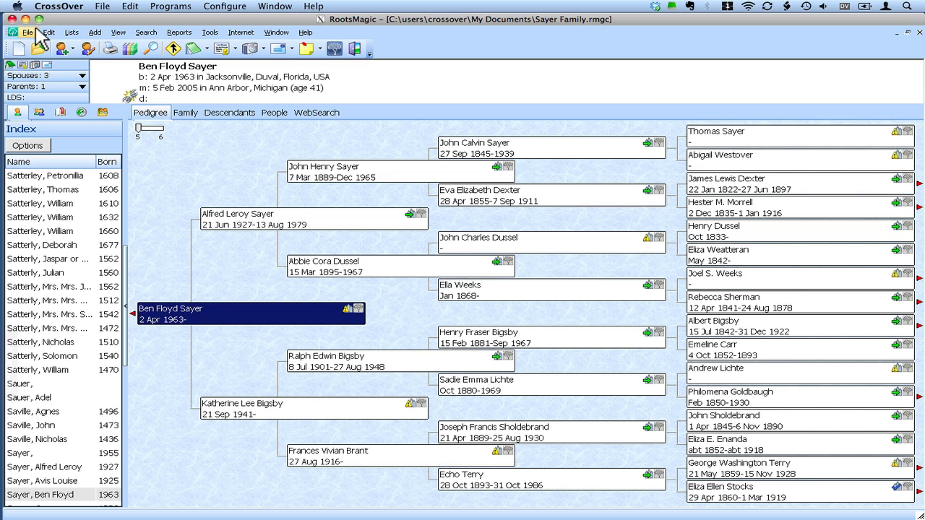
Step: Bring the CrossOver Software Installer with its progress bar back to the front
left_click(28, 31)
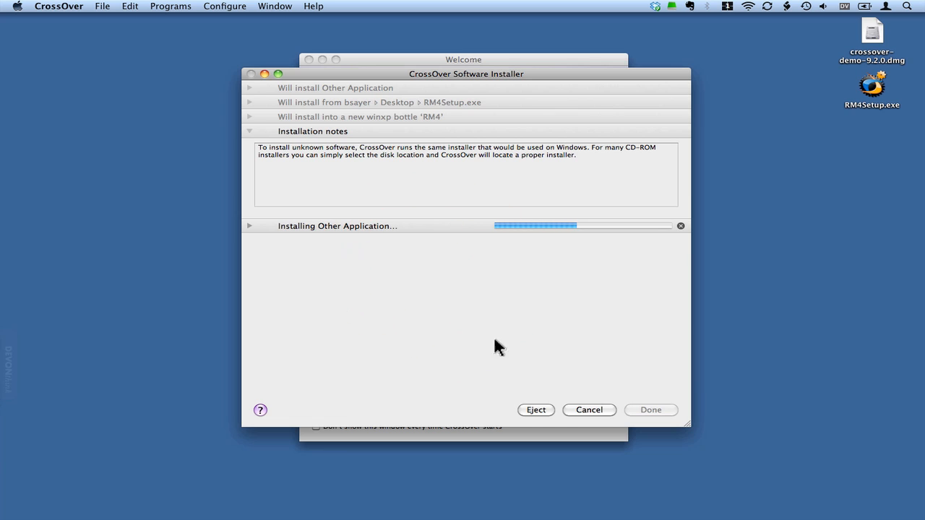
mouse_move(545, 400)
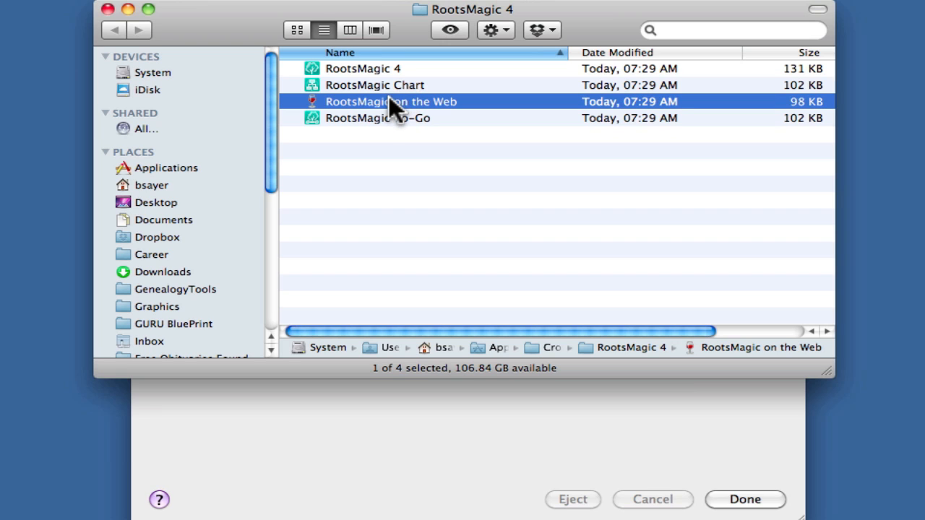
mouse_move(397, 134)
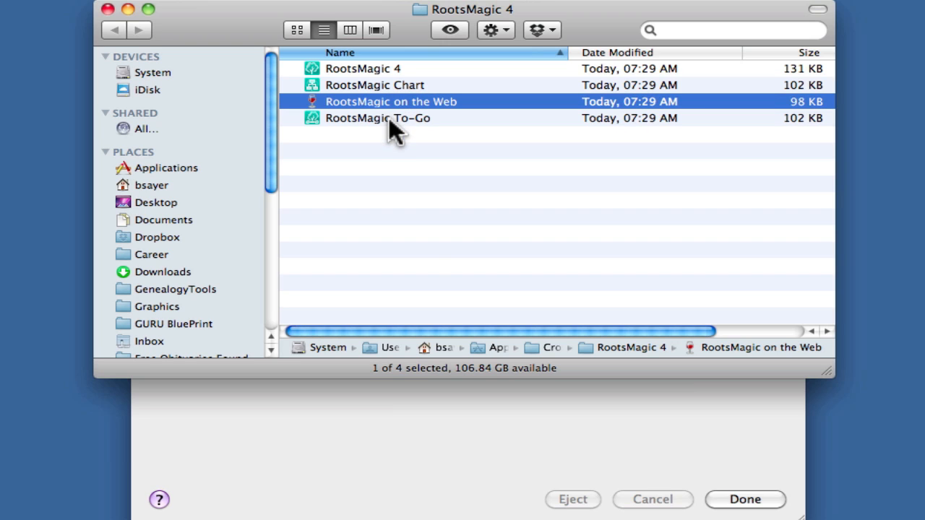
mouse_move(473, 369)
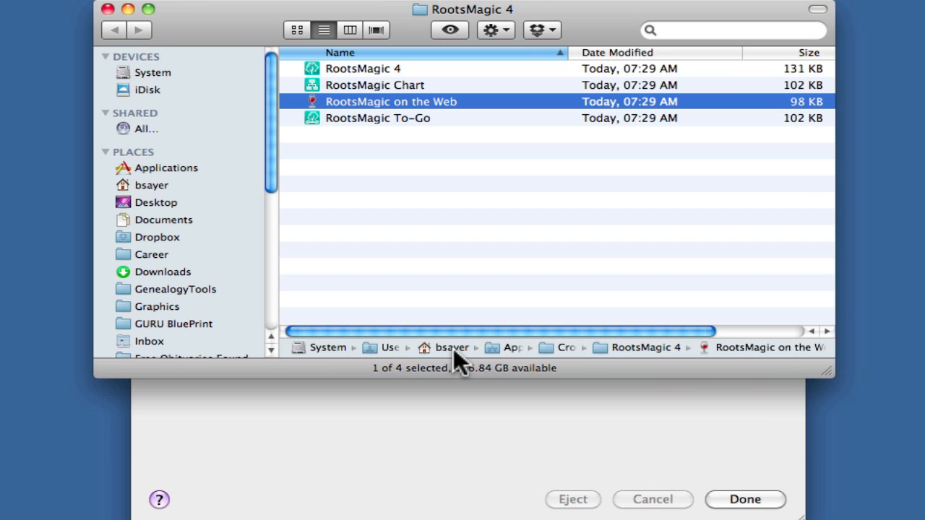
mouse_move(561, 365)
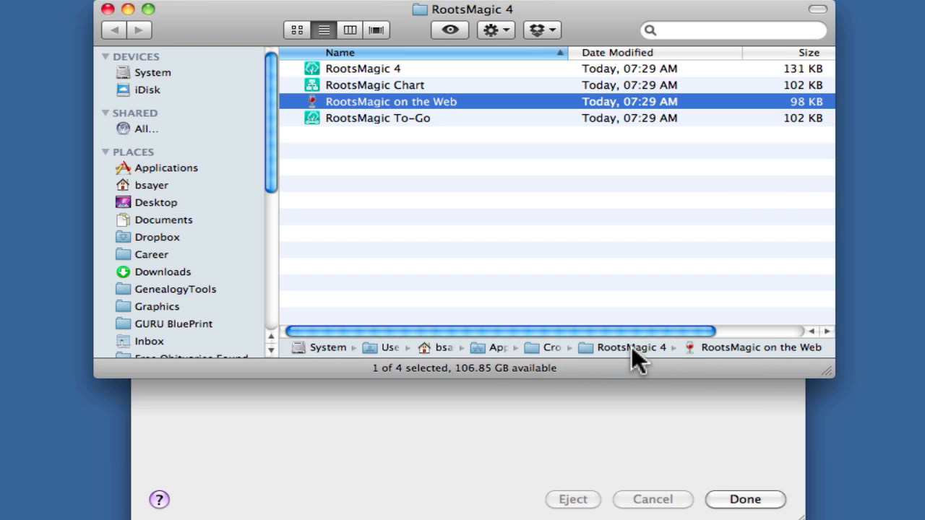
mouse_move(721, 357)
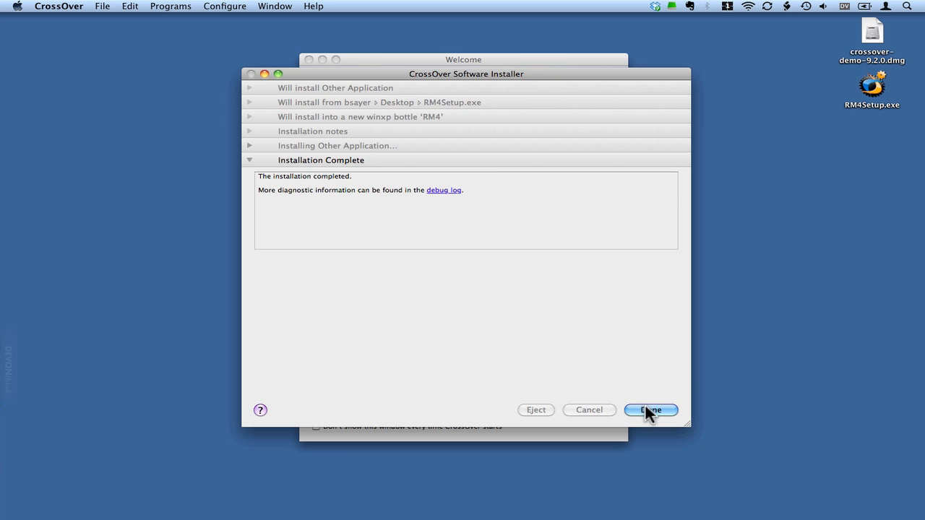
Step: Finish the RootsMagic 4 installation with Done, leaving only CrossOver's Welcome window
left_click(650, 410)
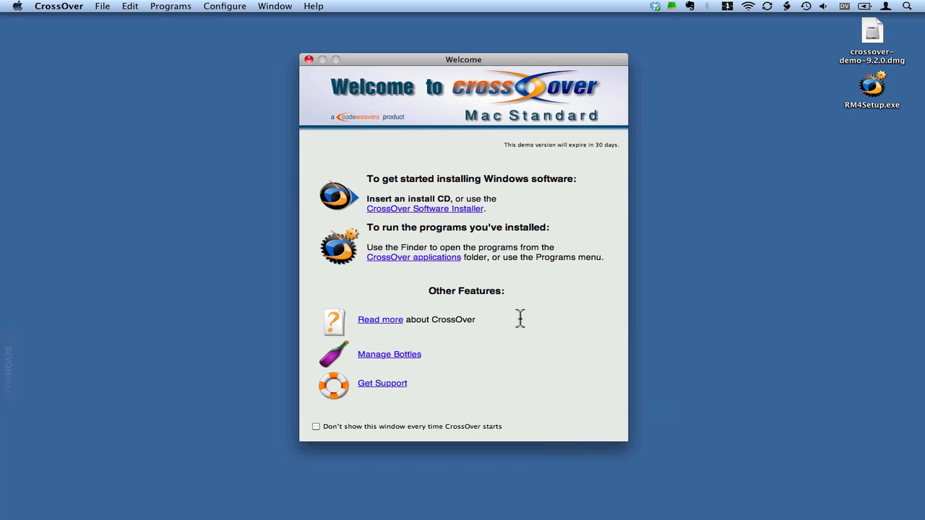
mouse_move(463, 258)
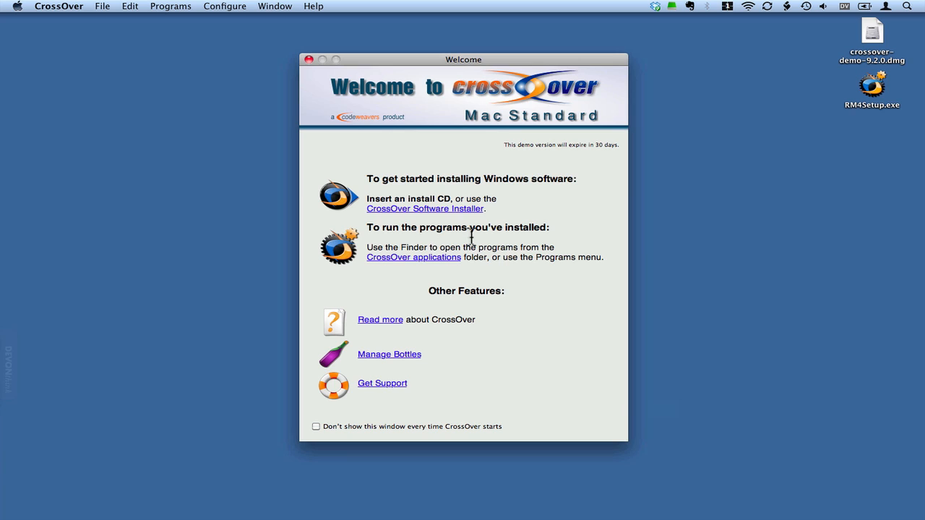
mouse_move(472, 266)
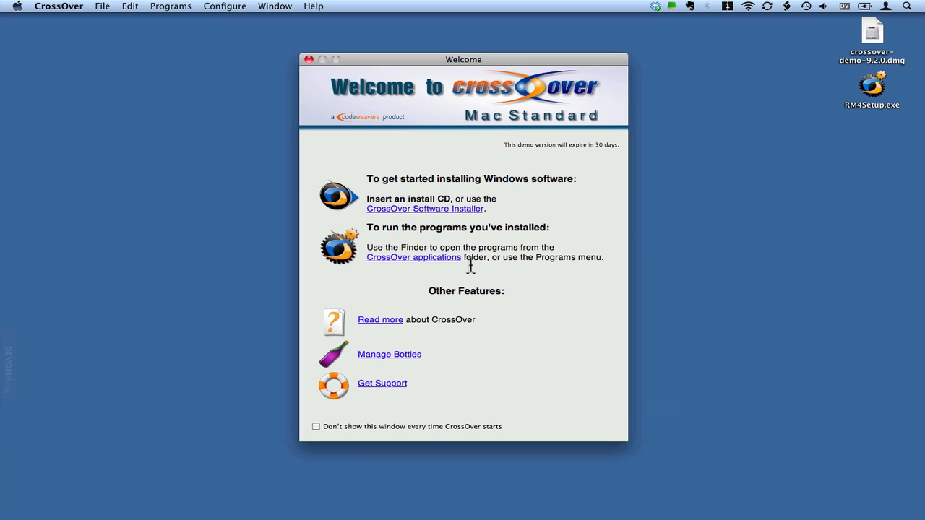
mouse_move(465, 263)
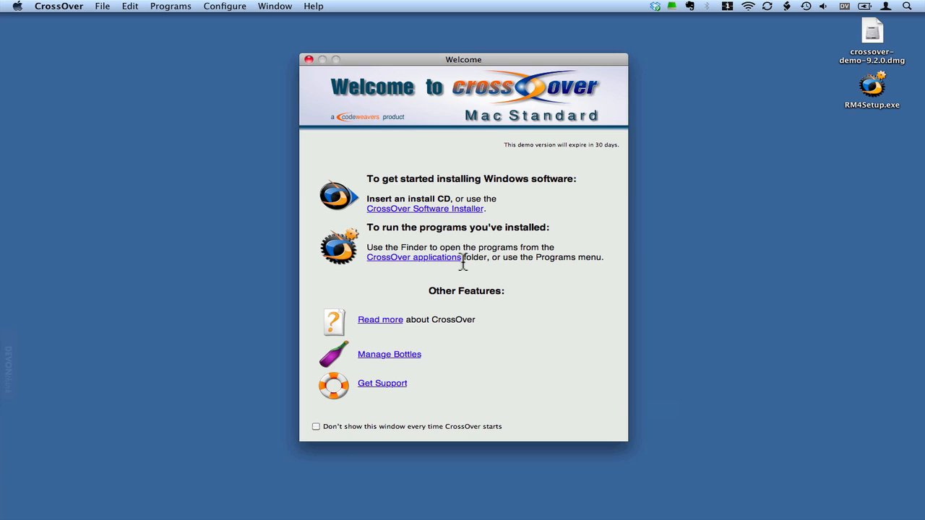
mouse_move(552, 267)
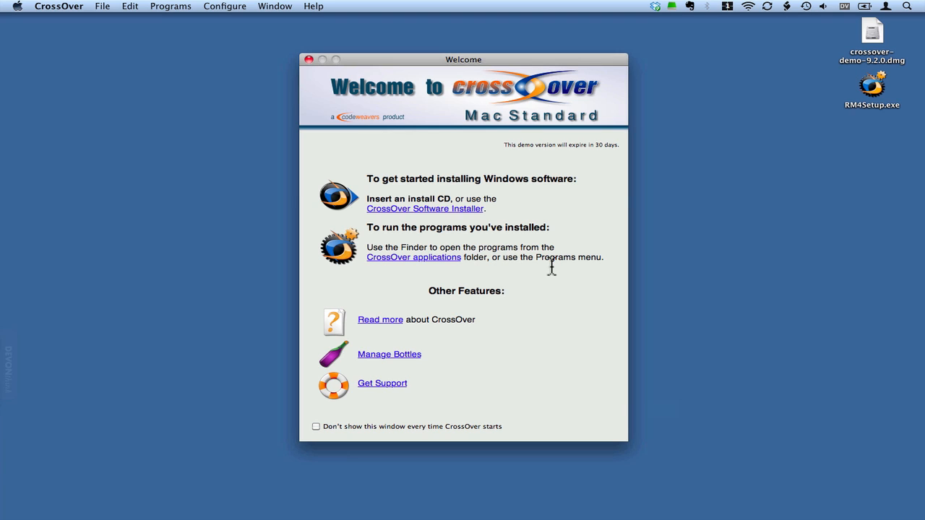
mouse_move(59, 9)
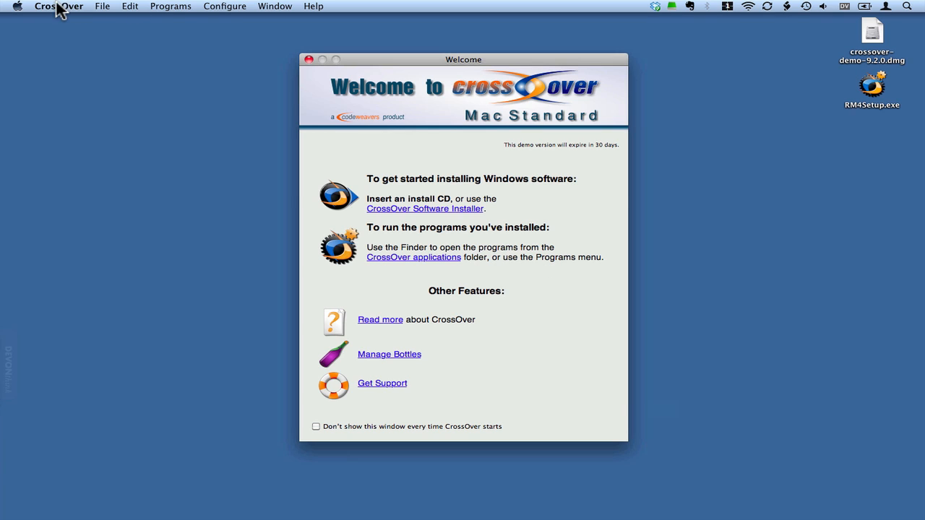
Step: Quit CrossOver from its application menu
left_click(59, 6)
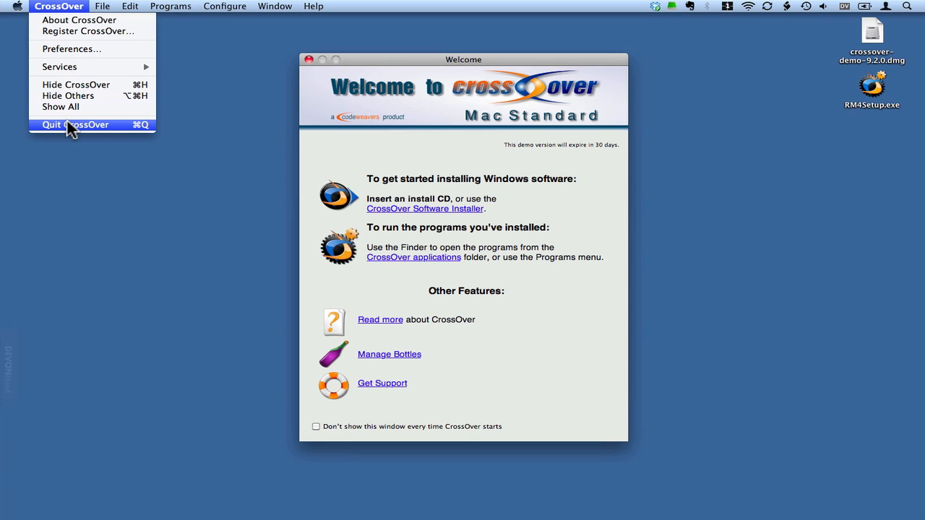
left_click(74, 125)
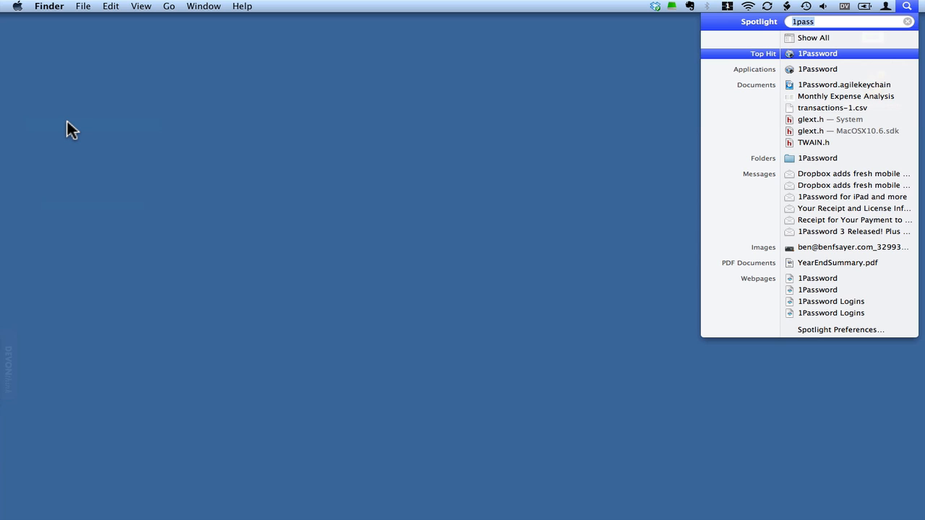
Step: Search Spotlight for RootsMagic and launch the RootsMagic 4 Top Hit
type("pr")
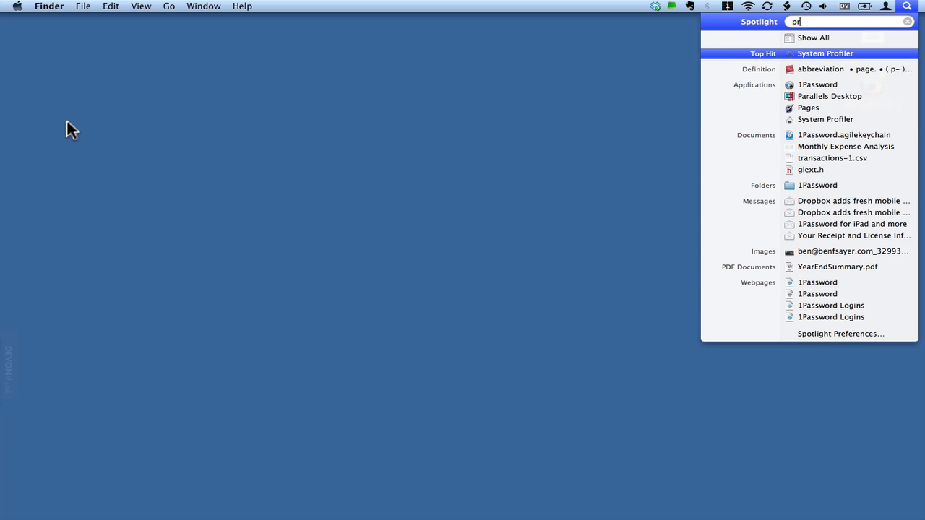
type("rootsmag")
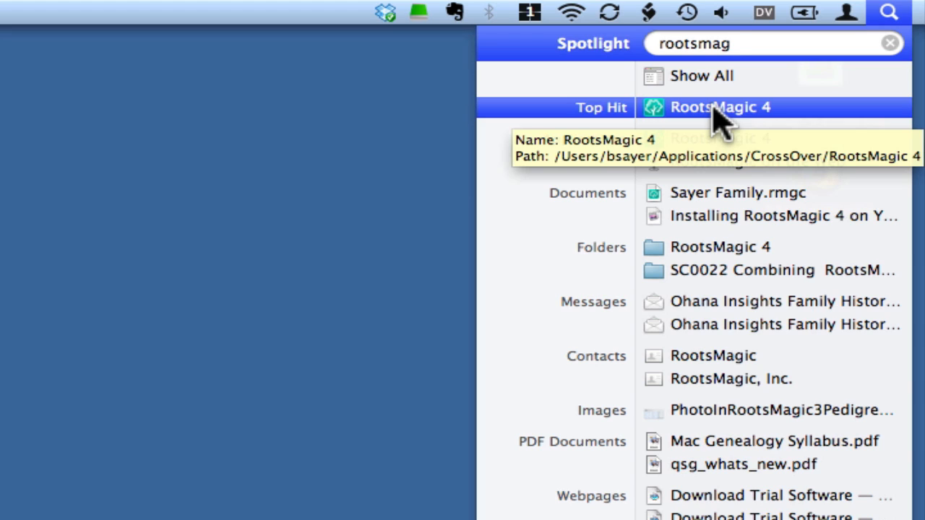
left_click(719, 107)
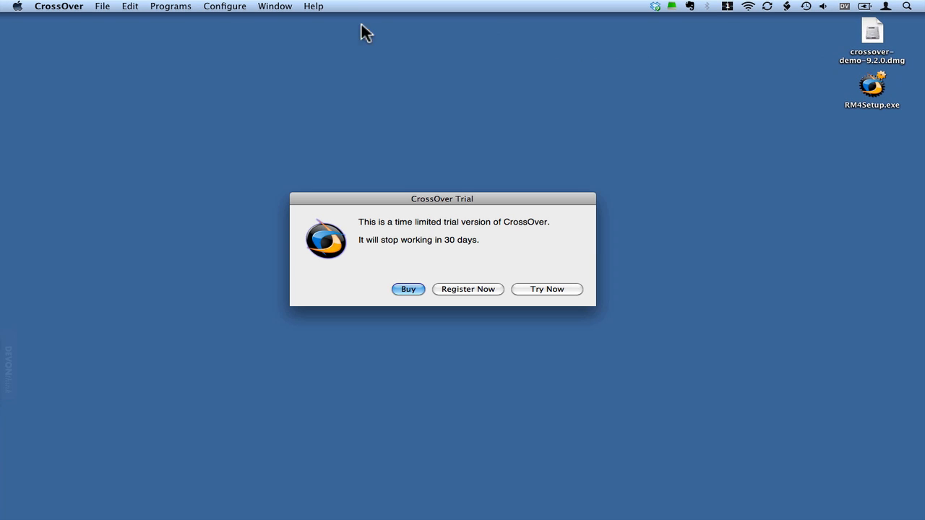
mouse_move(265, 123)
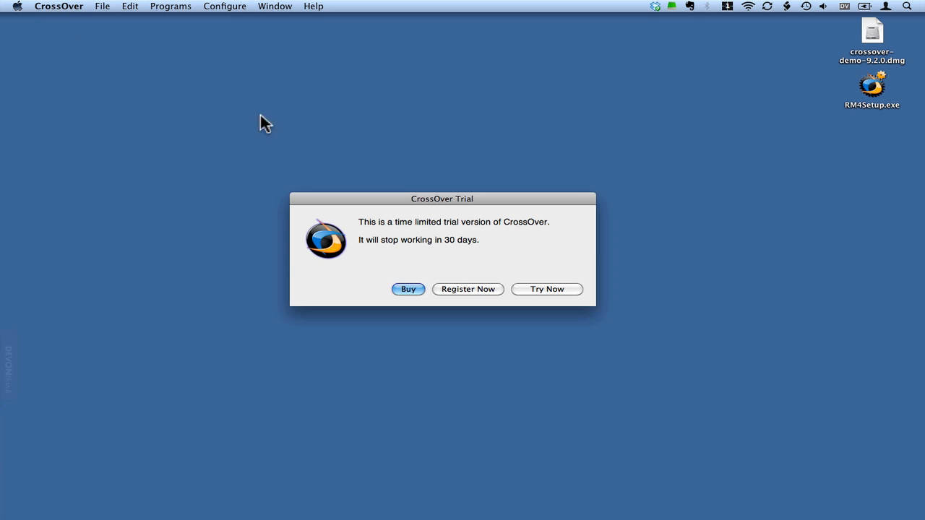
mouse_move(547, 297)
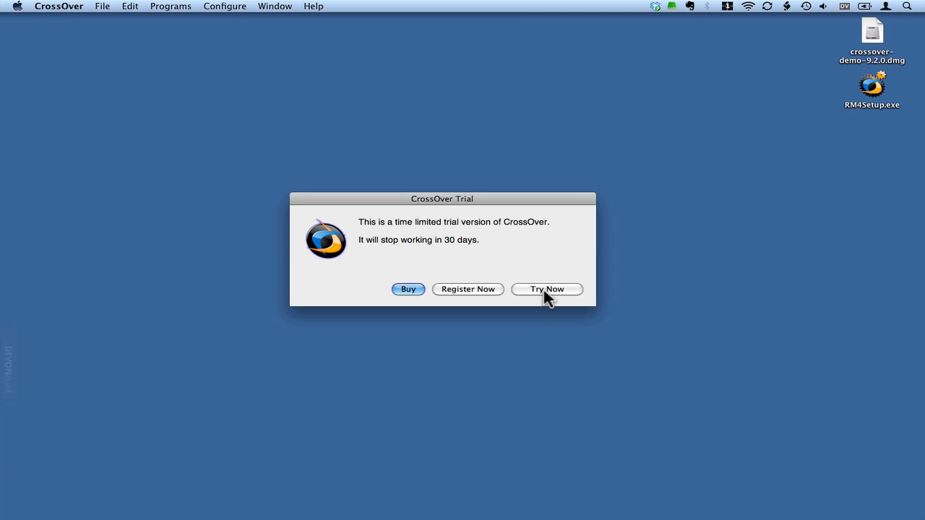
Step: Choose Try Now on the trial notice and Ask Me Later for usage logging
left_click(547, 289)
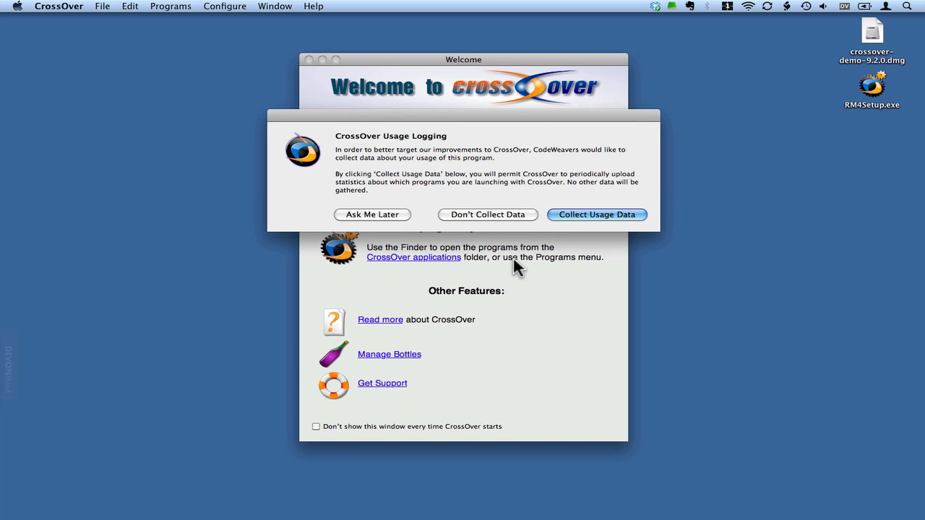
mouse_move(372, 215)
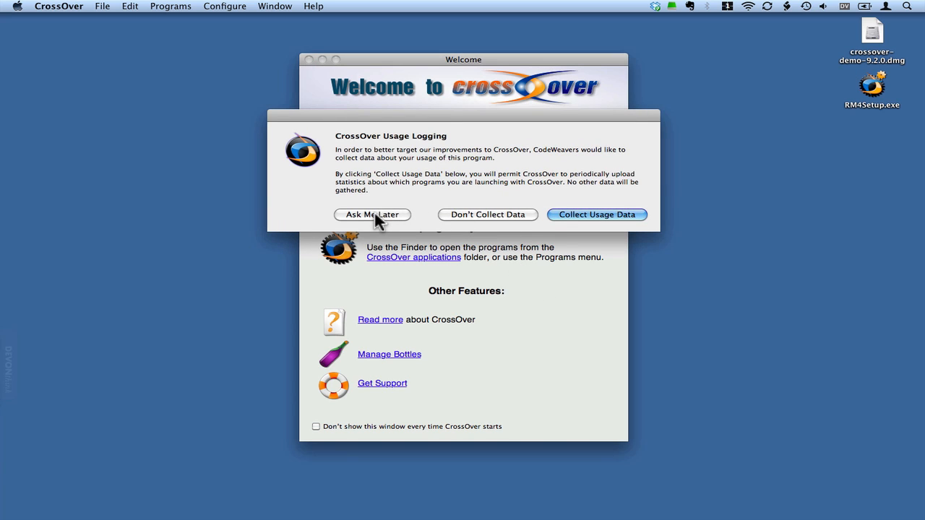
left_click(372, 215)
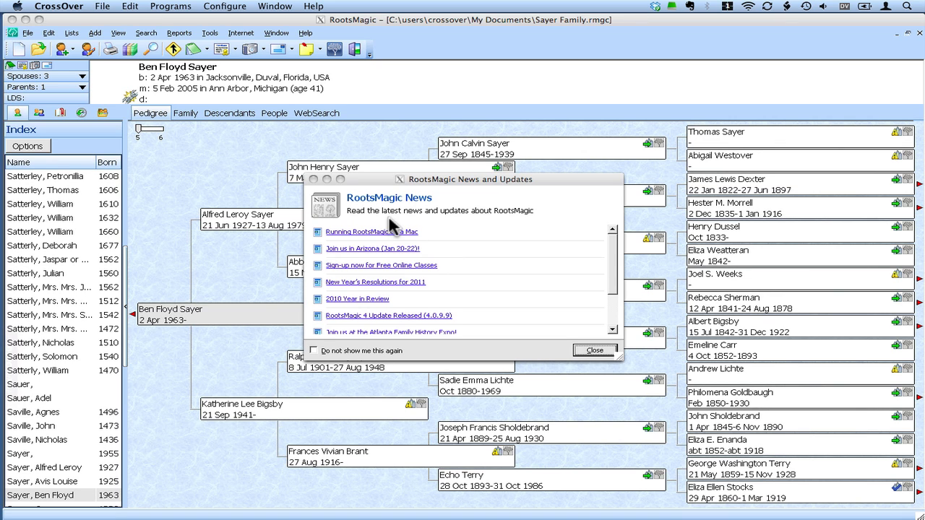
Step: Exit RootsMagic with File > Exit, then quit CrossOver from the menu bar
left_click(594, 350)
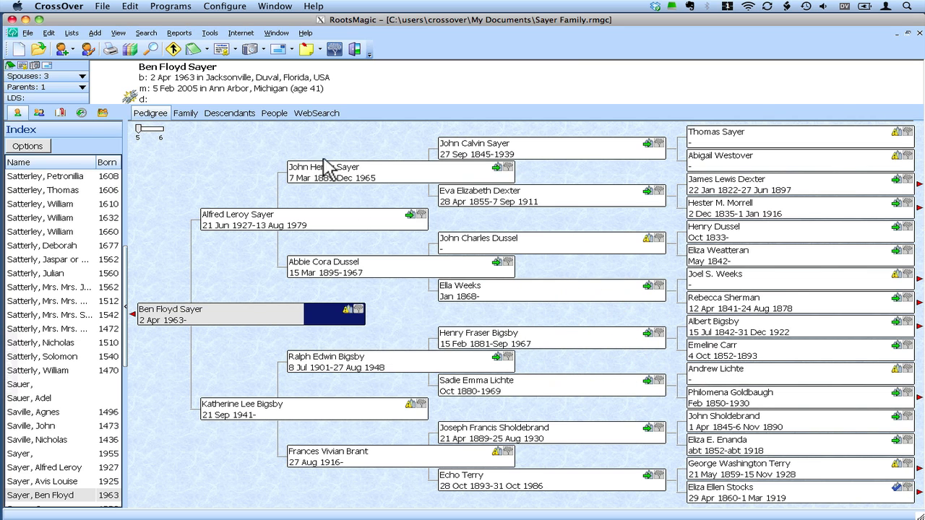
left_click(28, 33)
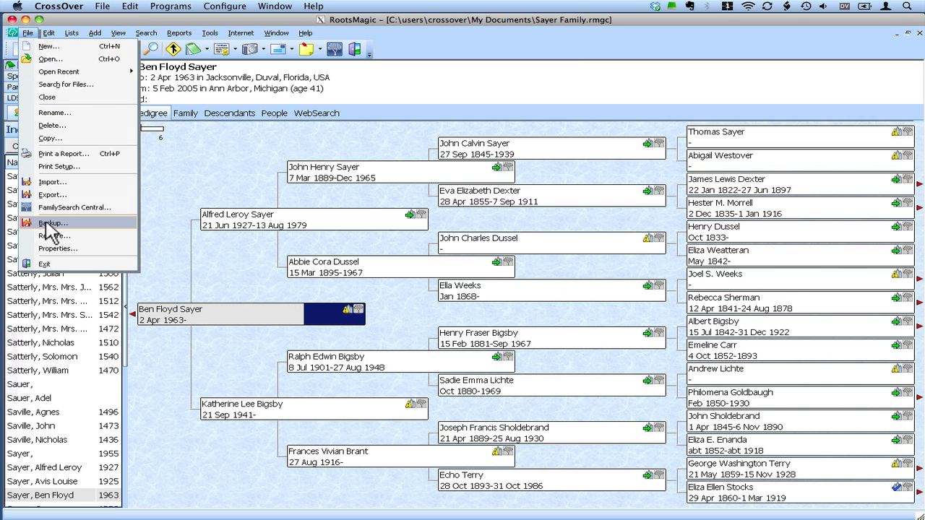
left_click(52, 222)
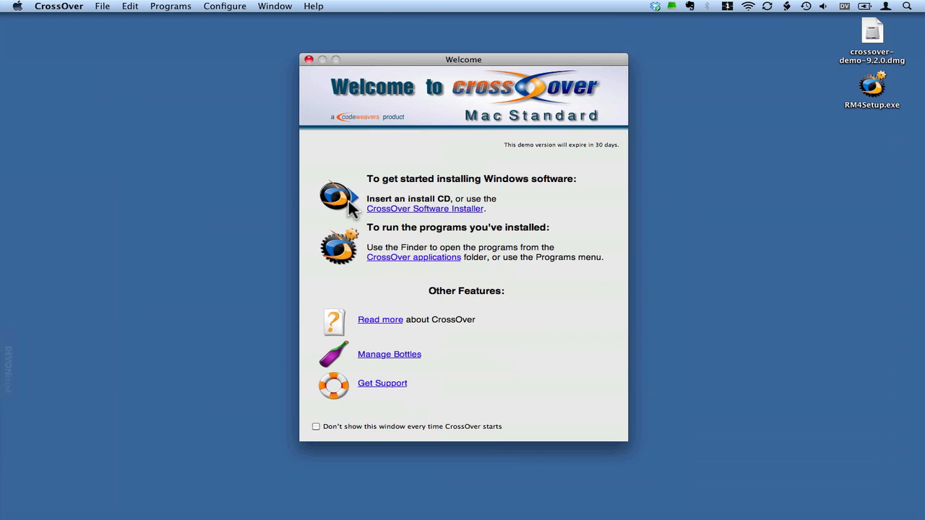
left_click(58, 6)
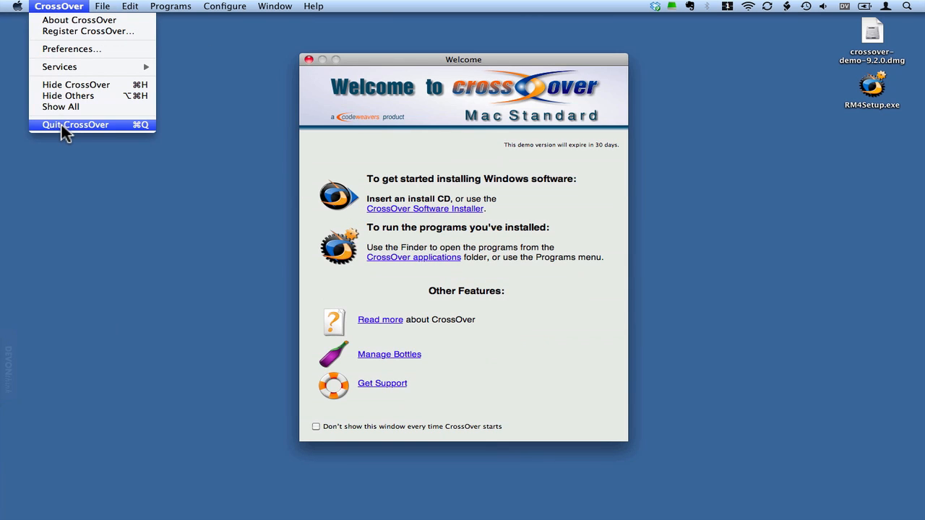
left_click(75, 124)
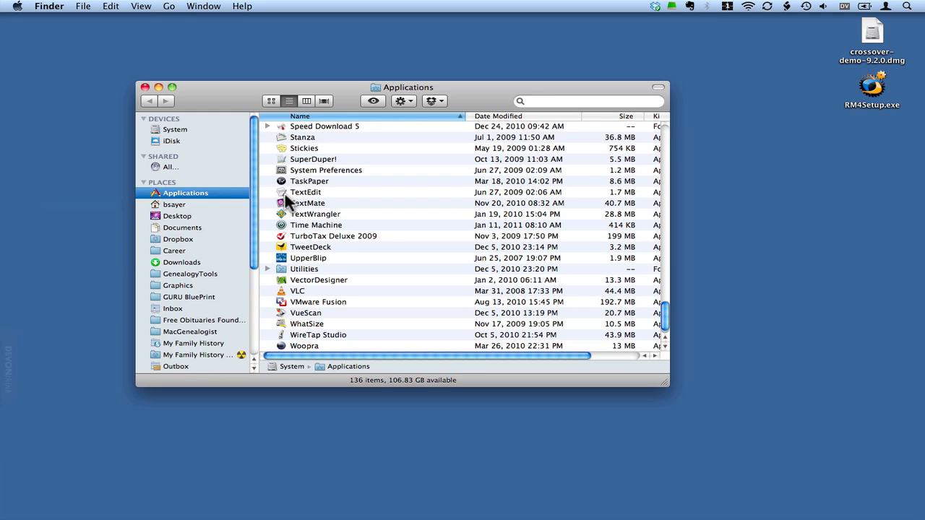
mouse_move(383, 216)
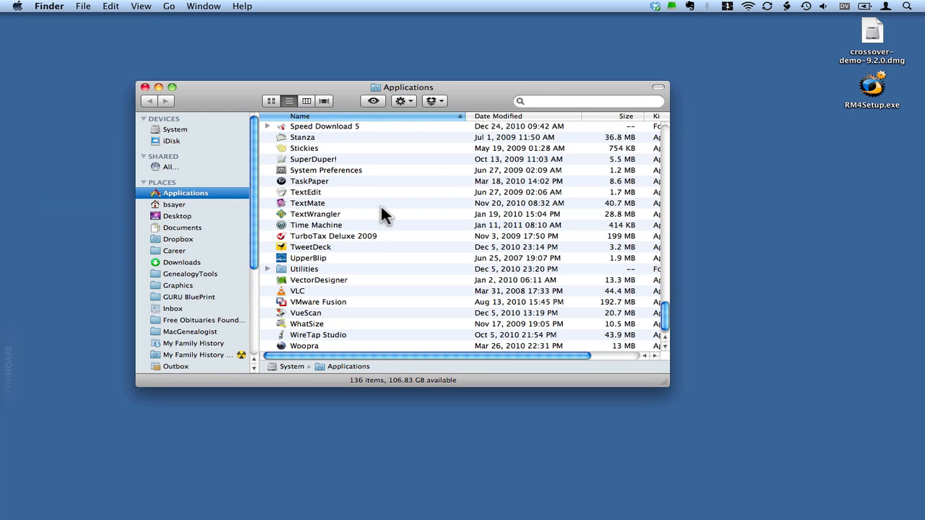
scroll("up", 3)
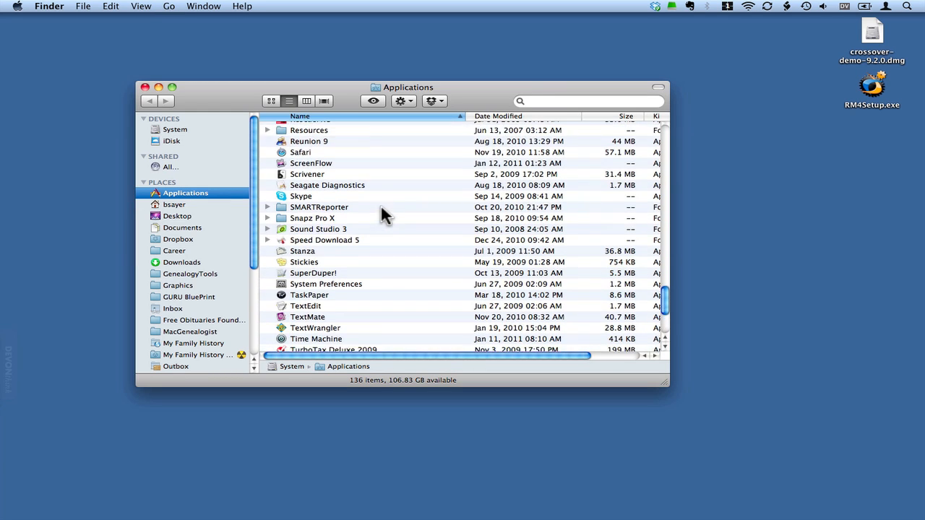
scroll("up", 3)
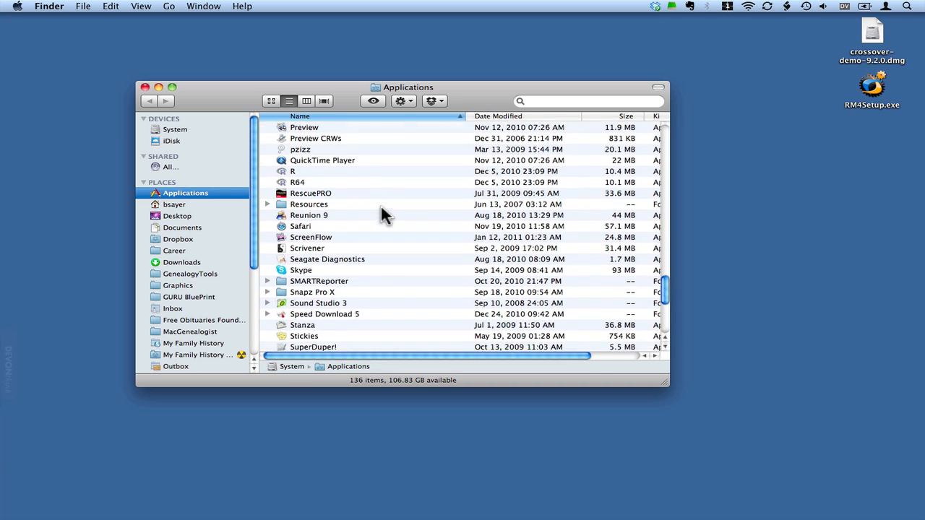
scroll("up", 3)
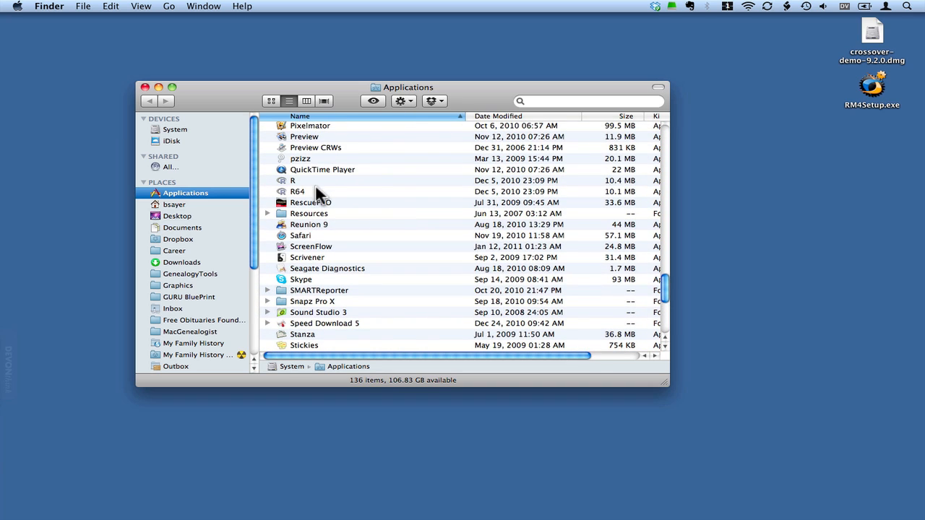
mouse_move(389, 146)
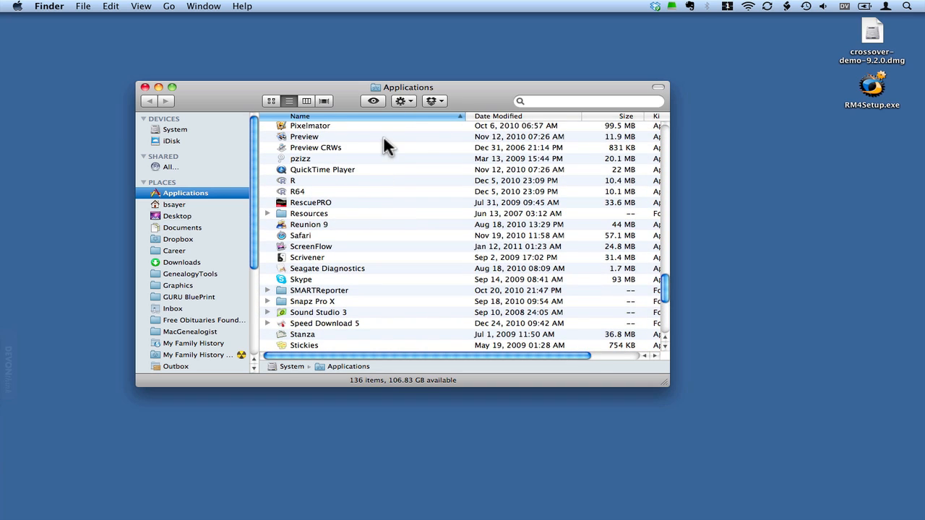
mouse_move(409, 92)
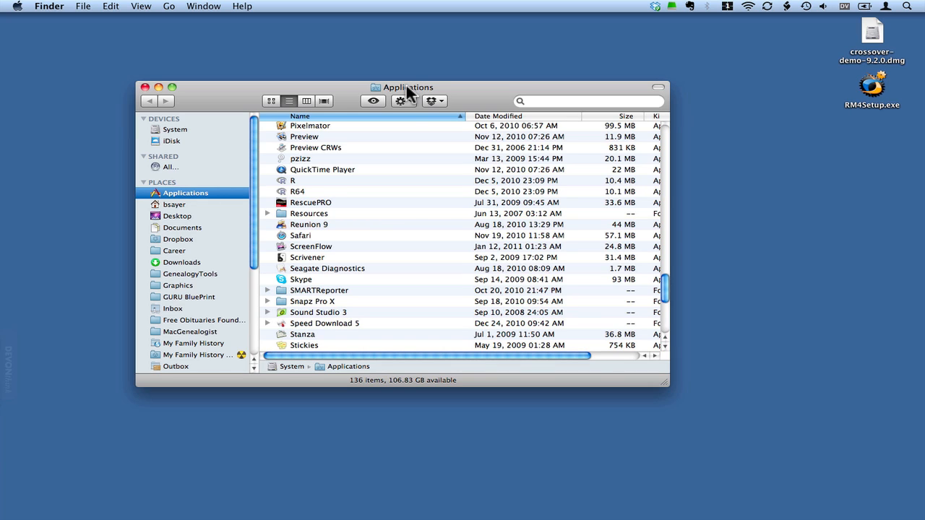
left_click(408, 87)
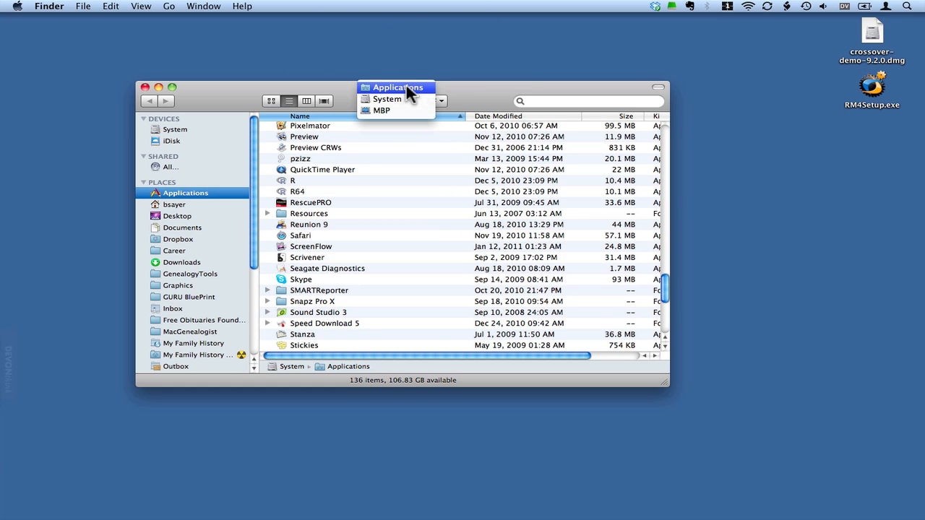
mouse_move(396, 100)
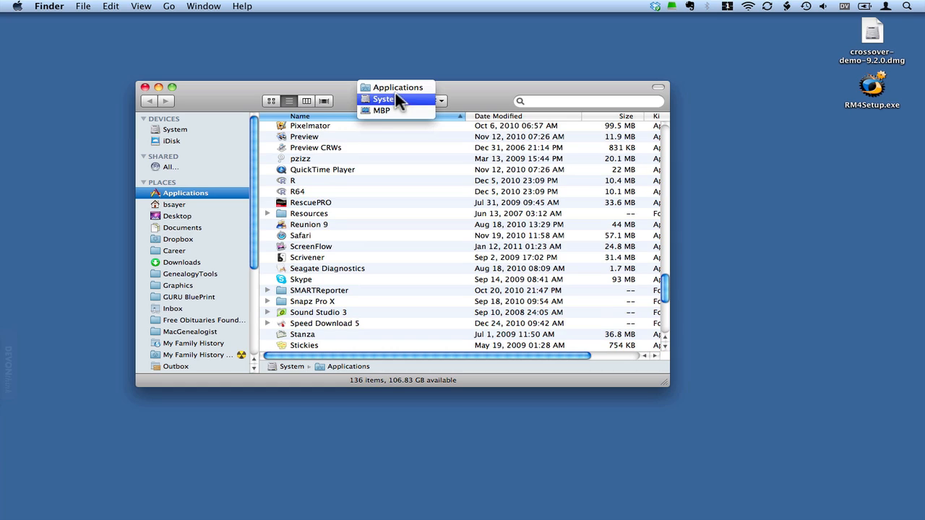
mouse_move(398, 87)
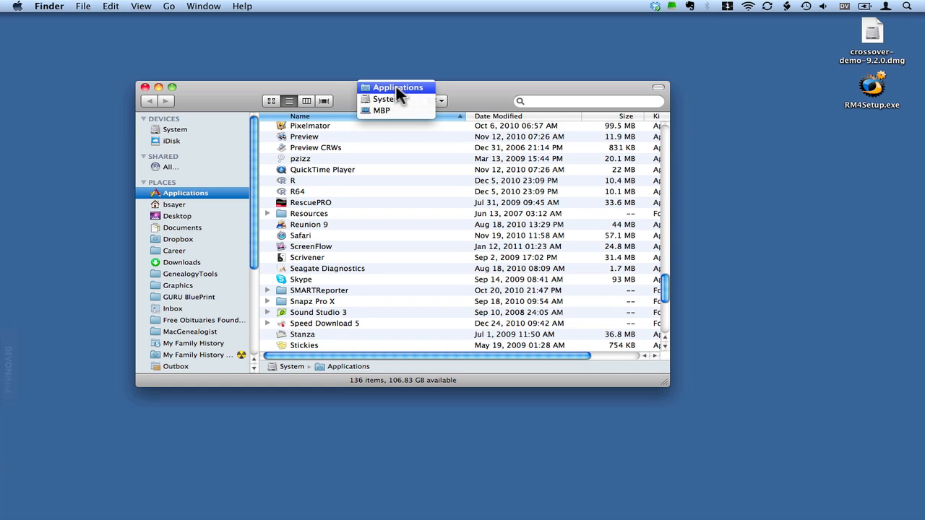
mouse_move(387, 99)
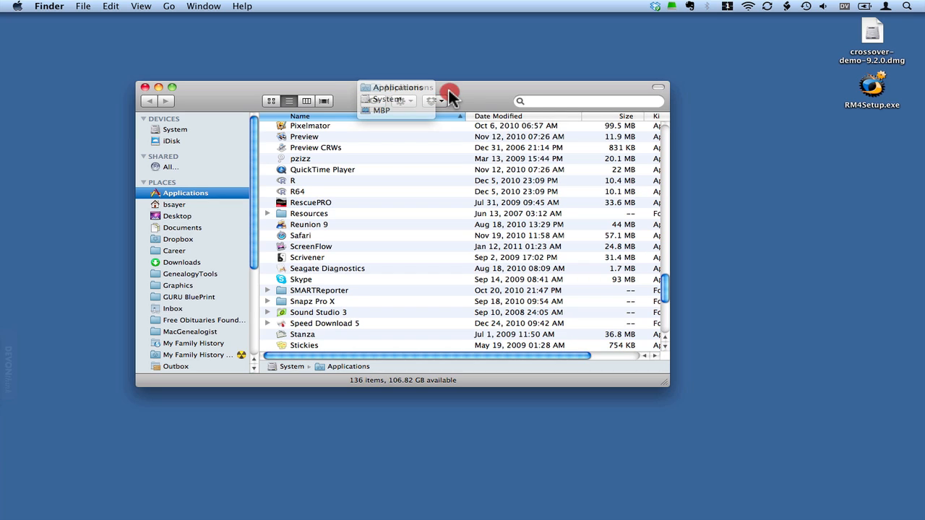
left_click(450, 90)
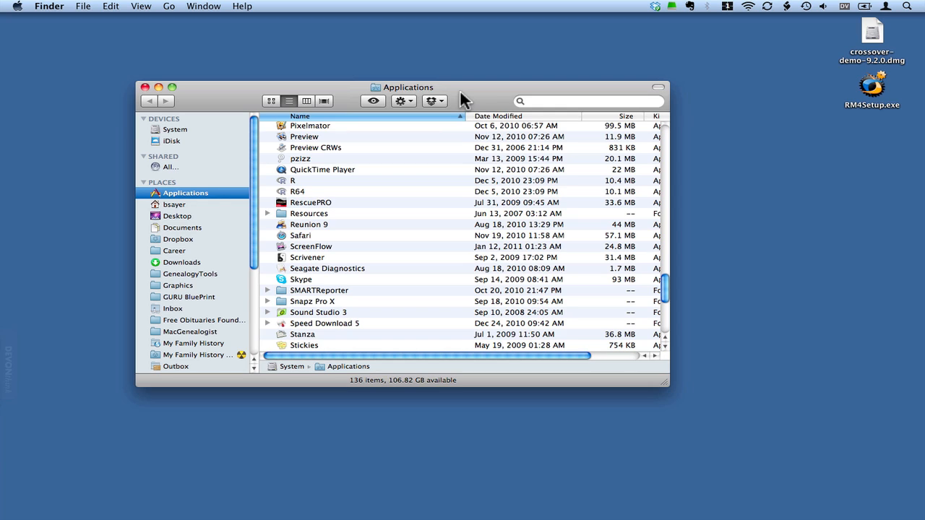
mouse_move(176, 212)
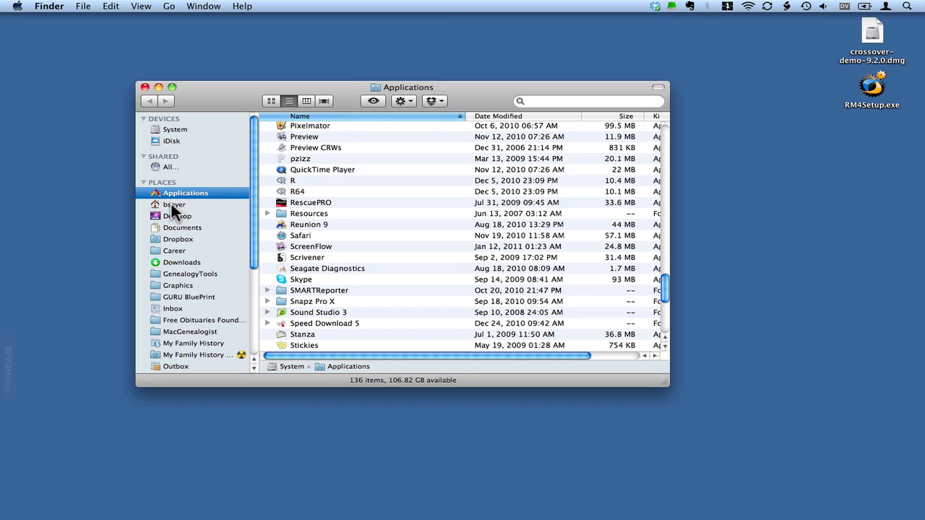
Step: Navigate from the home folder through Applications and CrossOver into the RootsMagic 4 folder
left_click(174, 204)
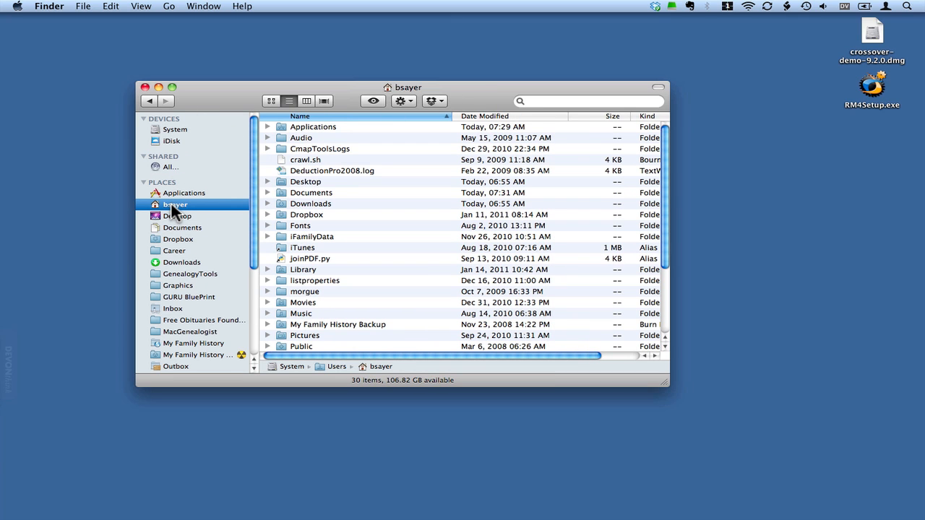
mouse_move(318, 133)
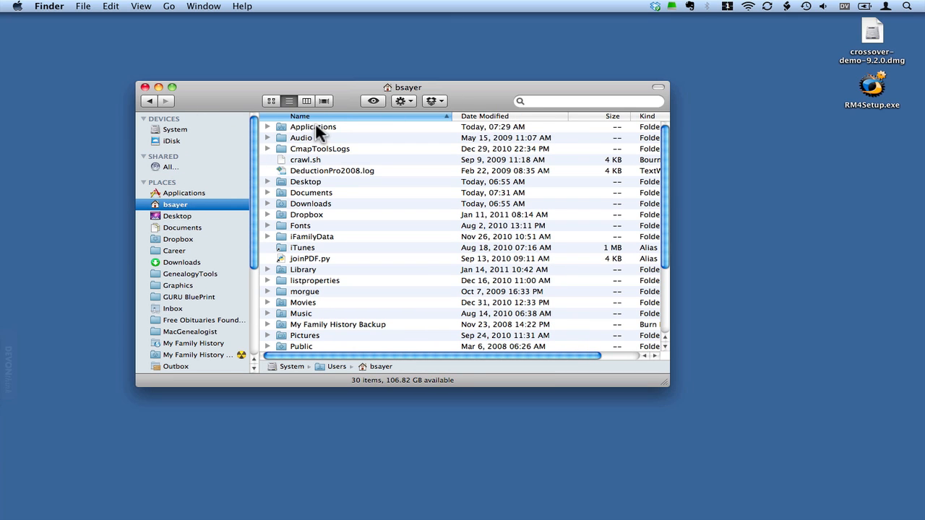
double_click(313, 126)
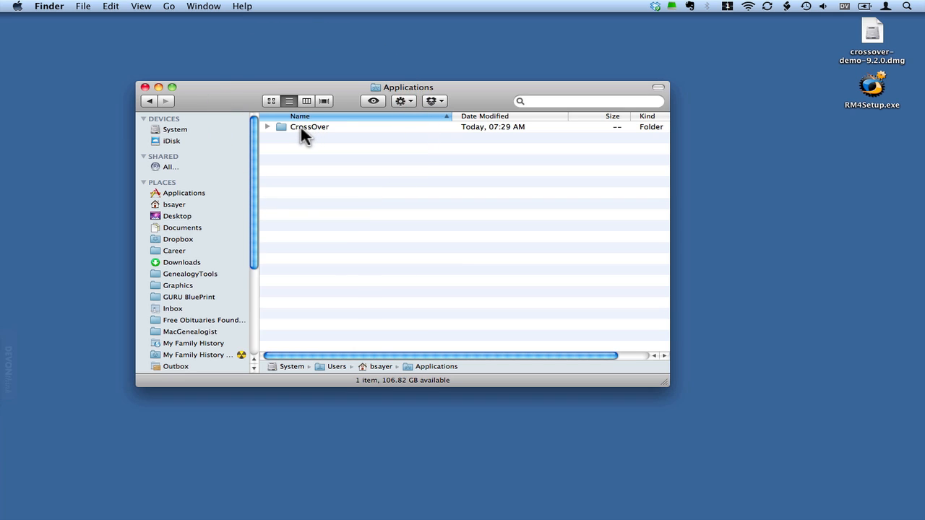
double_click(309, 126)
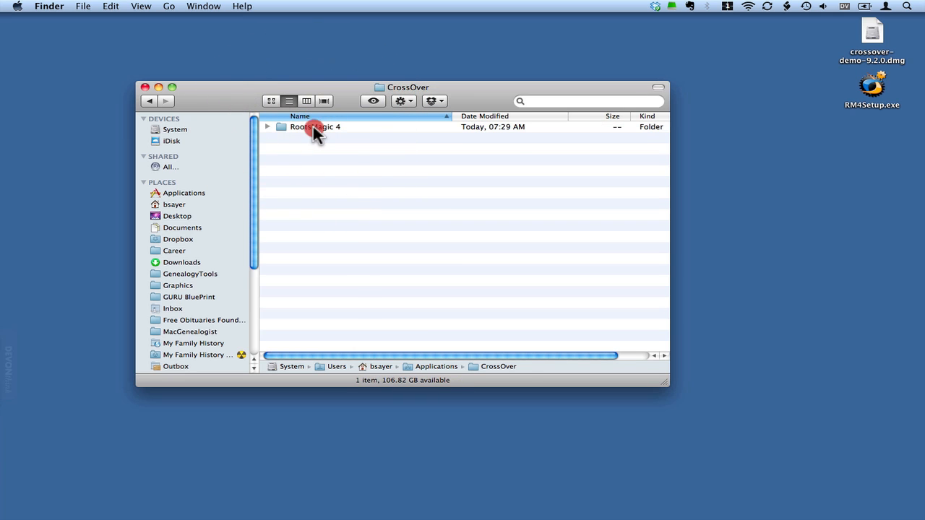
double_click(315, 127)
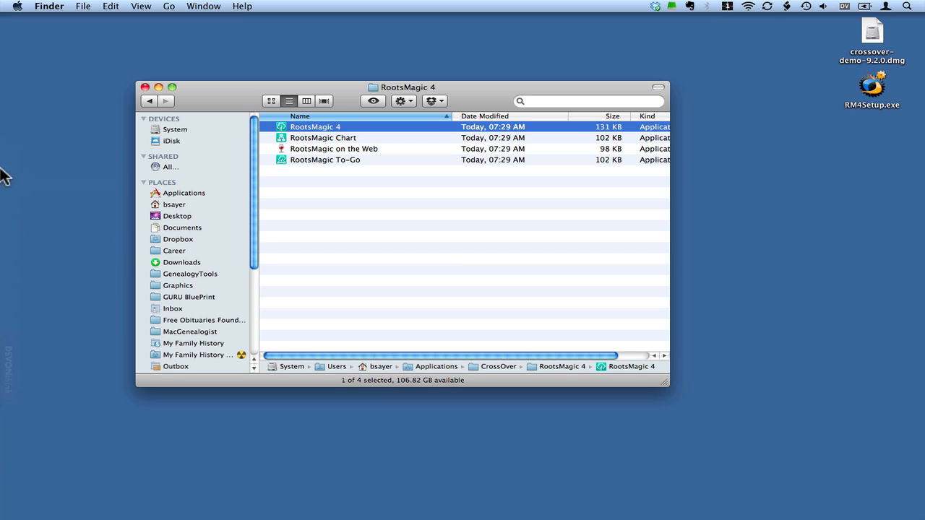
mouse_move(145, 102)
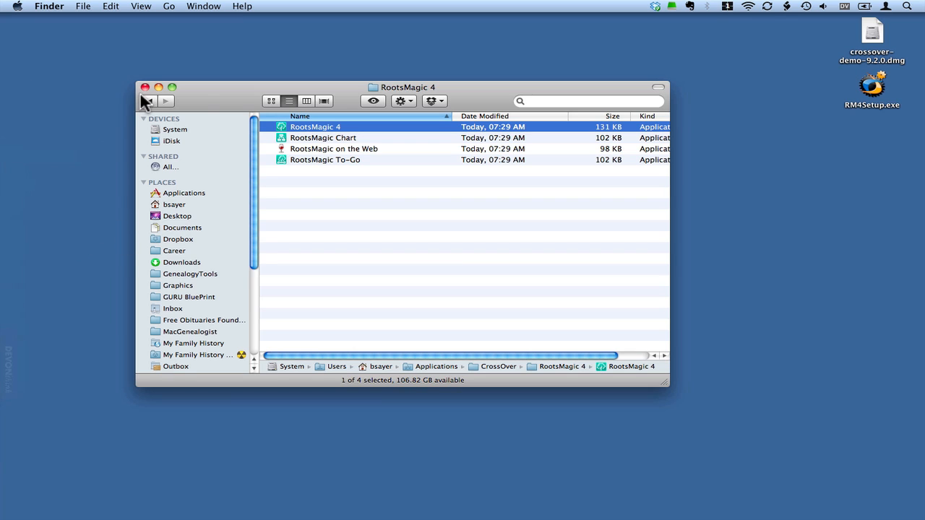
mouse_move(148, 94)
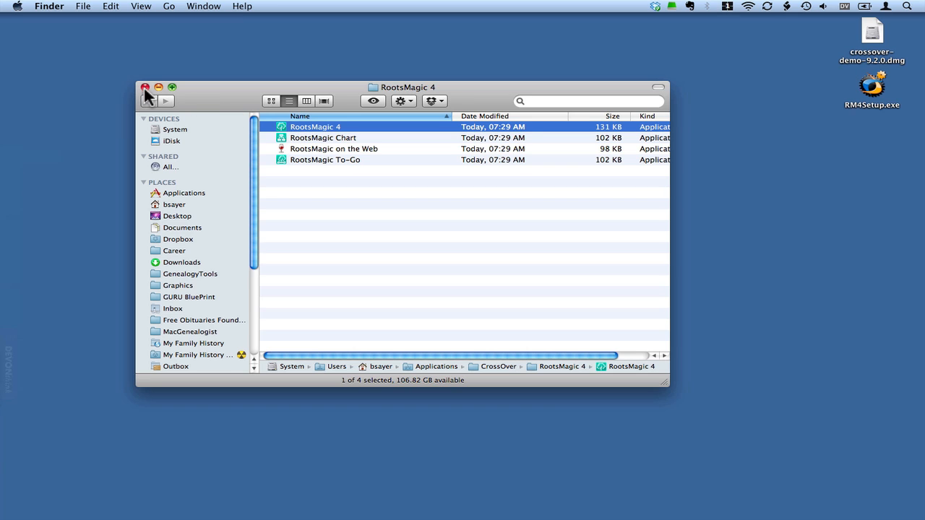
Step: Close Finder, launch RootsMagic 4 from the Dock, continue the CrossOver trial, and close News
left_click(146, 86)
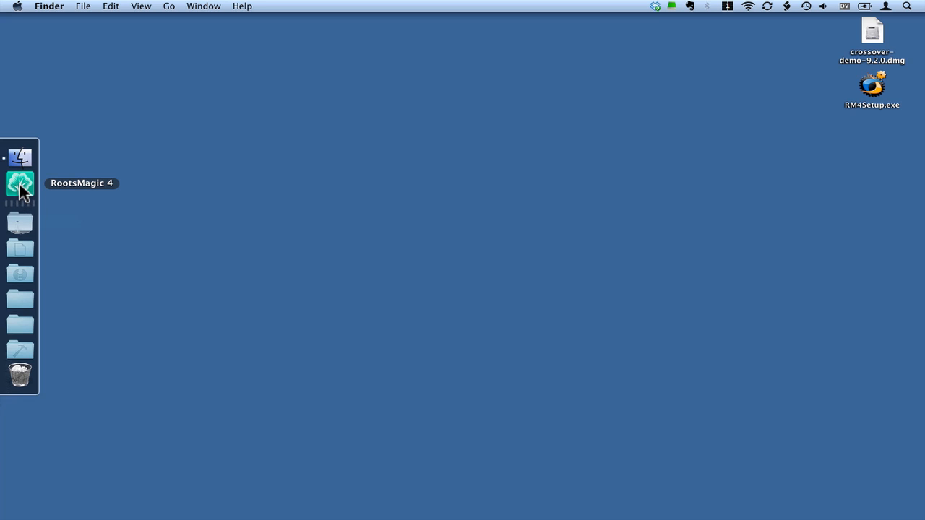
left_click(24, 197)
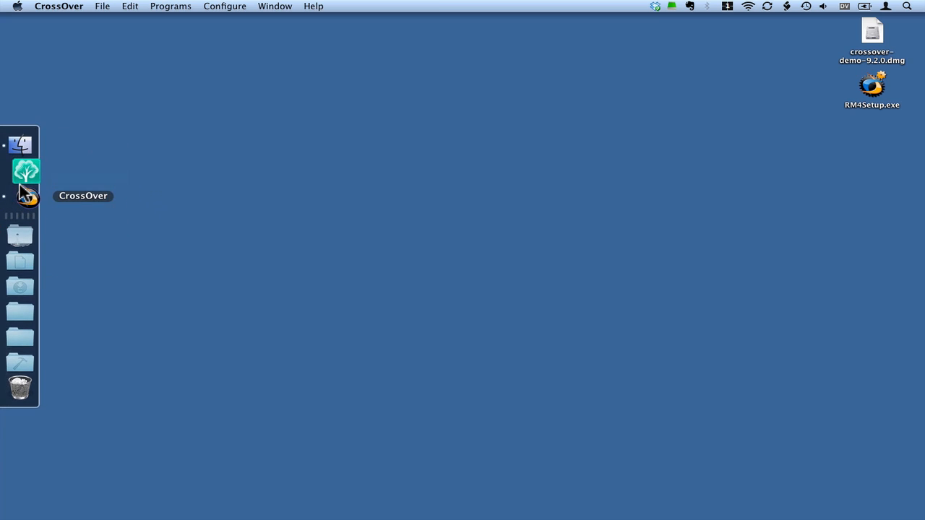
left_click(26, 195)
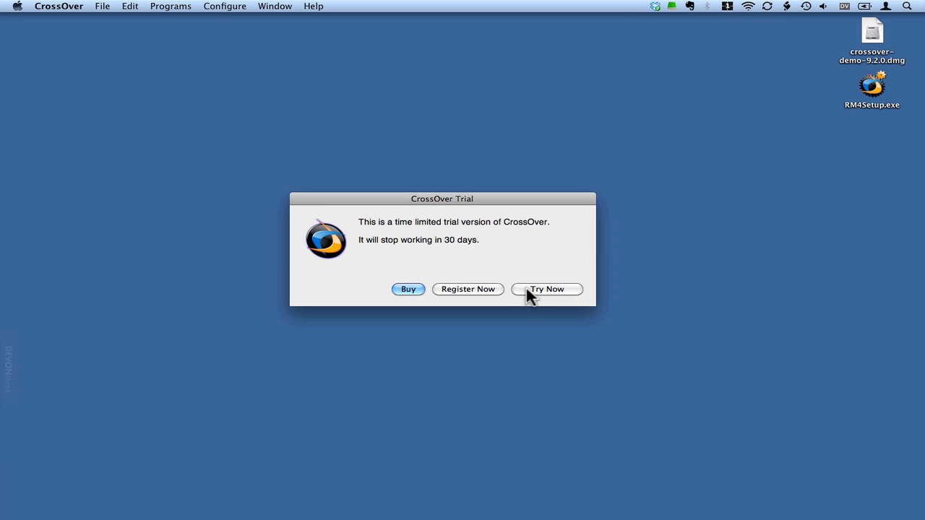
left_click(546, 289)
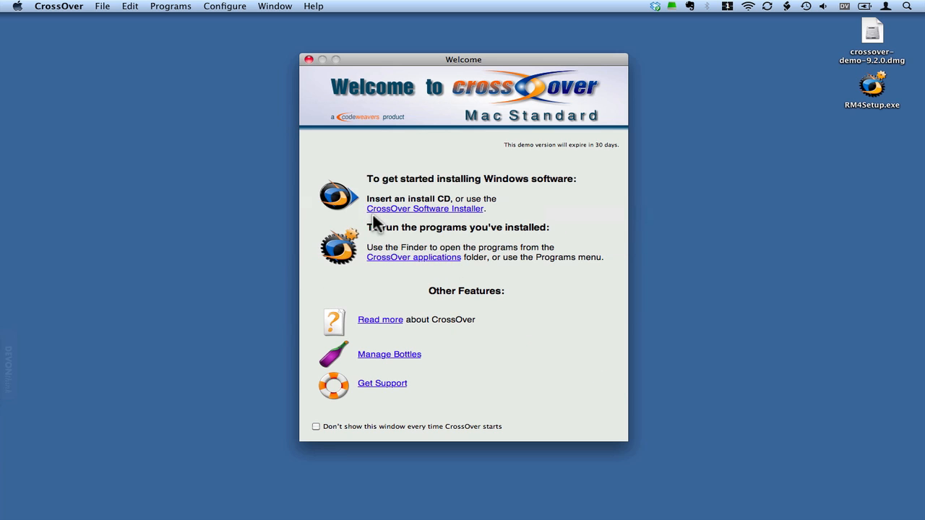
mouse_move(488, 259)
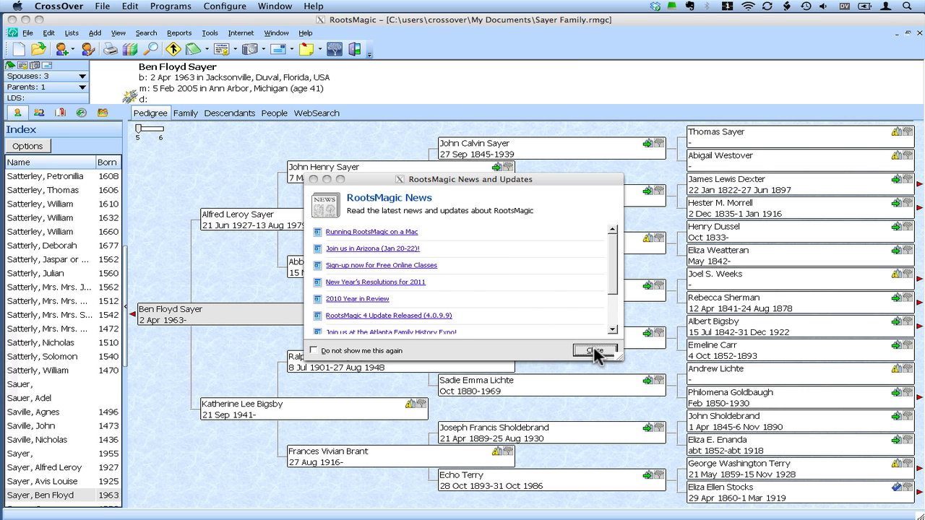
left_click(593, 351)
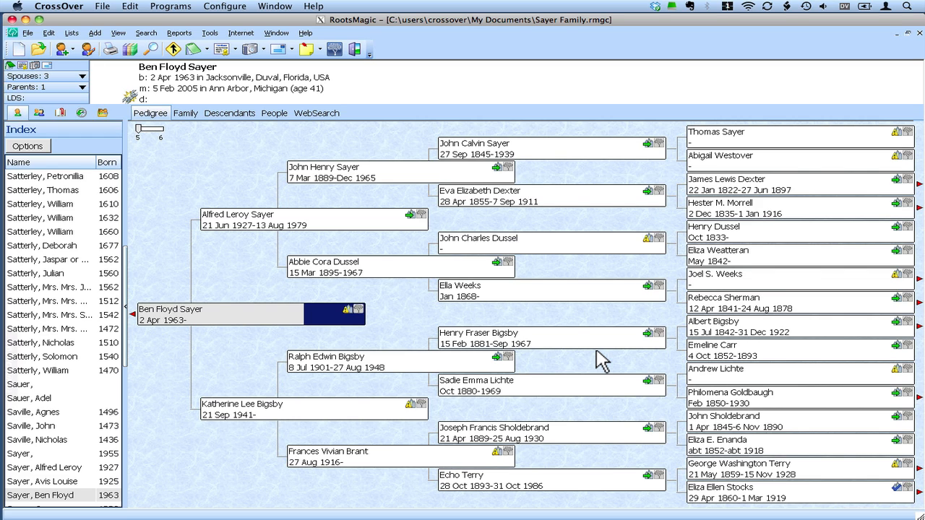